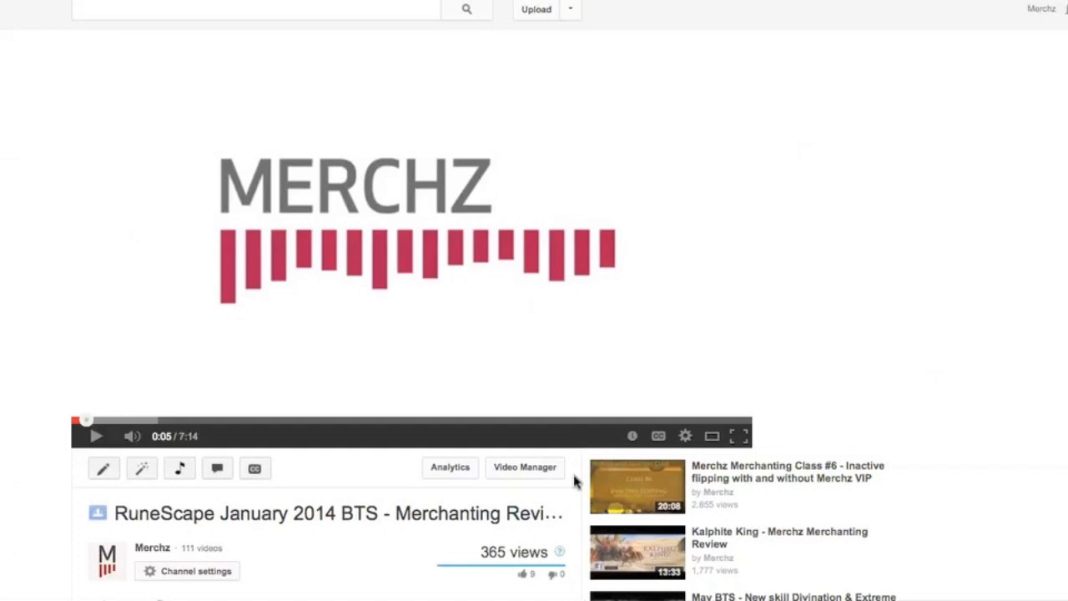
- Browse the forum results list of merchanting clan threads
scroll("down", 3)
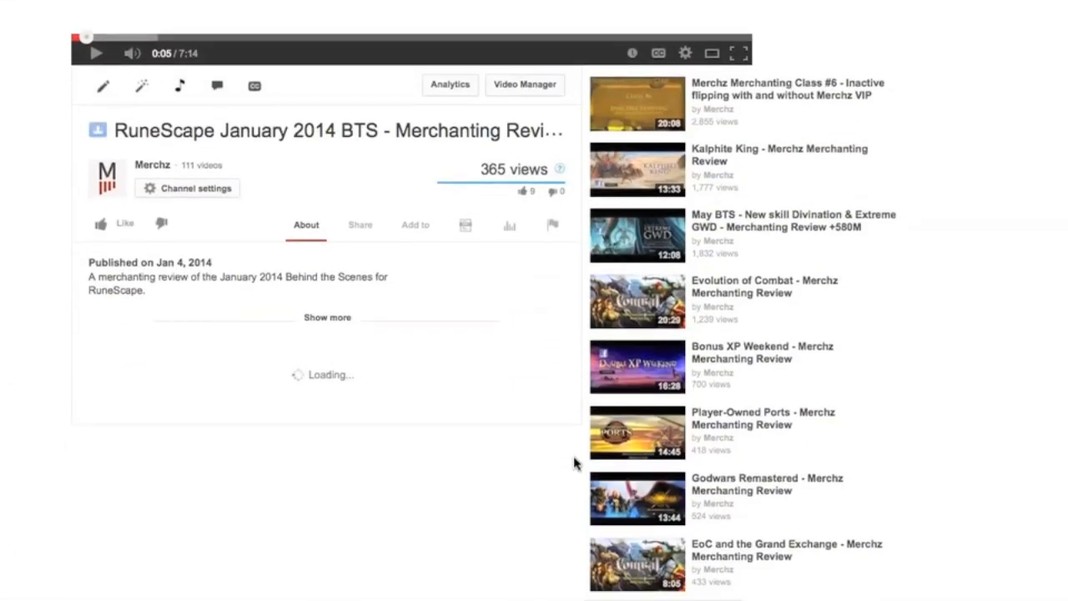
scroll("down", 3)
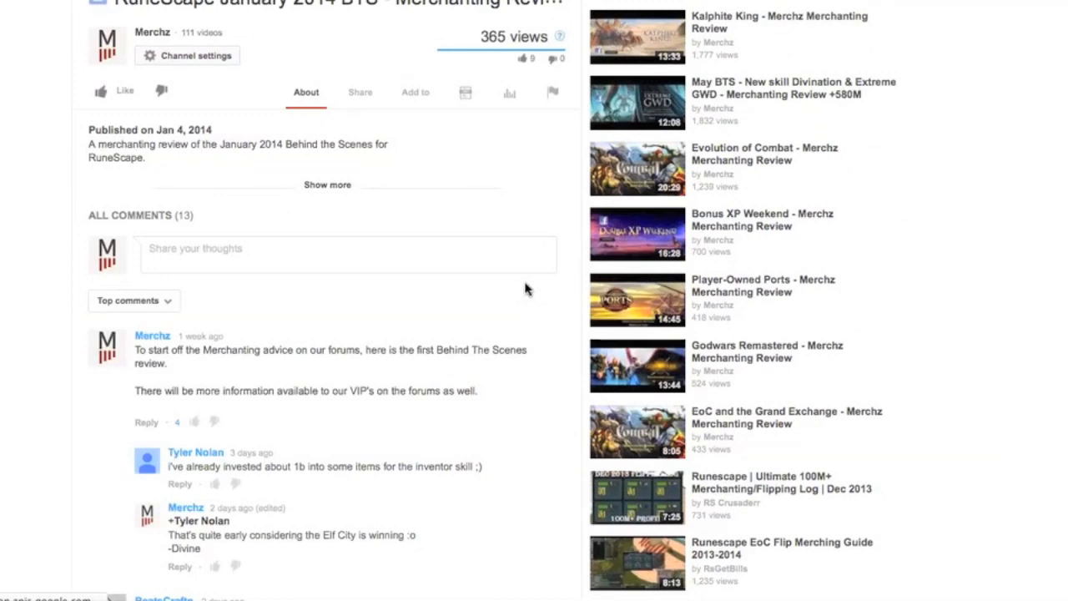
scroll("down", 3)
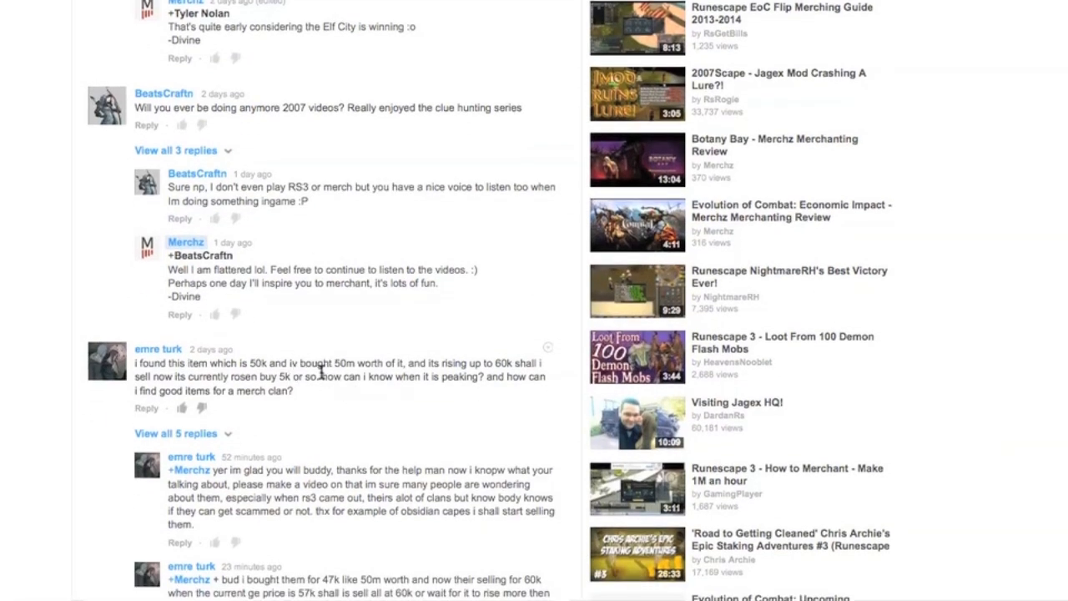
mouse_move(341, 409)
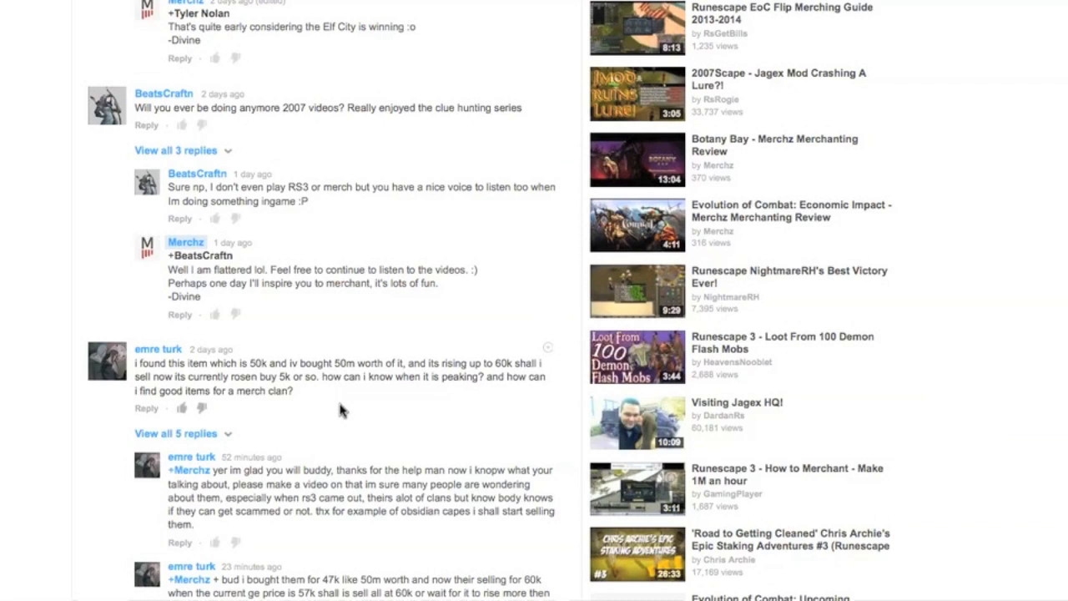
scroll("up", 3)
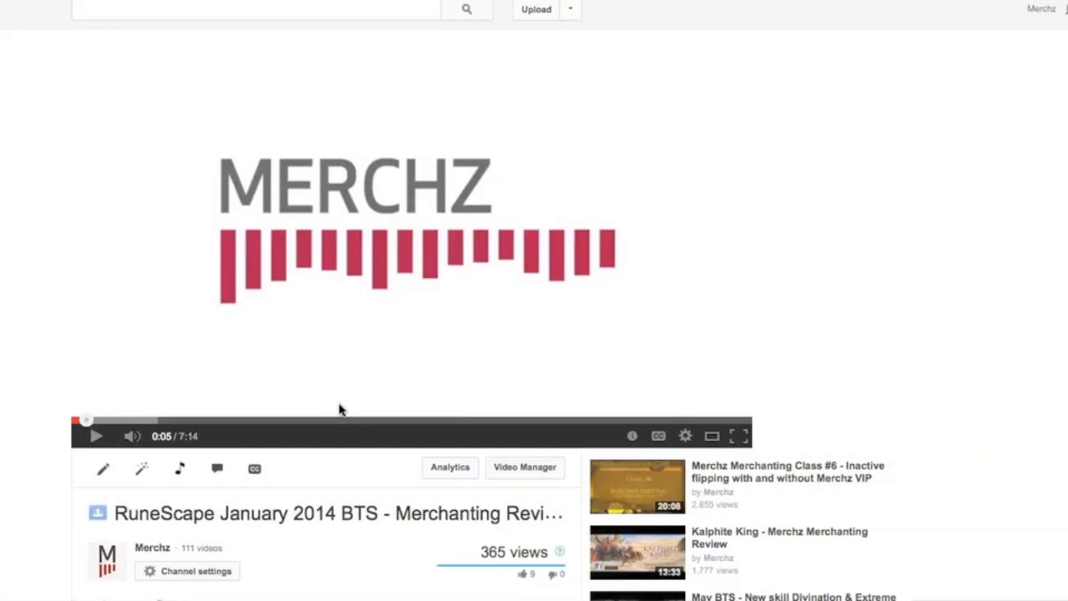
mouse_move(348, 433)
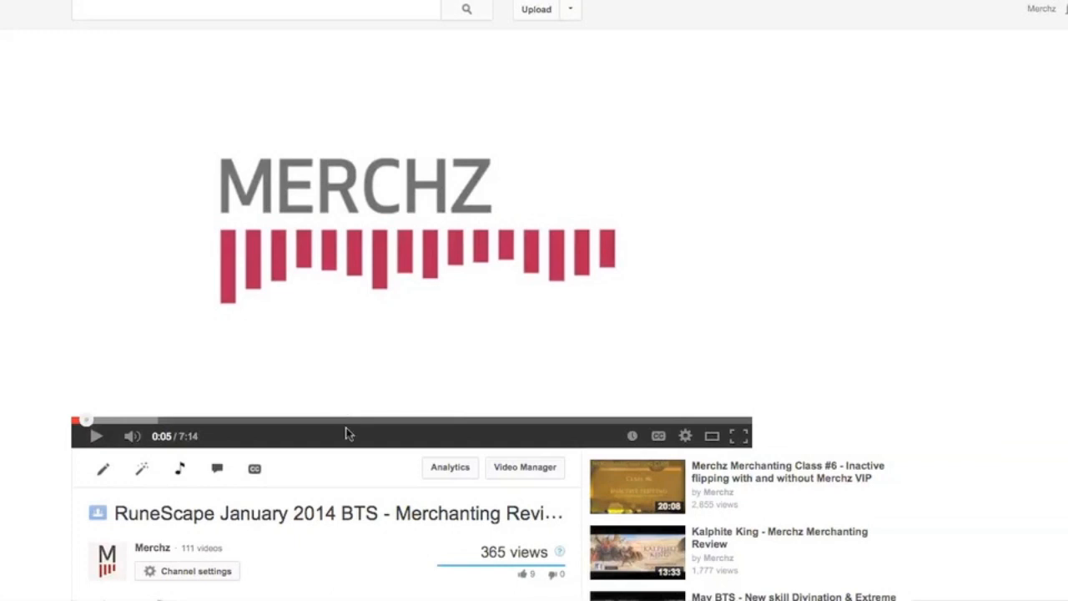
mouse_move(332, 459)
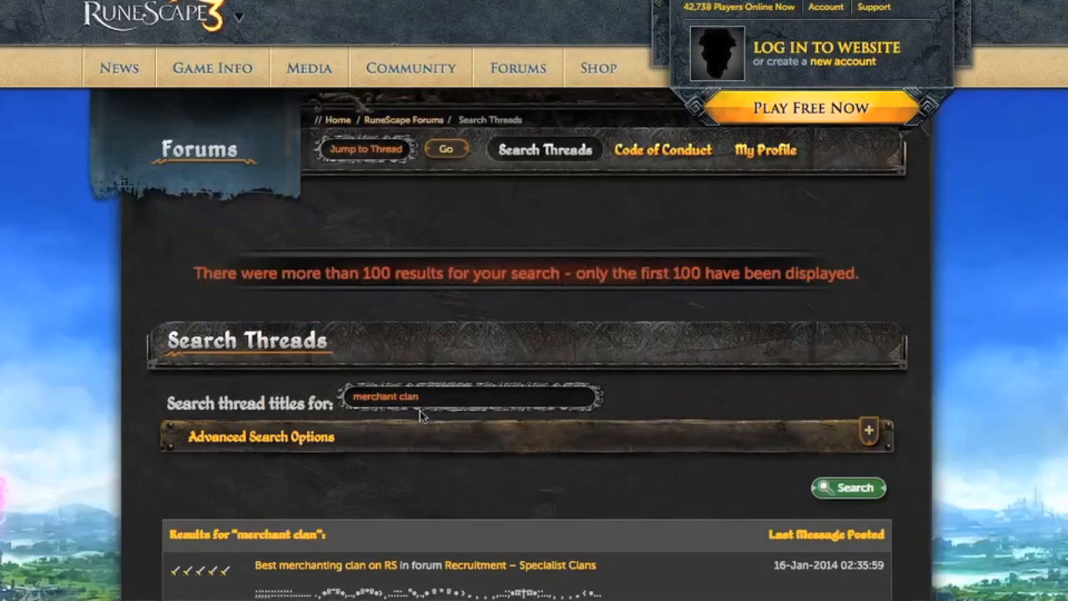
scroll("down", 3)
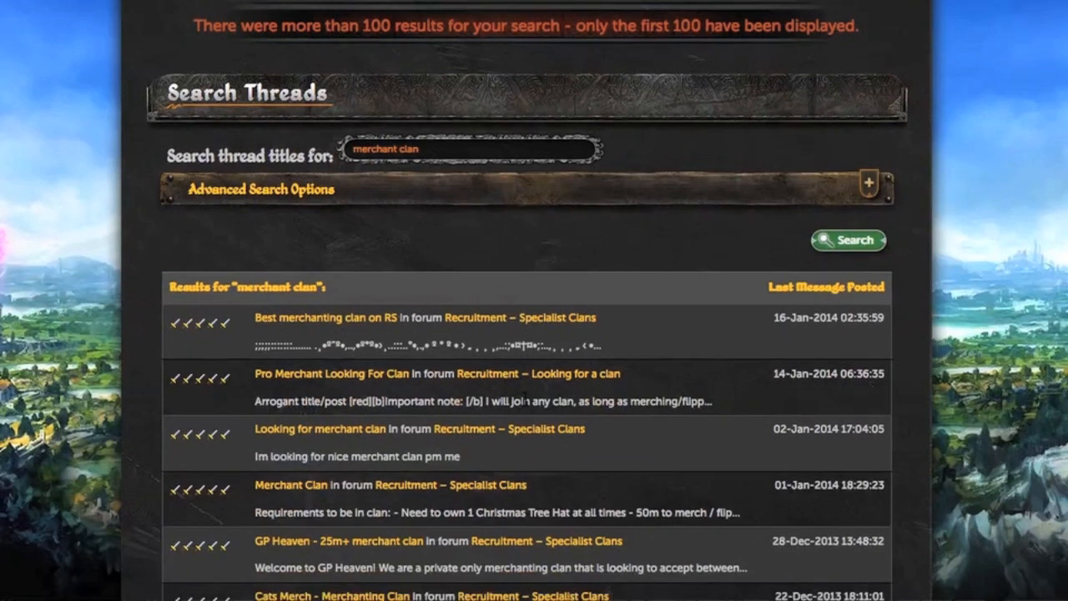
scroll("down", 3)
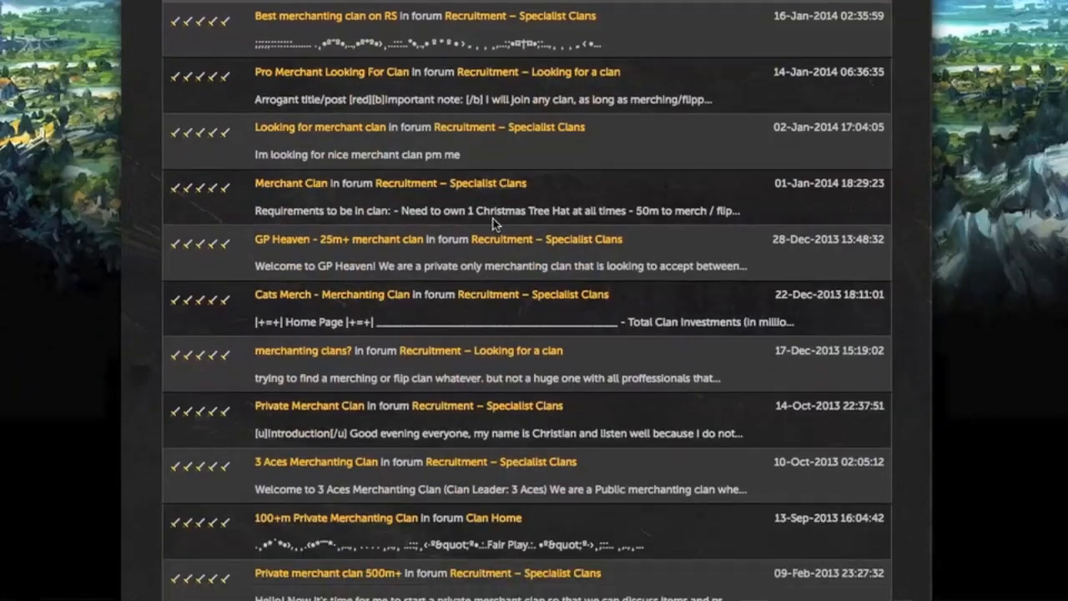
scroll("down", 3)
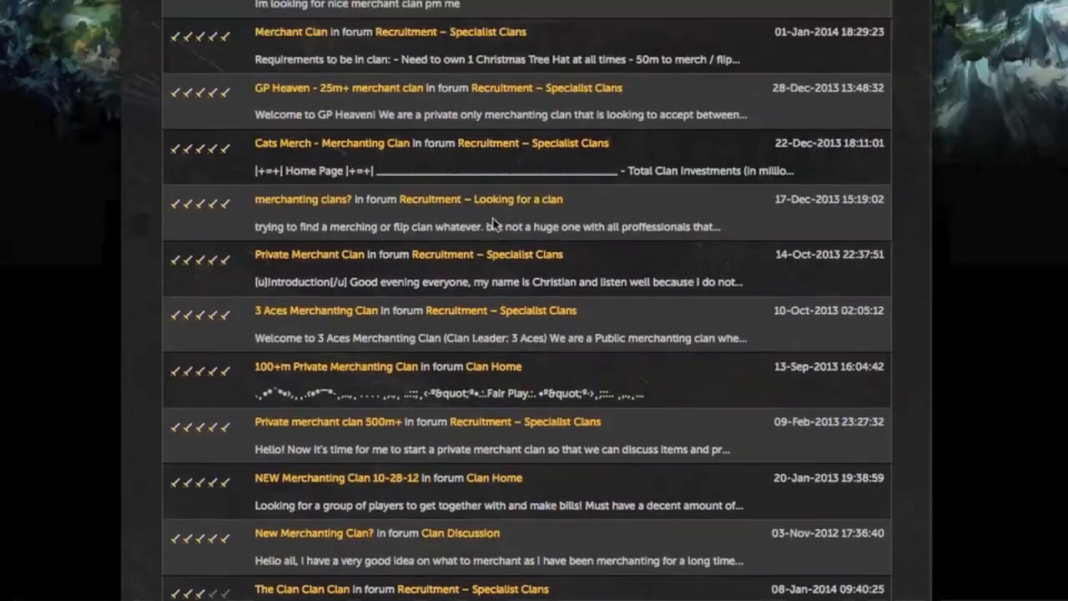
scroll("up", 3)
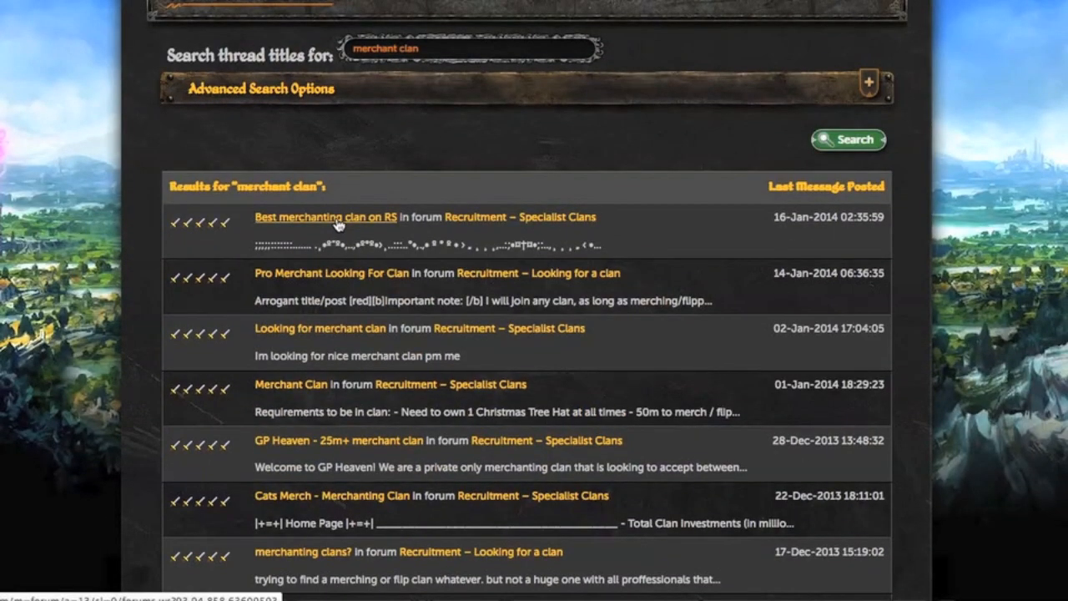
mouse_move(305, 328)
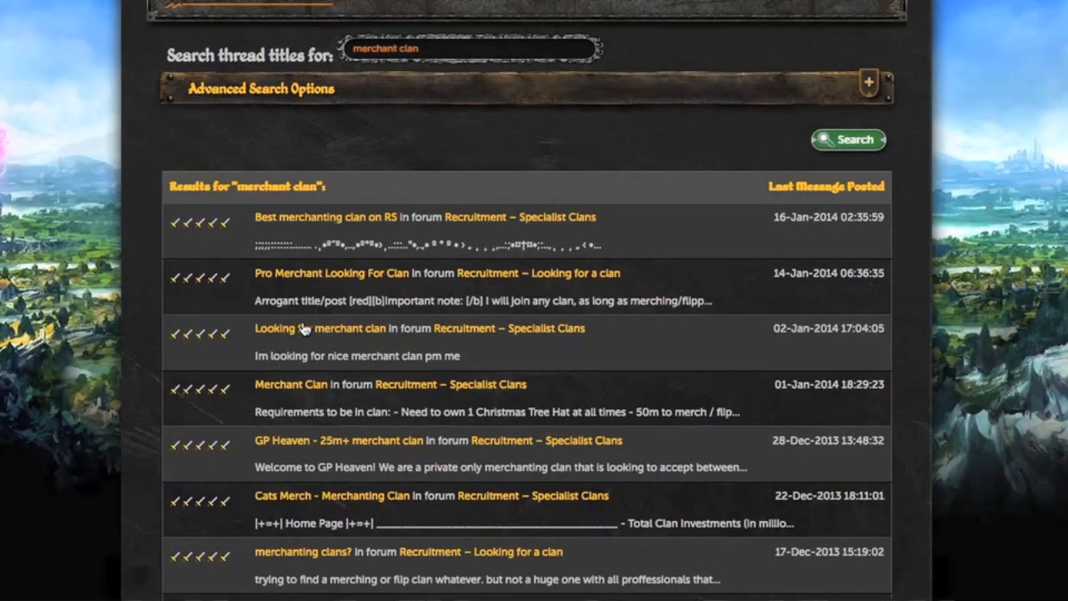
scroll("down", 3)
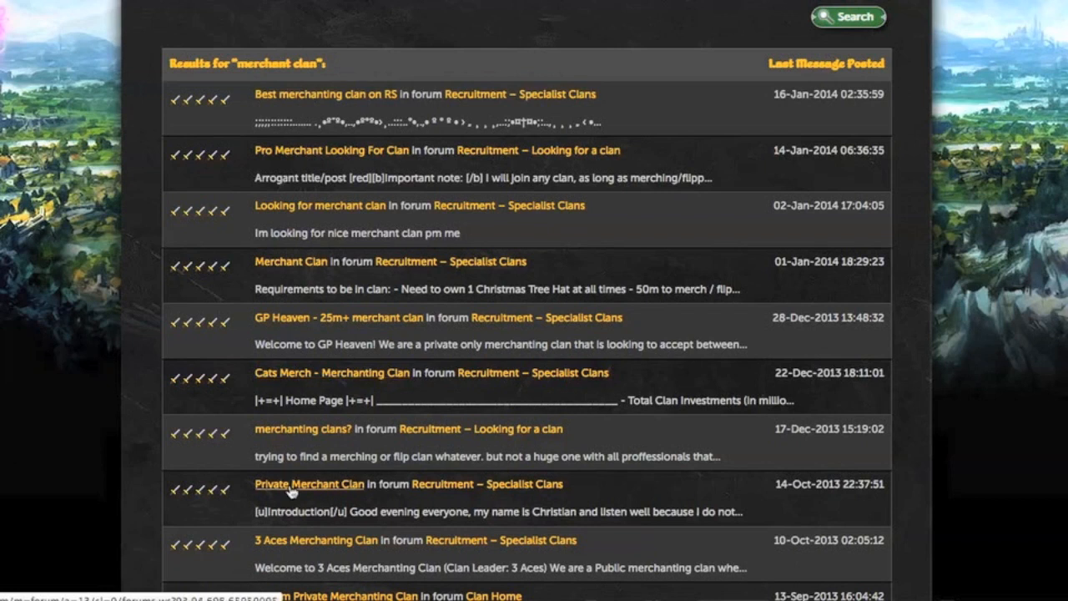
mouse_move(179, 175)
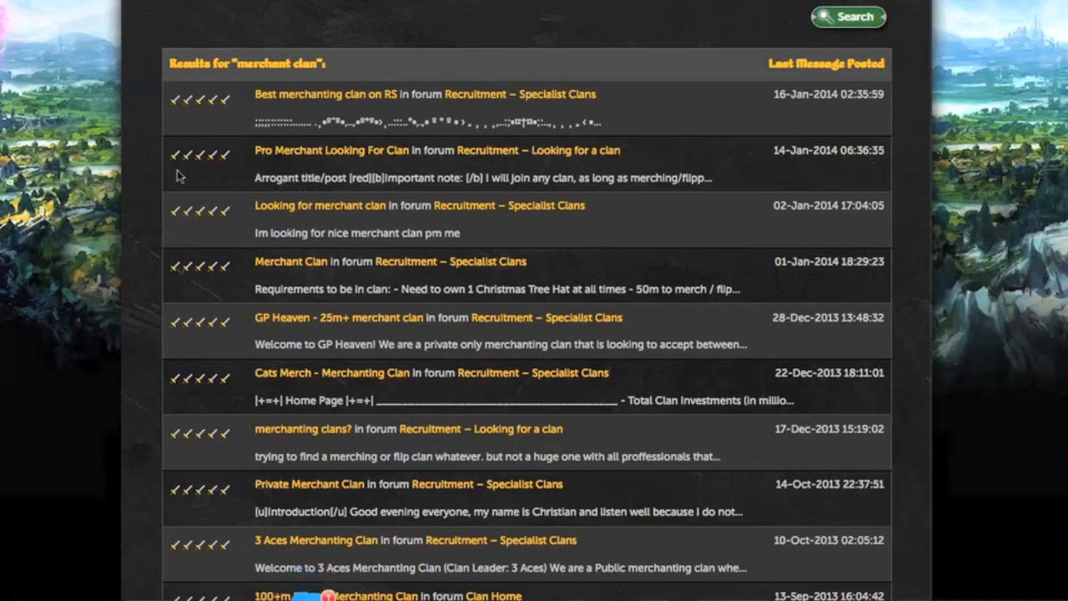
- Open the 'Best merchanting clan on RS' thread and read its replies through page 2
left_click(325, 93)
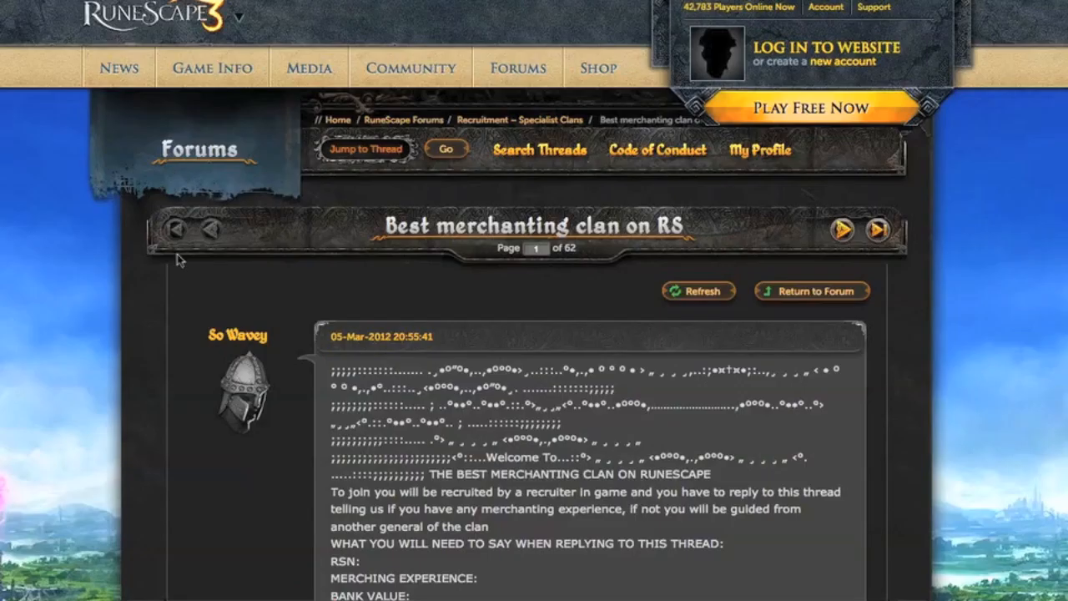
scroll("down", 3)
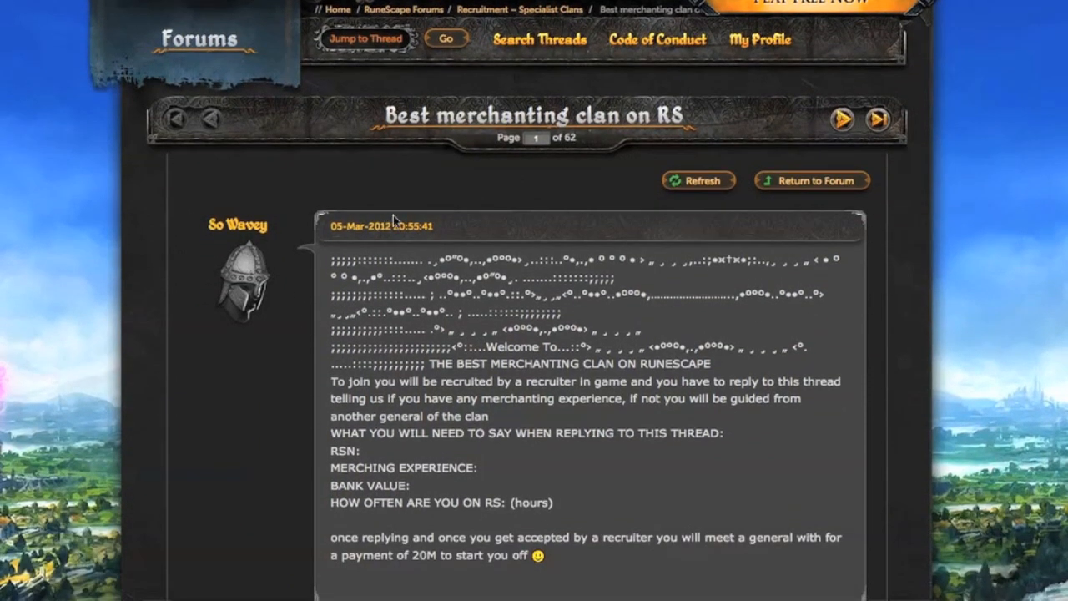
mouse_move(497, 200)
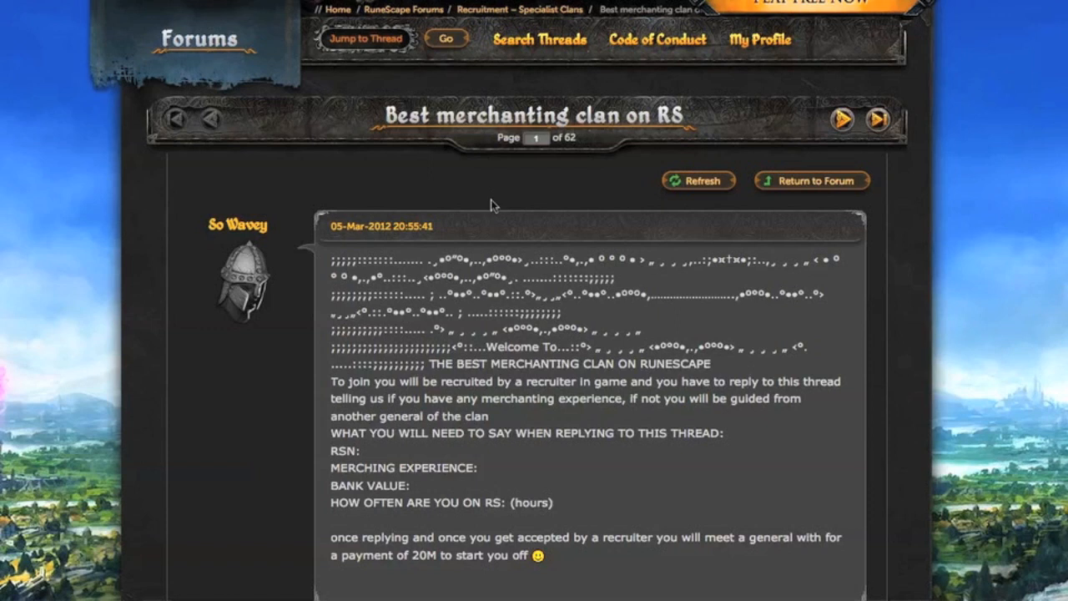
scroll("down", 3)
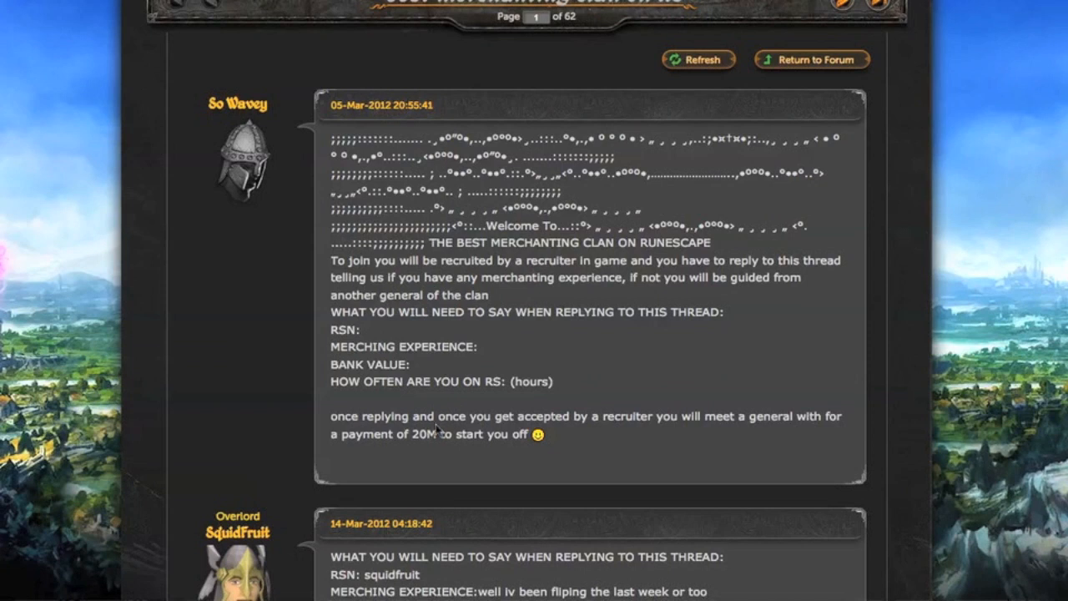
mouse_move(467, 449)
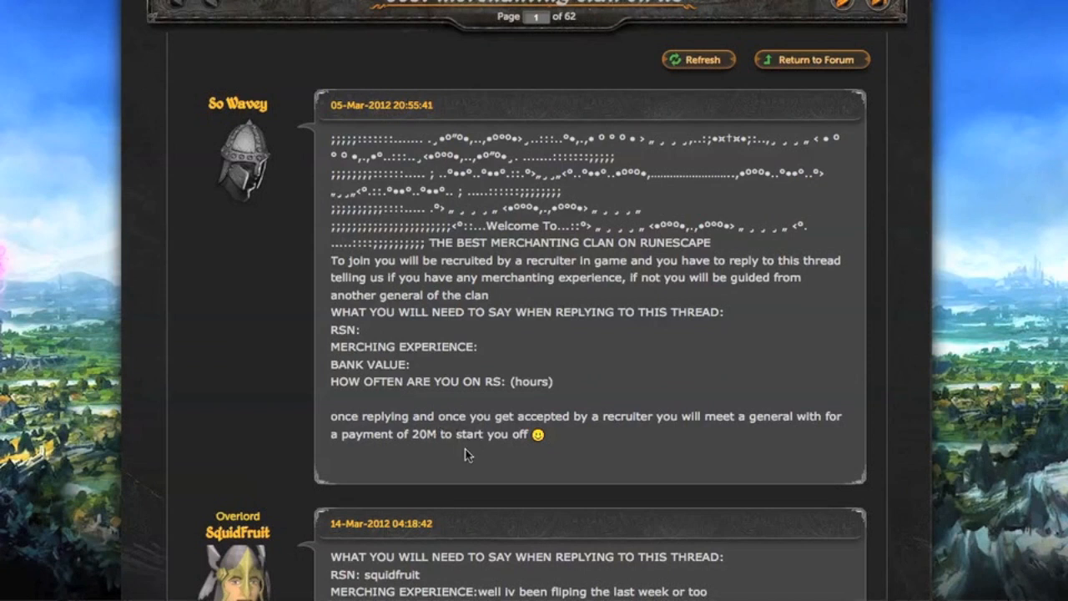
mouse_move(480, 451)
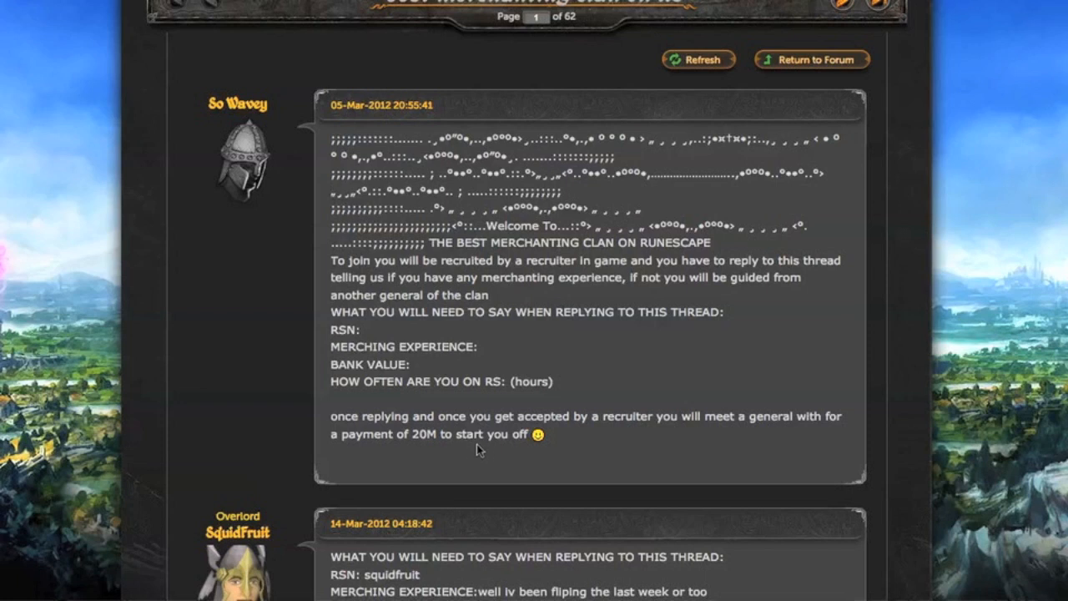
mouse_move(490, 451)
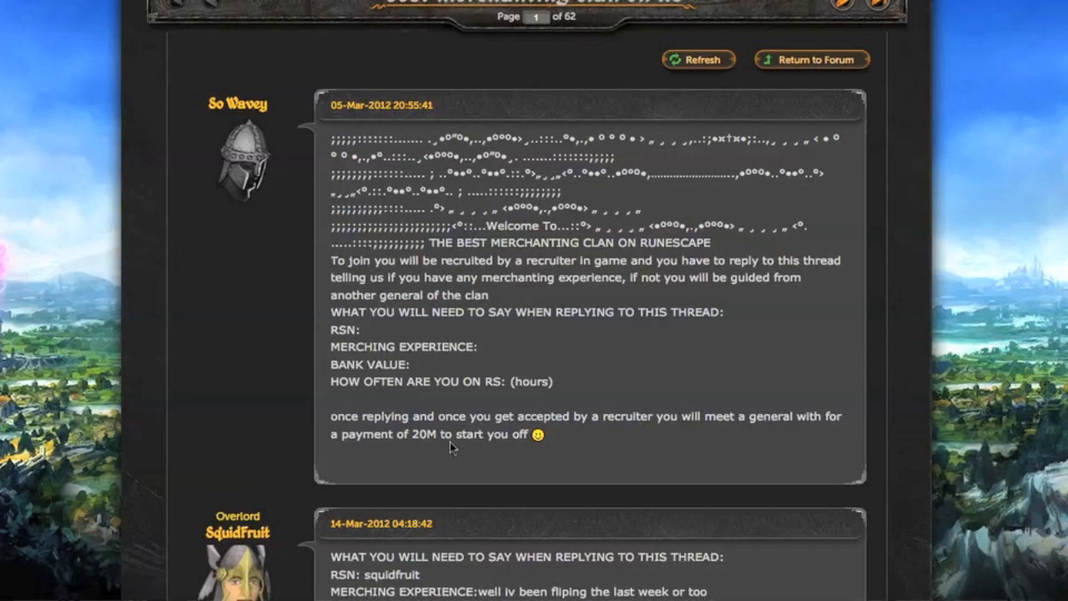
scroll("down", 3)
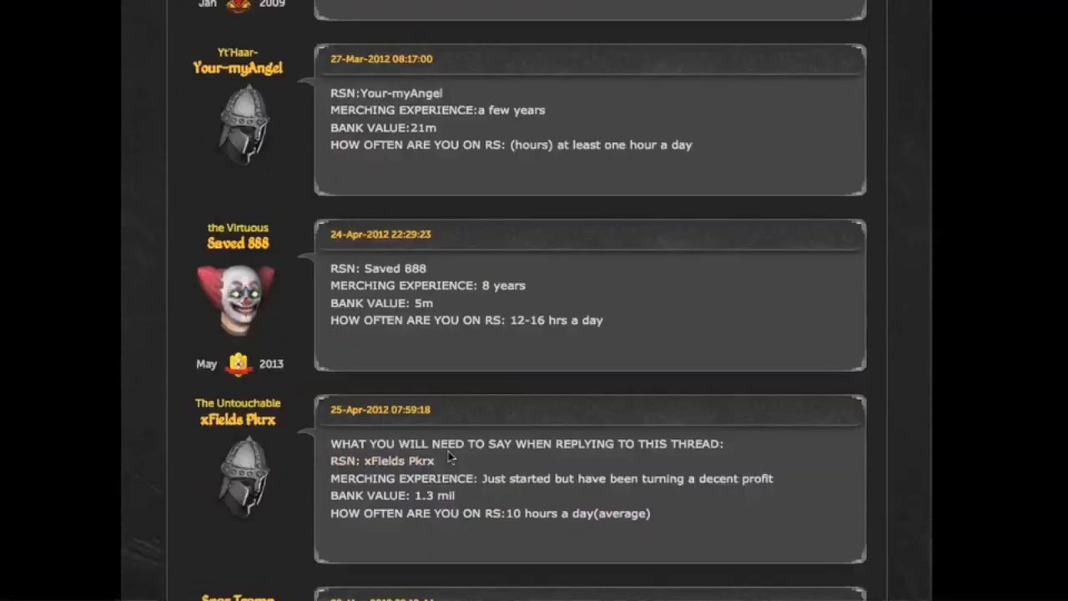
scroll("down", 3)
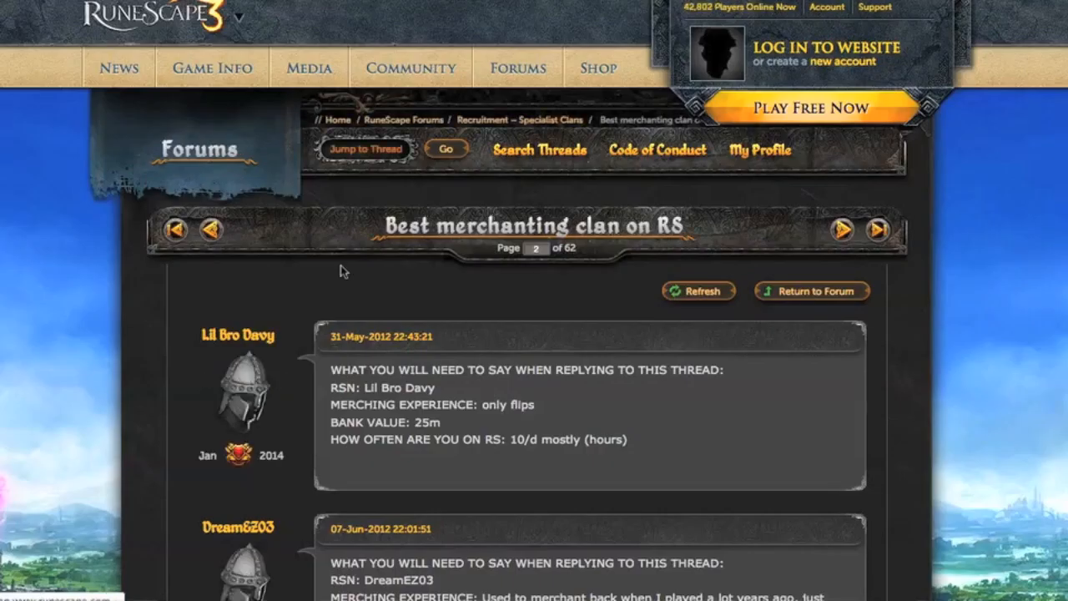
- Read the clan application replies down to the last post on page 62
scroll("down", 3)
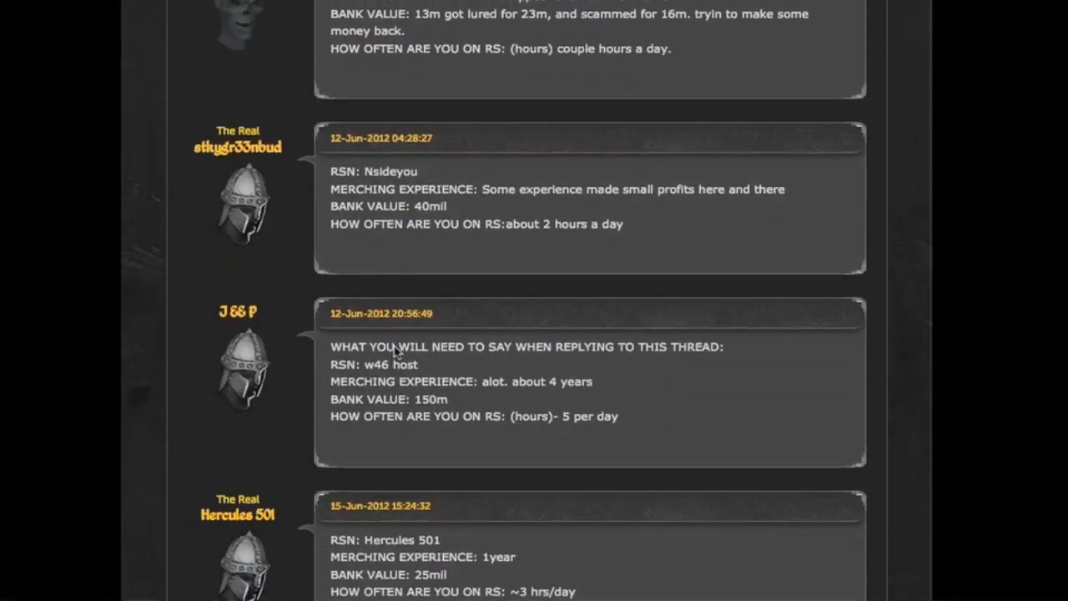
scroll("down", 3)
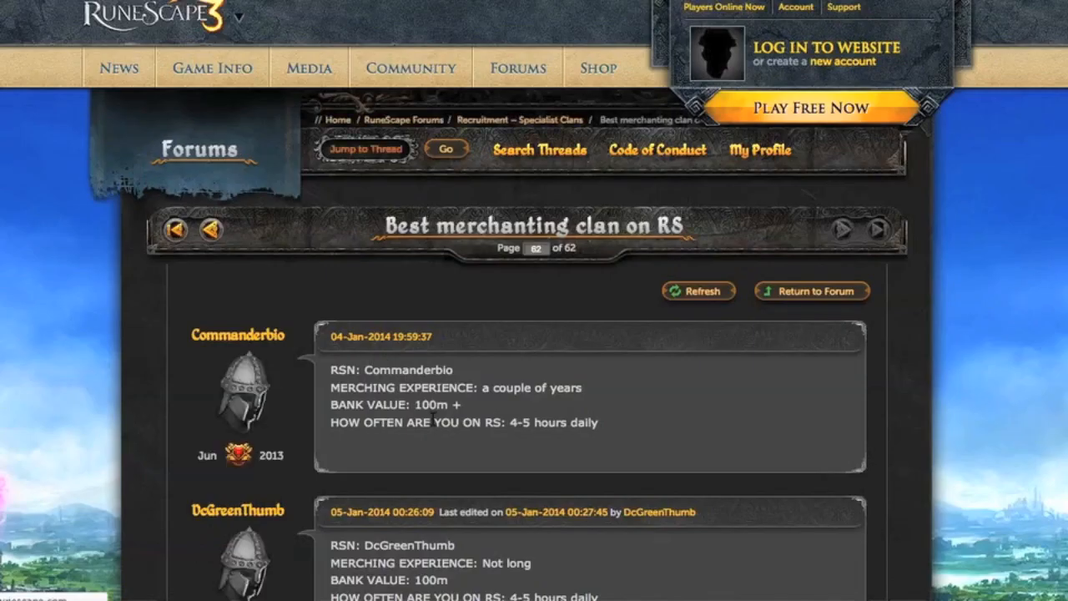
scroll("down", 3)
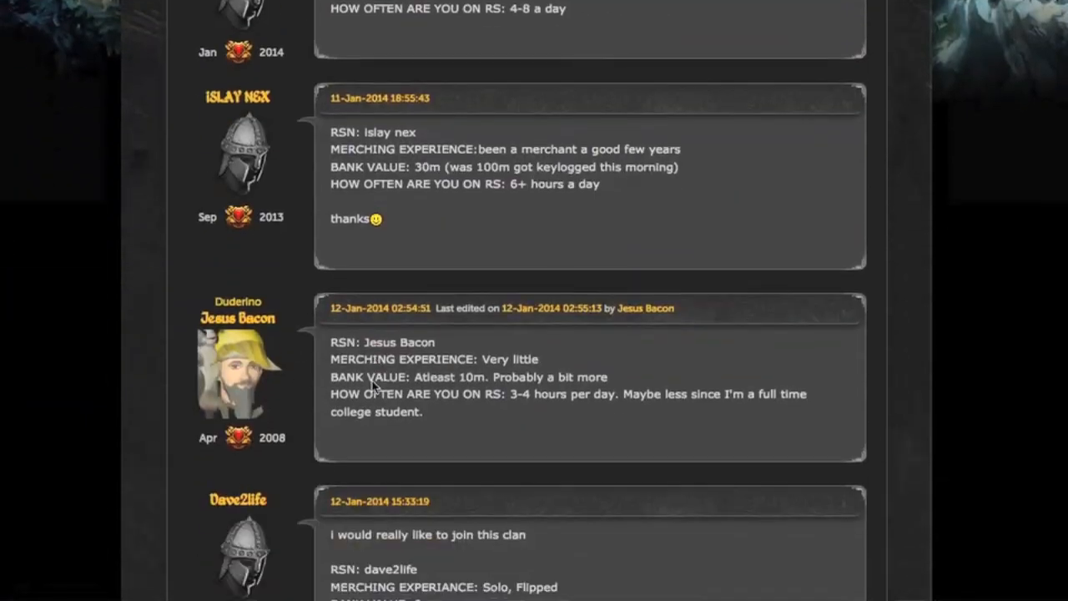
scroll("down", 3)
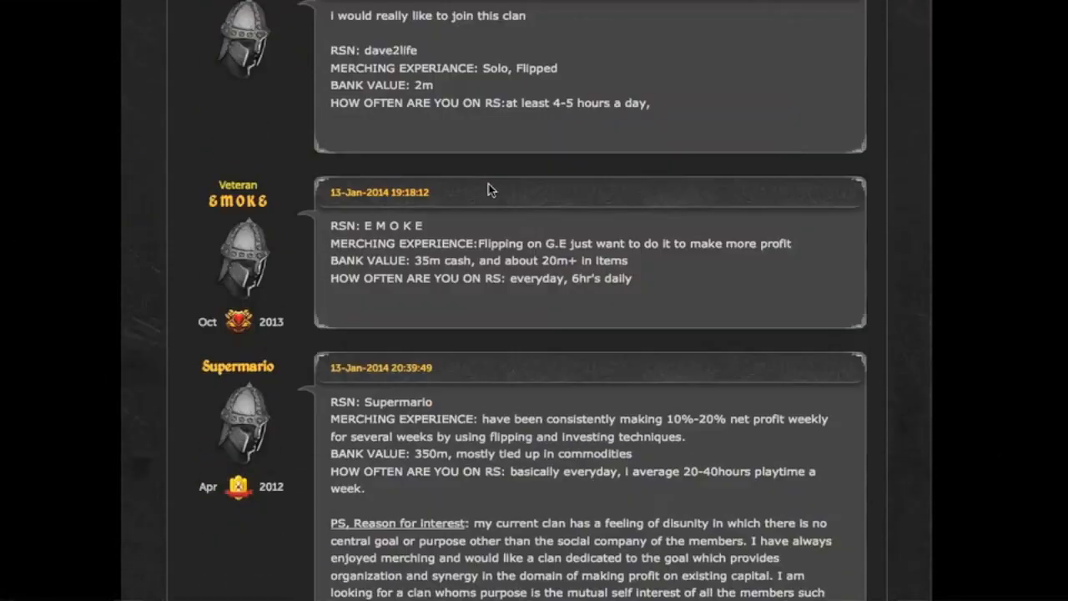
scroll("down", 3)
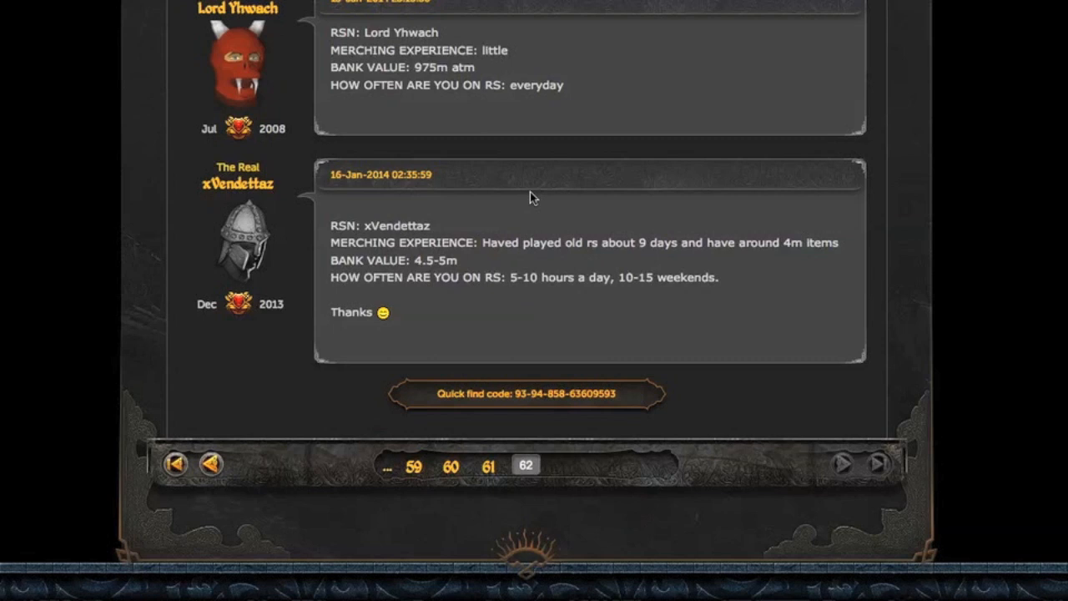
scroll("up", 3)
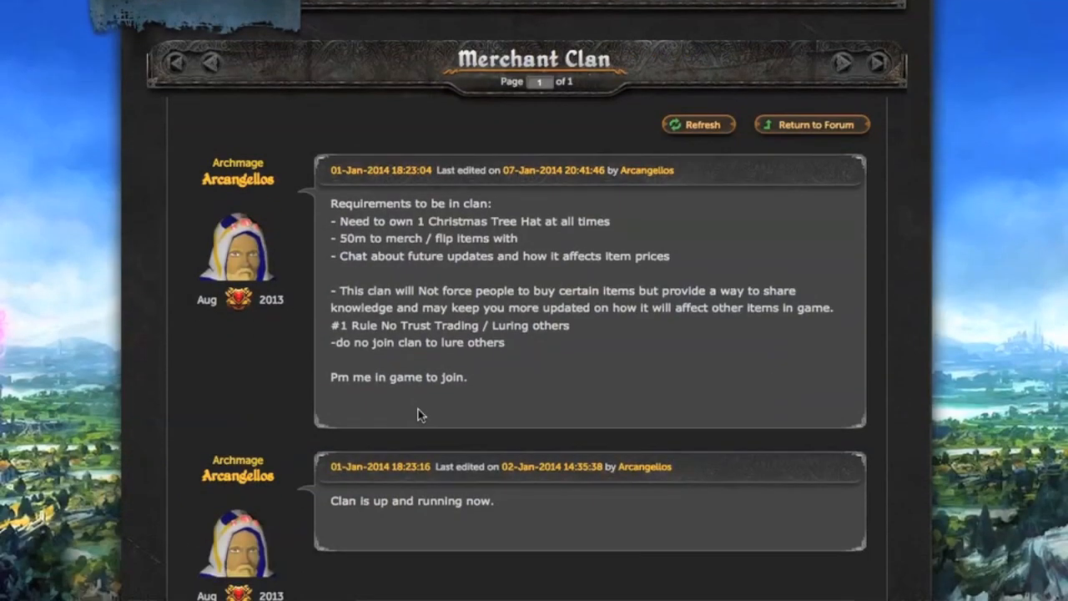
- Read the Merchant Clan thread's requirements, then reach the GP Heaven – 25m+ thread
scroll("down", 3)
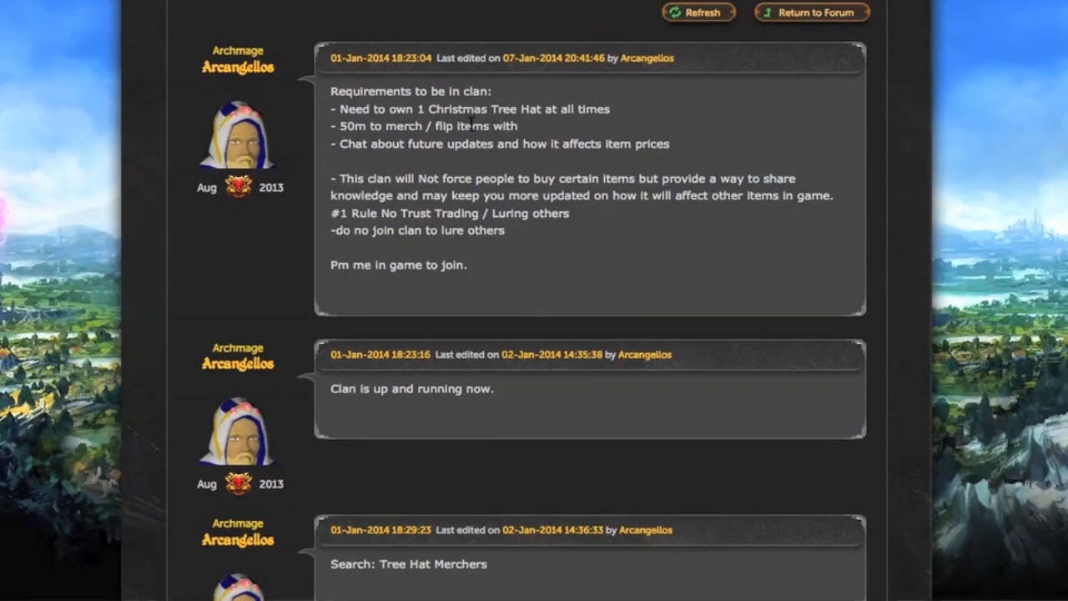
mouse_move(497, 157)
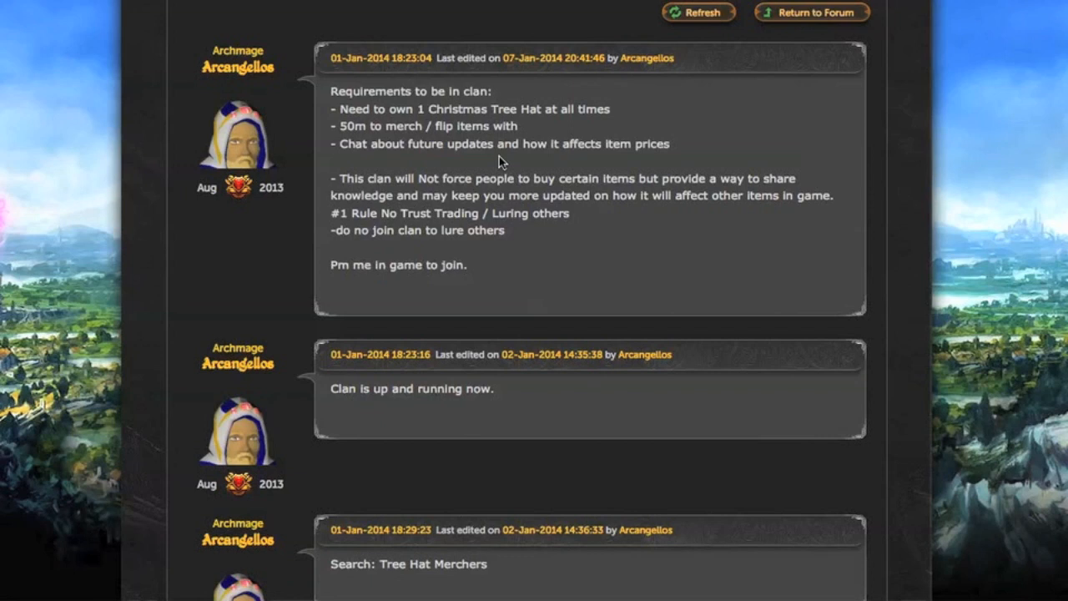
mouse_move(360, 198)
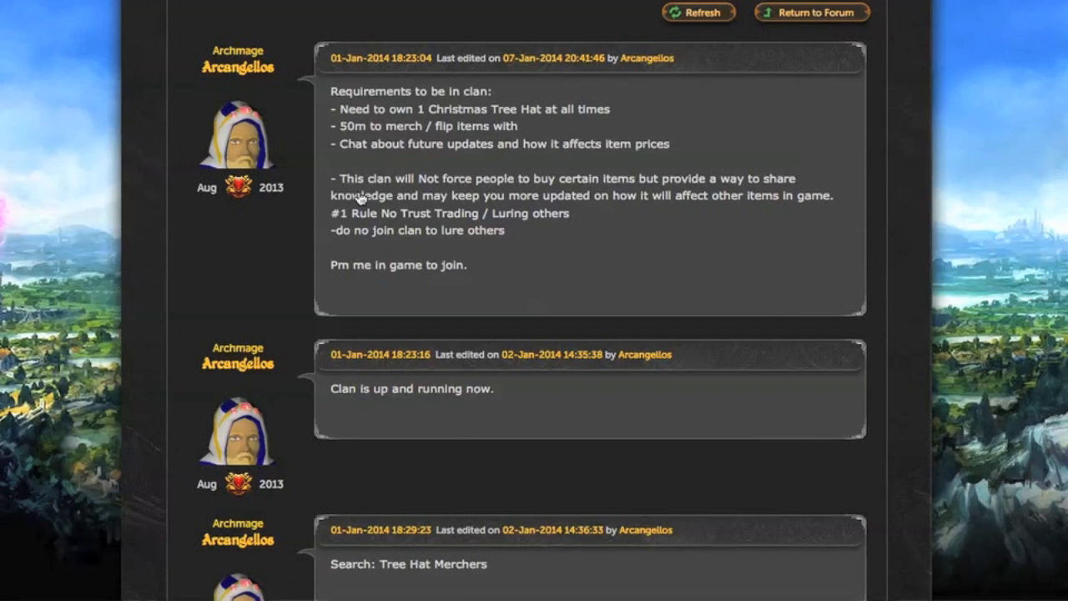
scroll("down", 3)
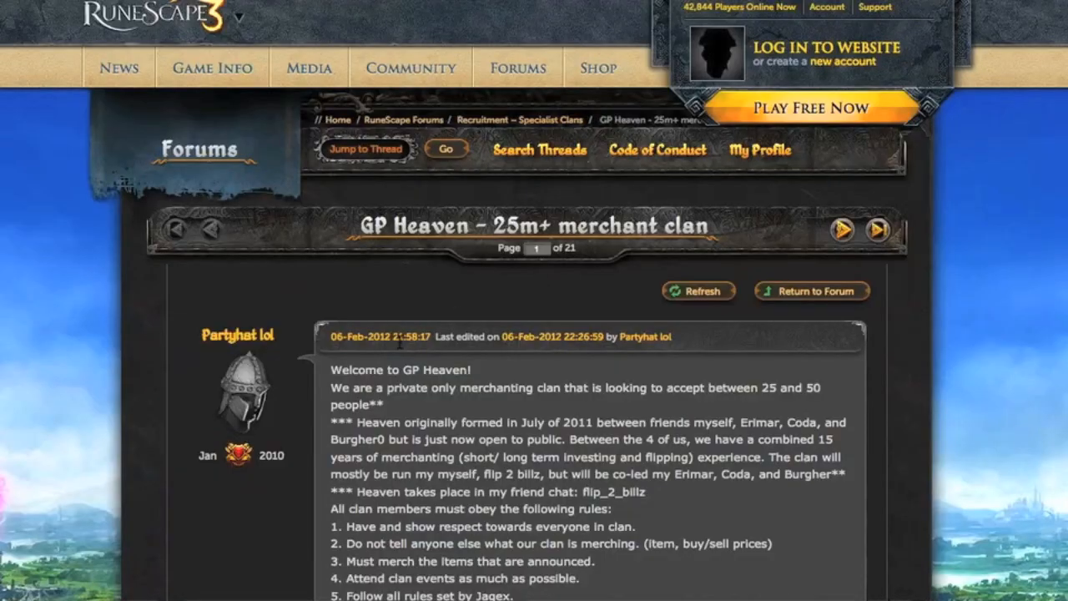
- Read page 1 of the GP Heaven – 25m+ merchant clan thread
scroll("down", 3)
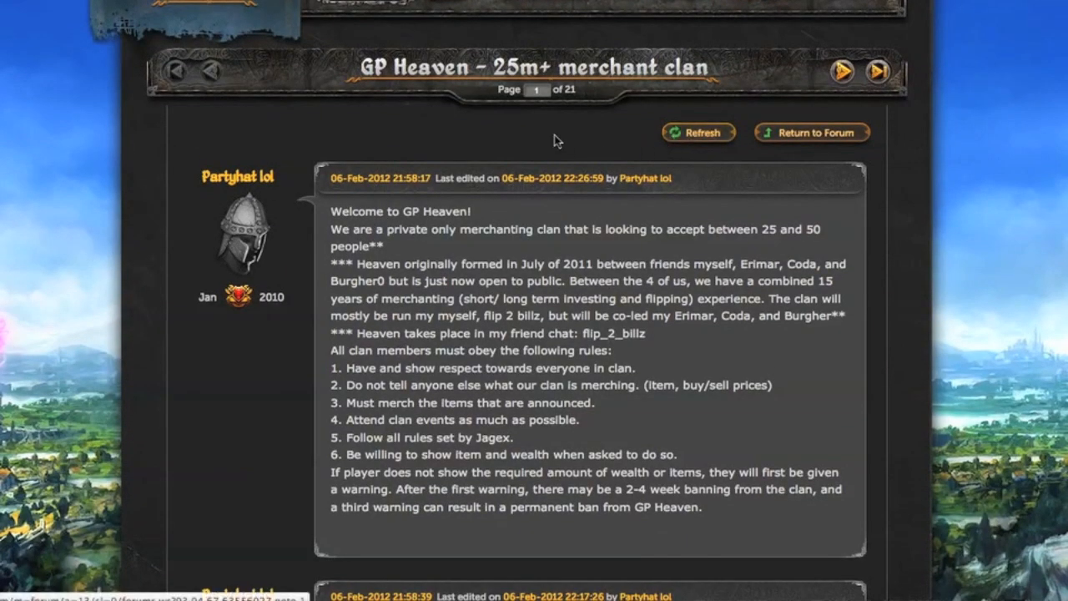
mouse_move(516, 215)
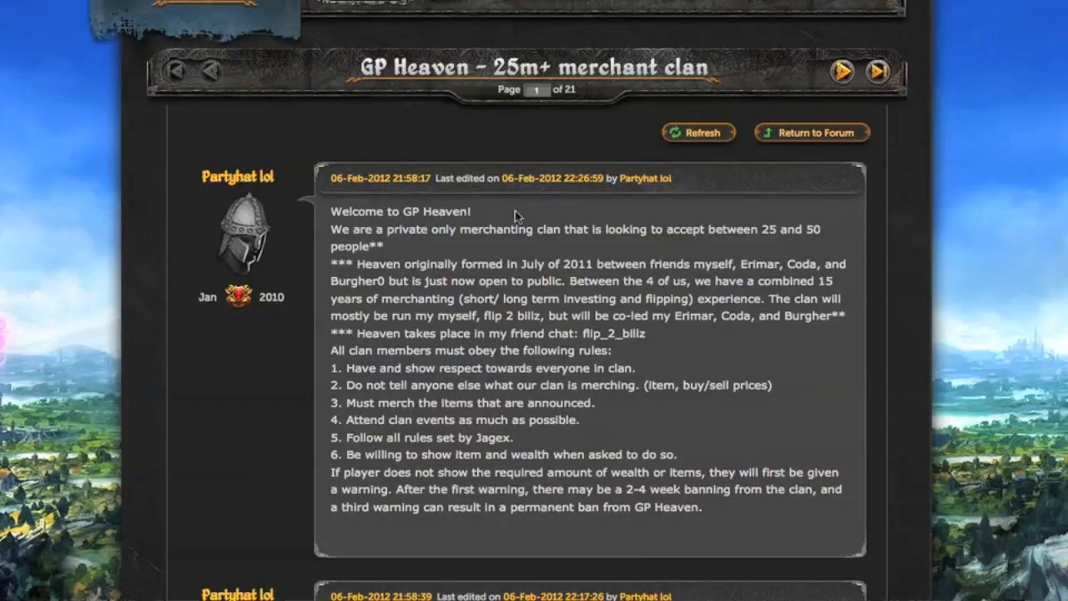
scroll("down", 3)
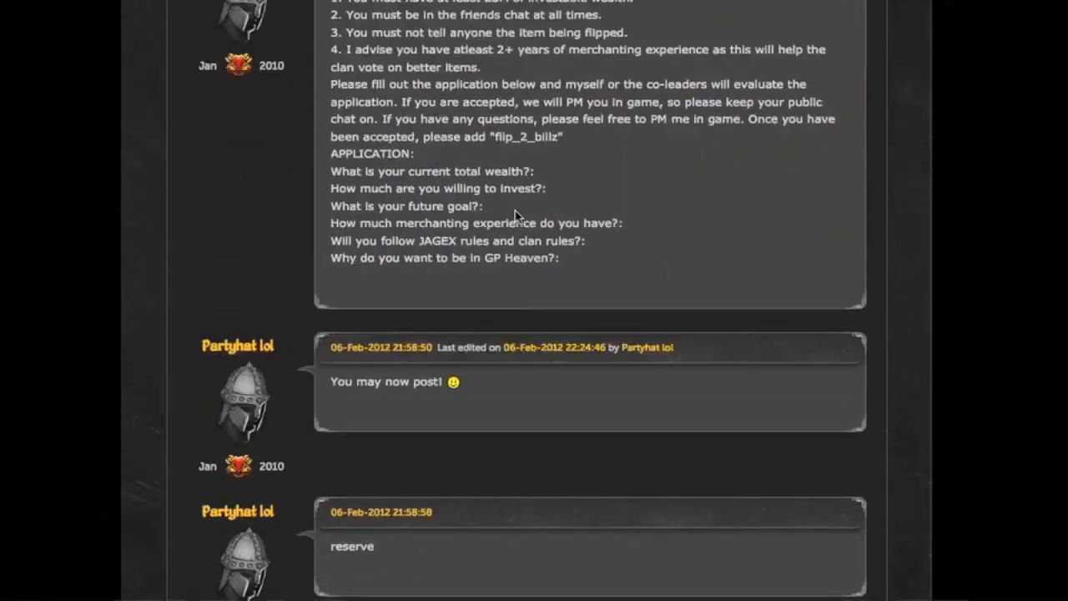
scroll("down", 3)
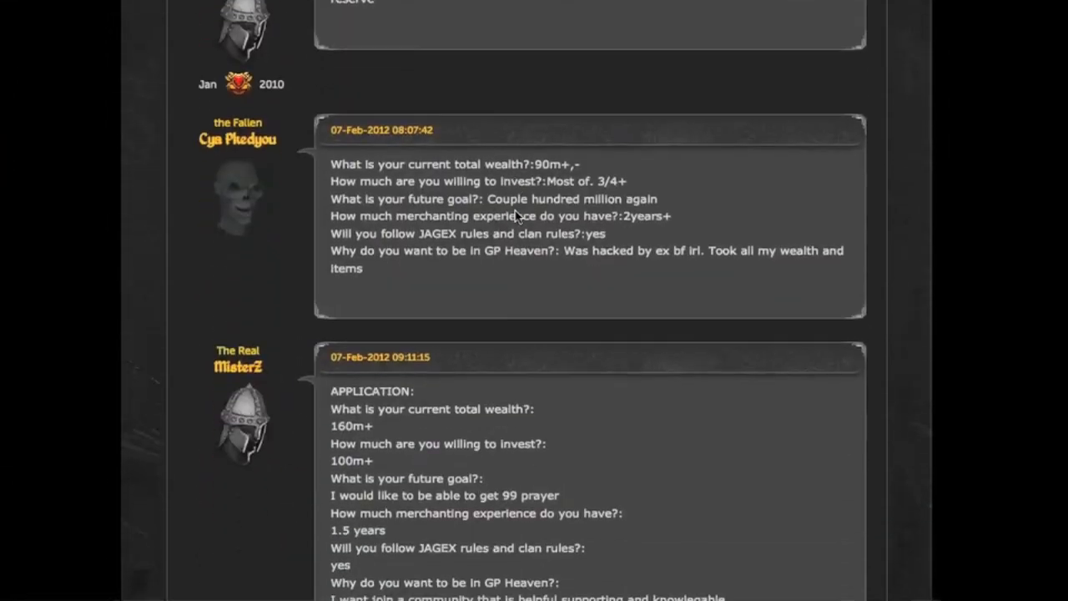
scroll("down", 3)
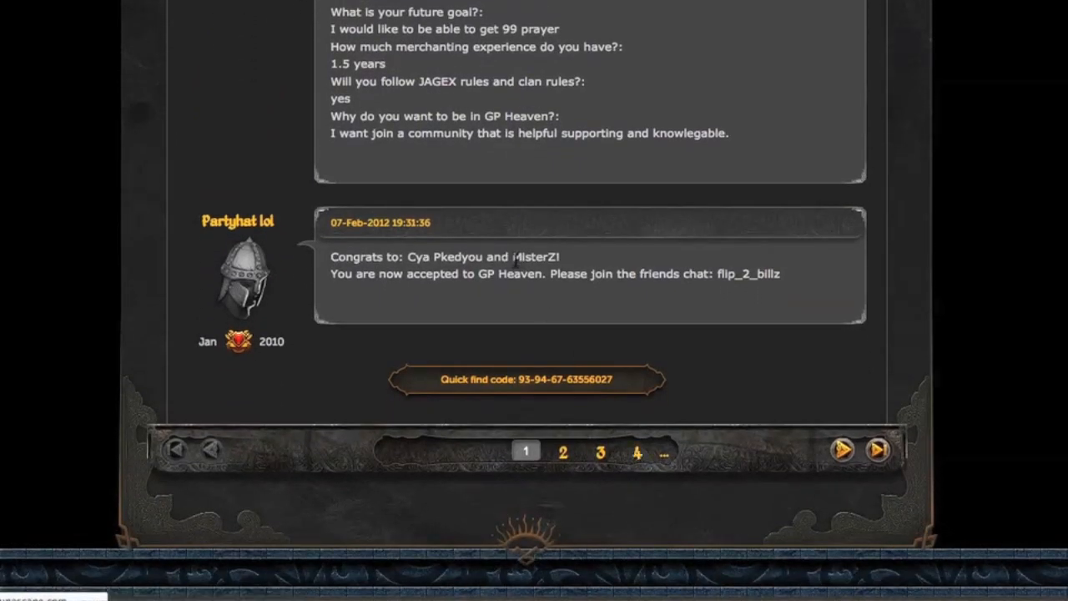
- Jump to page 4 of GP Heaven and read its member applications
left_click(637, 451)
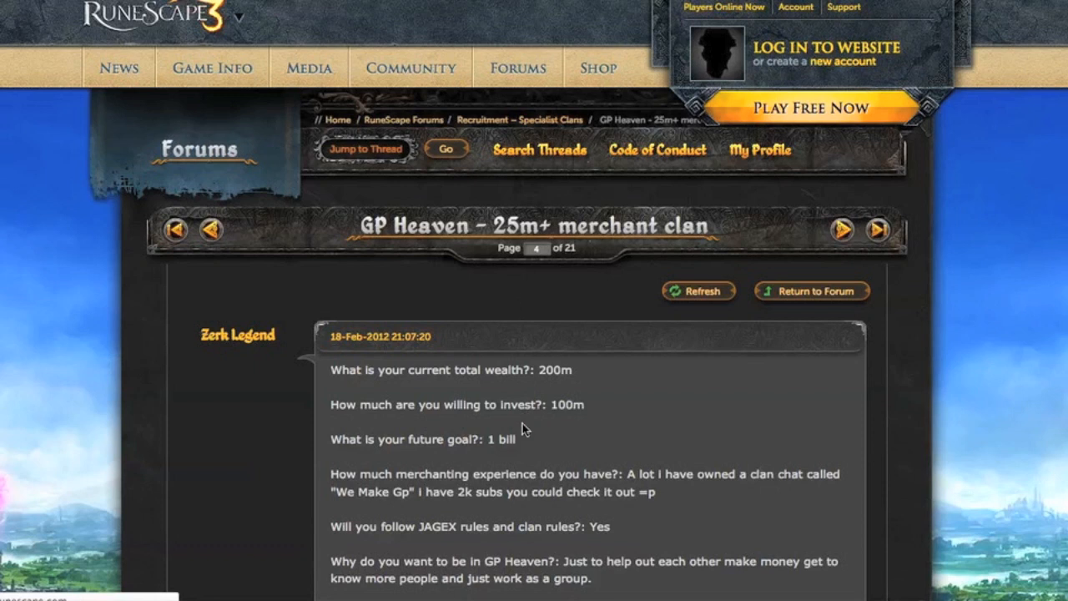
mouse_move(483, 410)
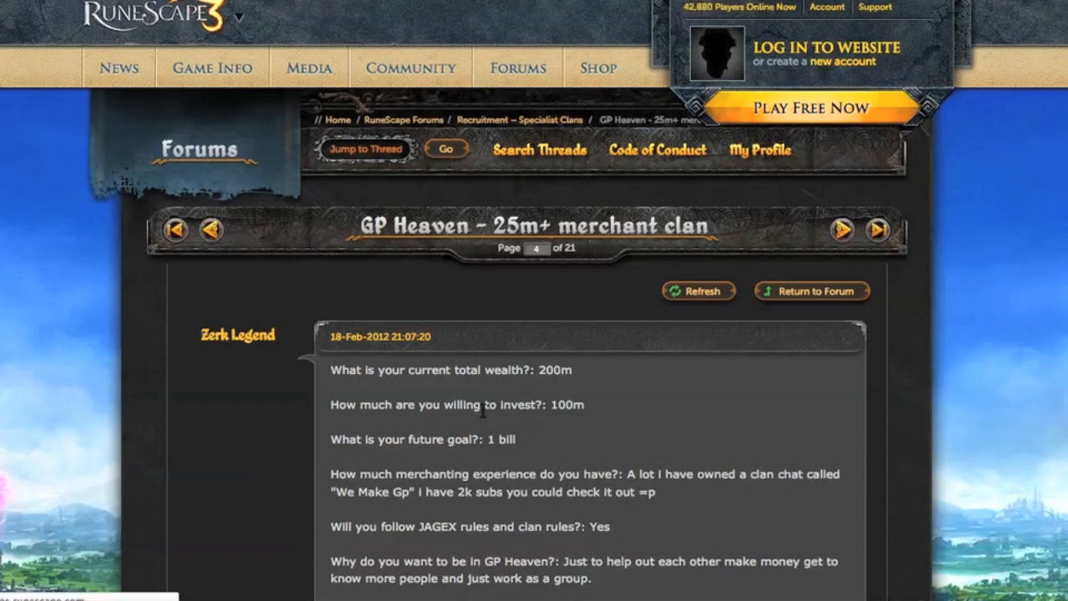
scroll("down", 3)
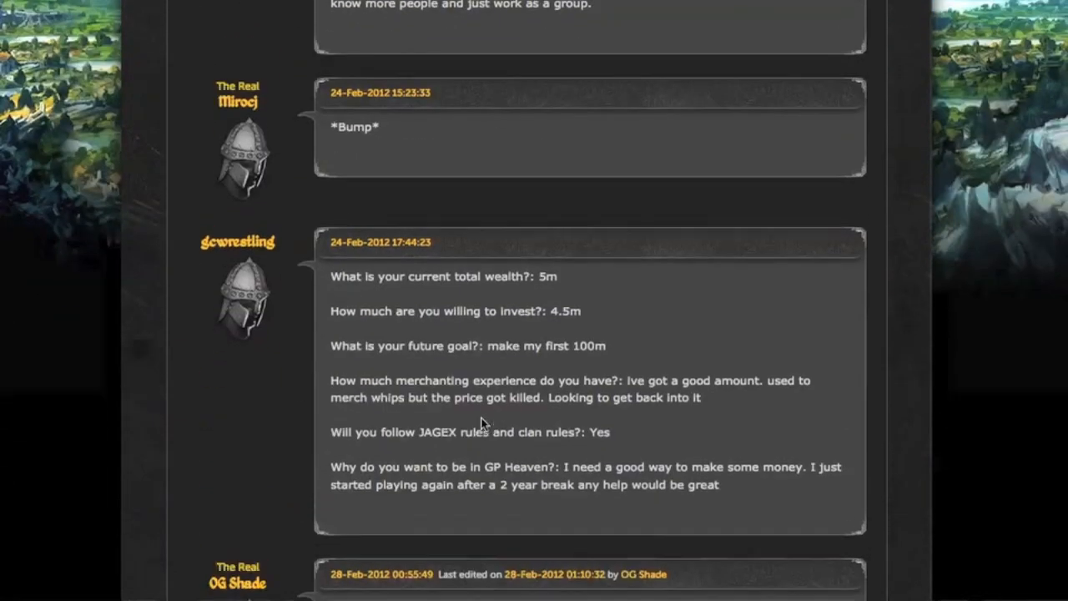
scroll("down", 3)
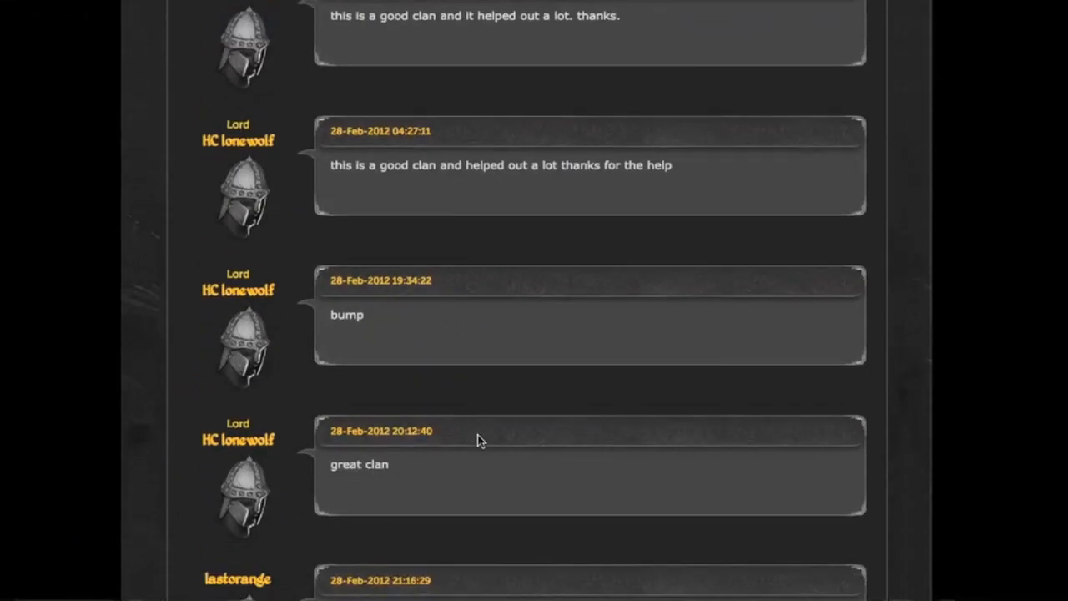
scroll("down", 3)
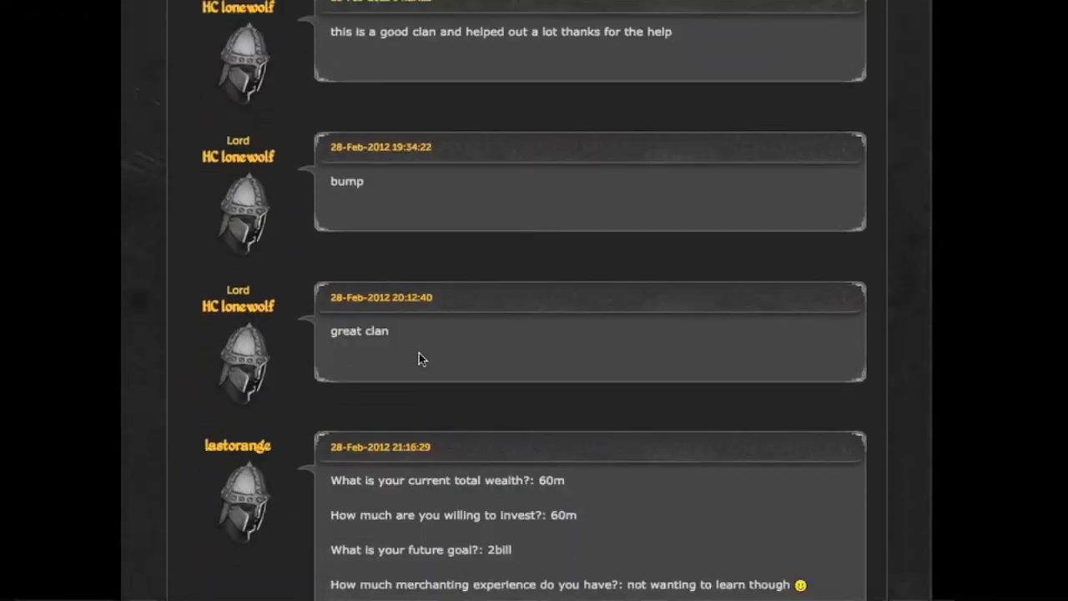
scroll("down", 3)
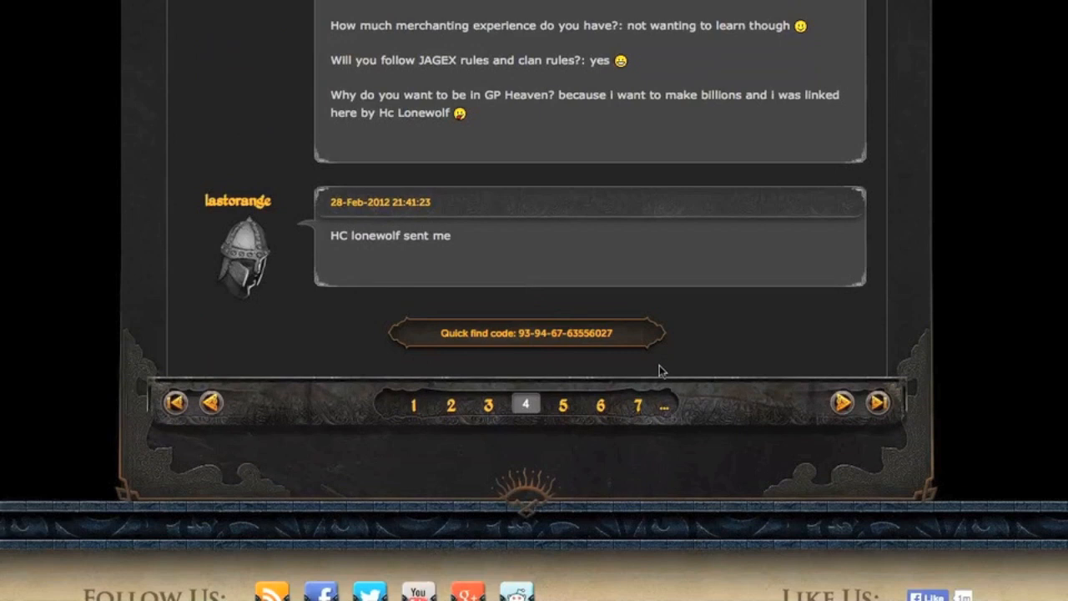
mouse_move(556, 228)
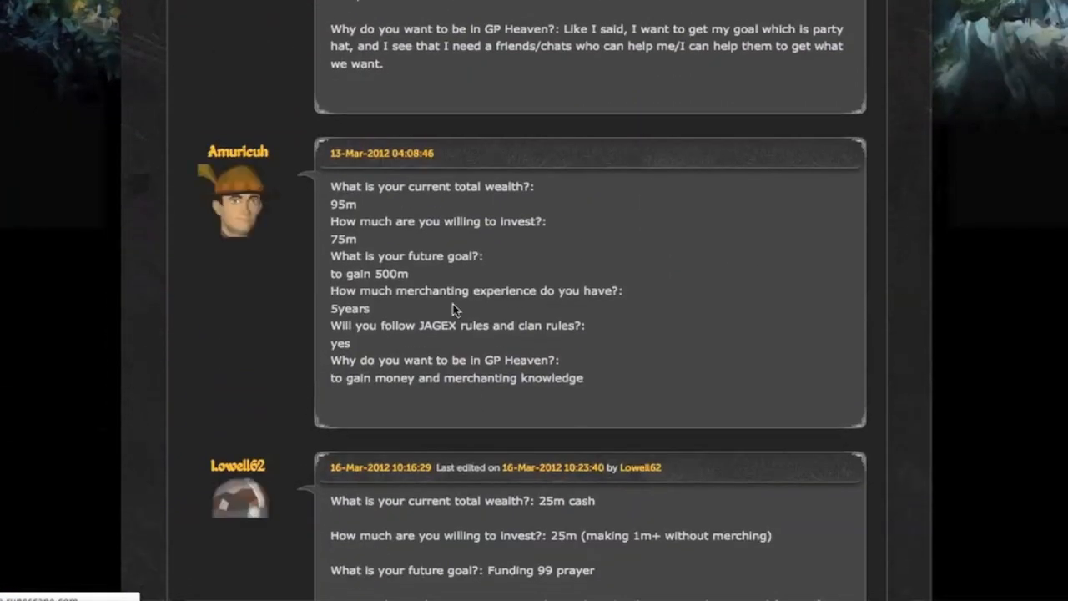
scroll("down", 3)
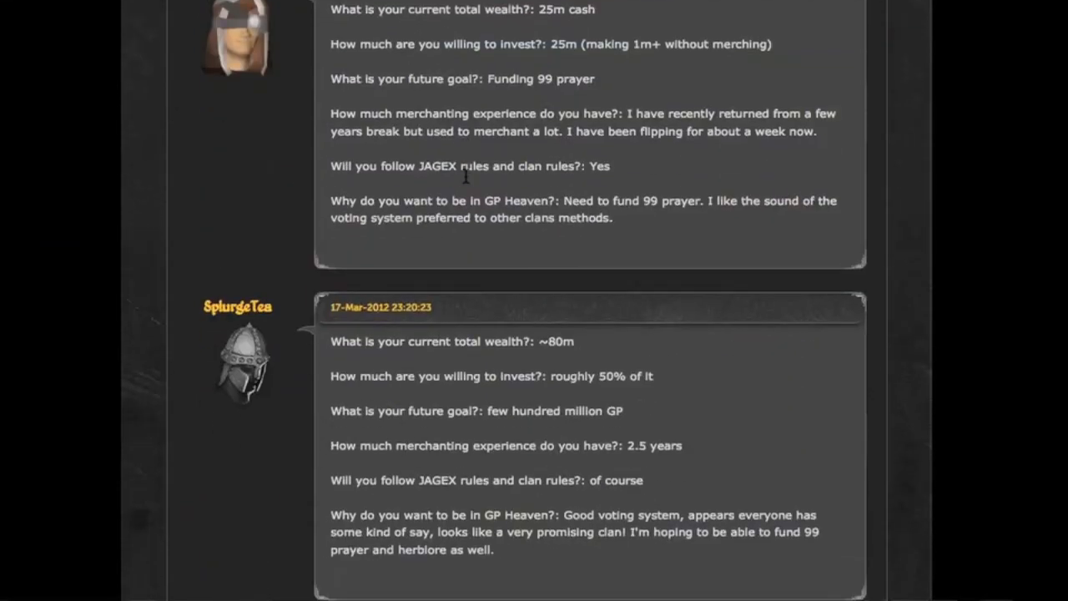
scroll("down", 3)
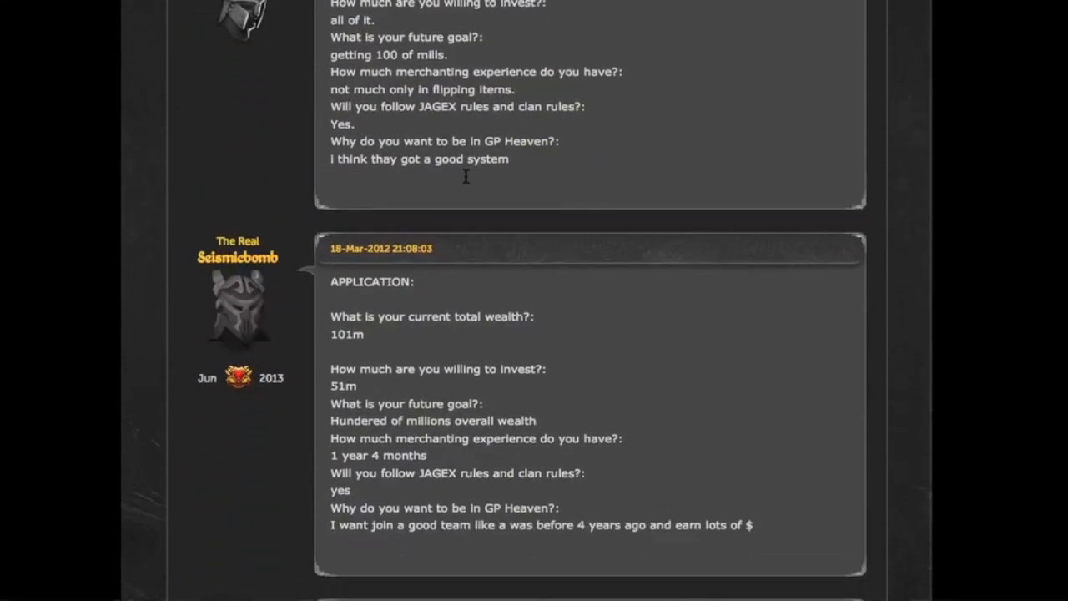
scroll("down", 3)
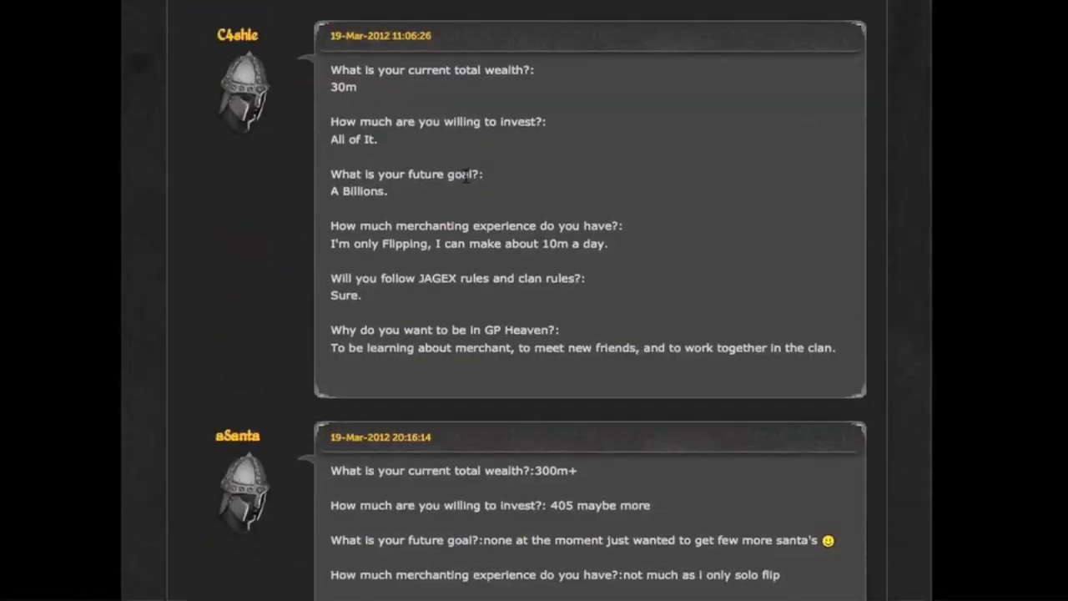
mouse_move(574, 178)
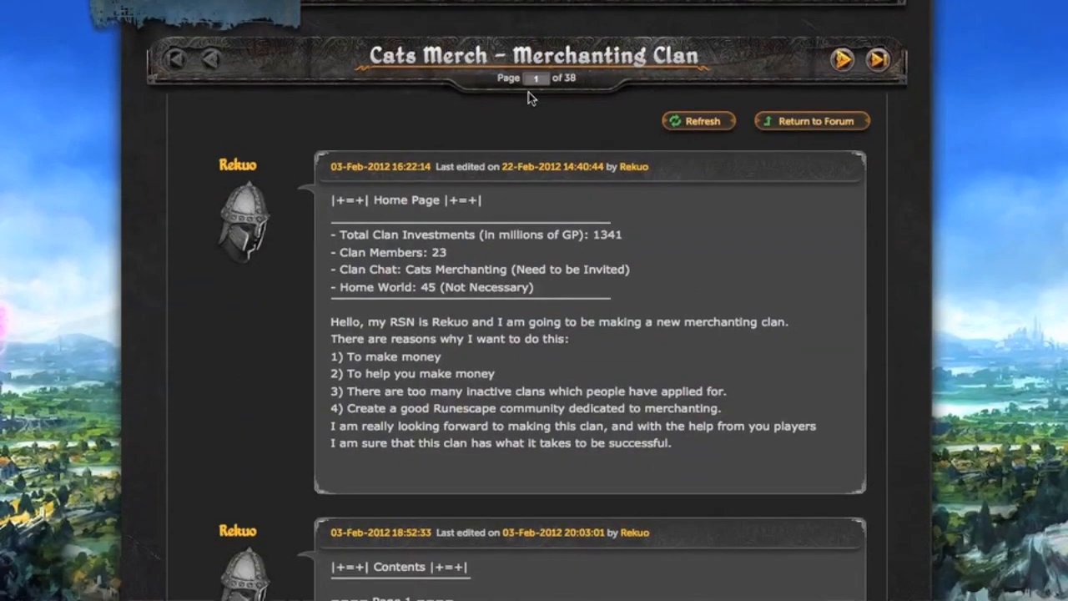
- Go to page 37 of the Cats Merch – Merchanting Clan thread and read its applications
scroll("down", 3)
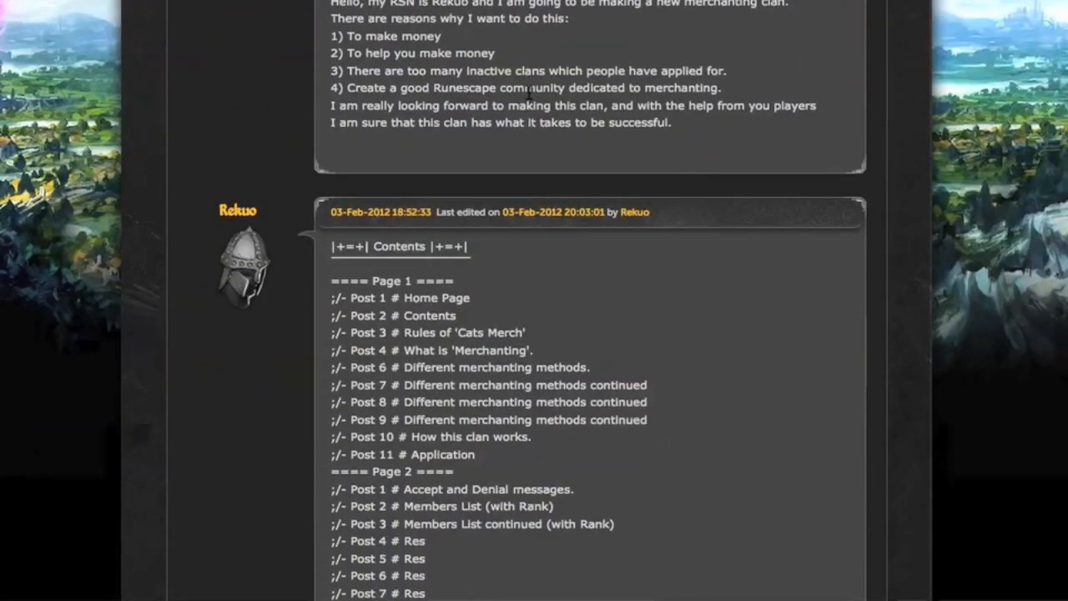
scroll("up", 3)
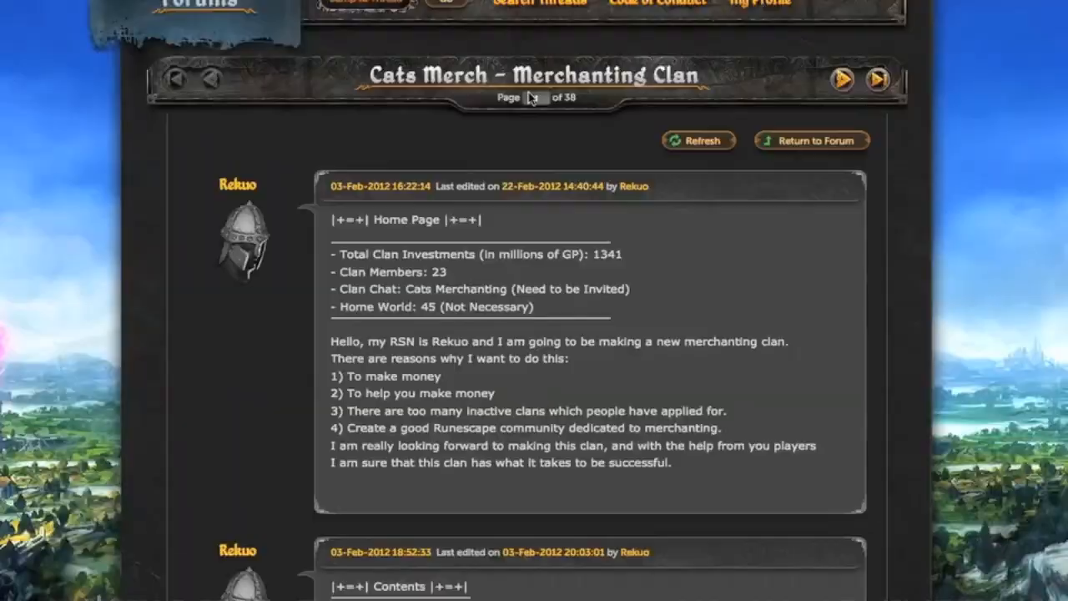
scroll("up", 3)
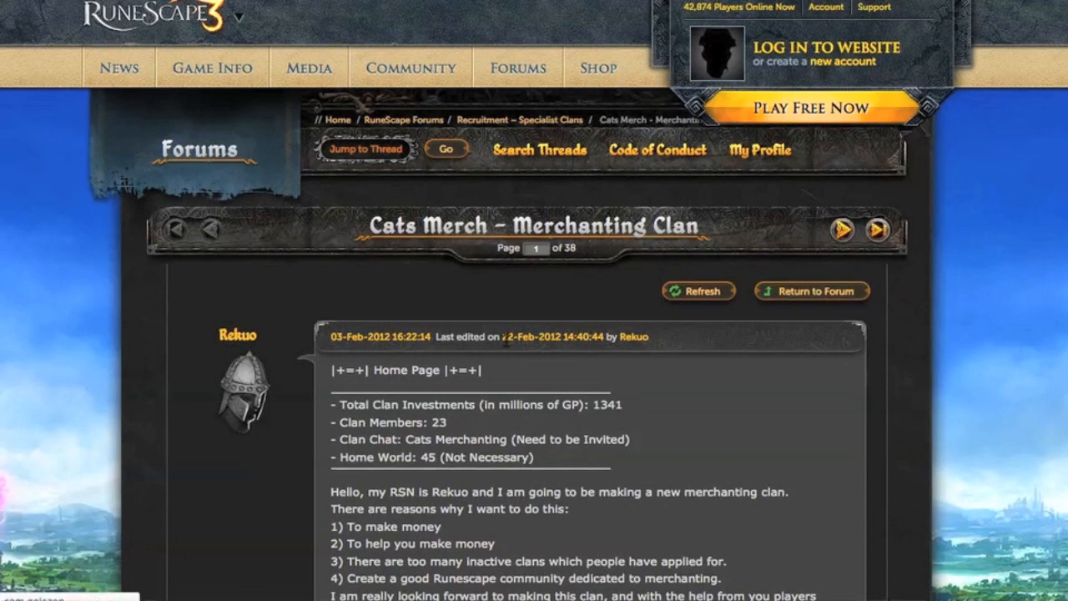
scroll("down", 3)
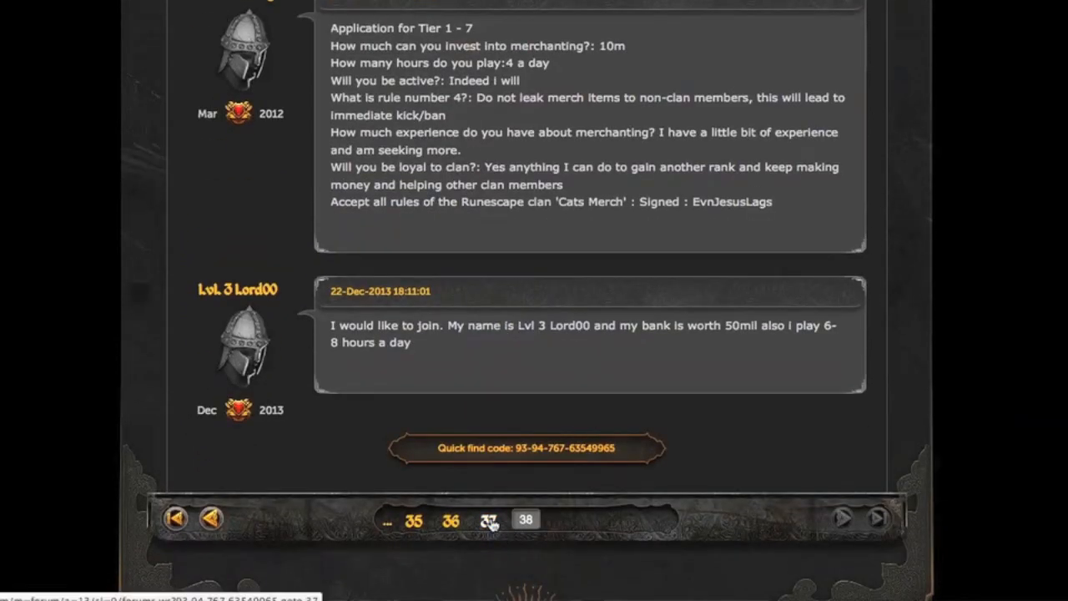
left_click(490, 518)
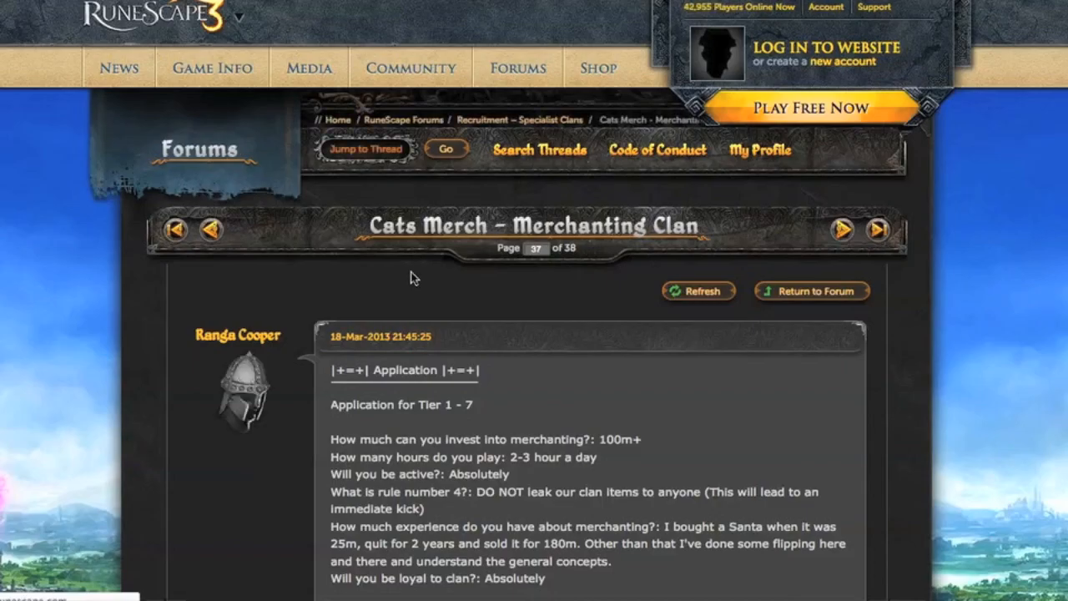
scroll("down", 3)
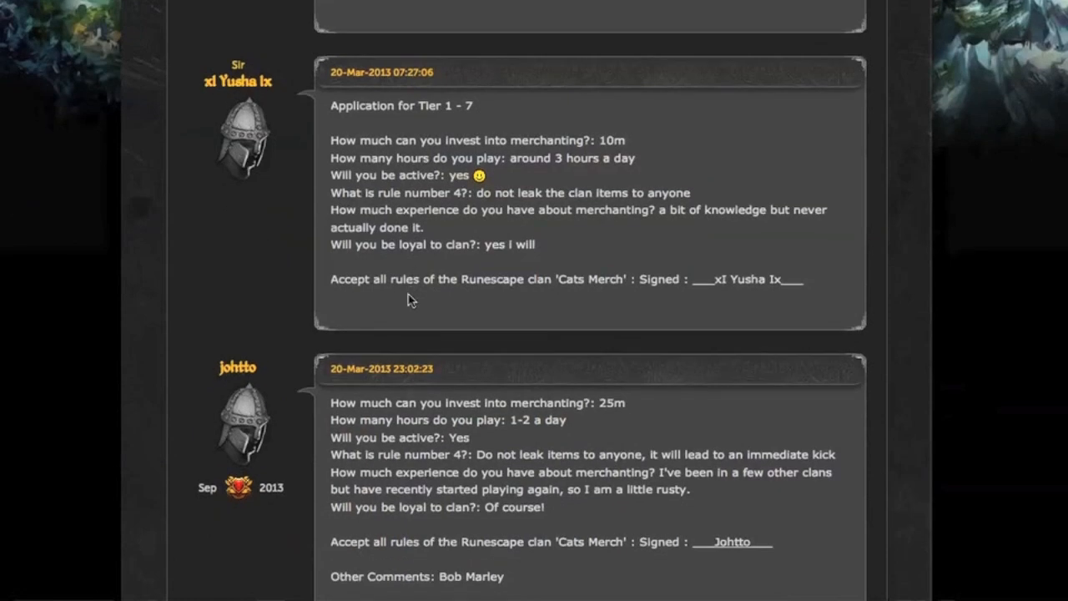
scroll("down", 3)
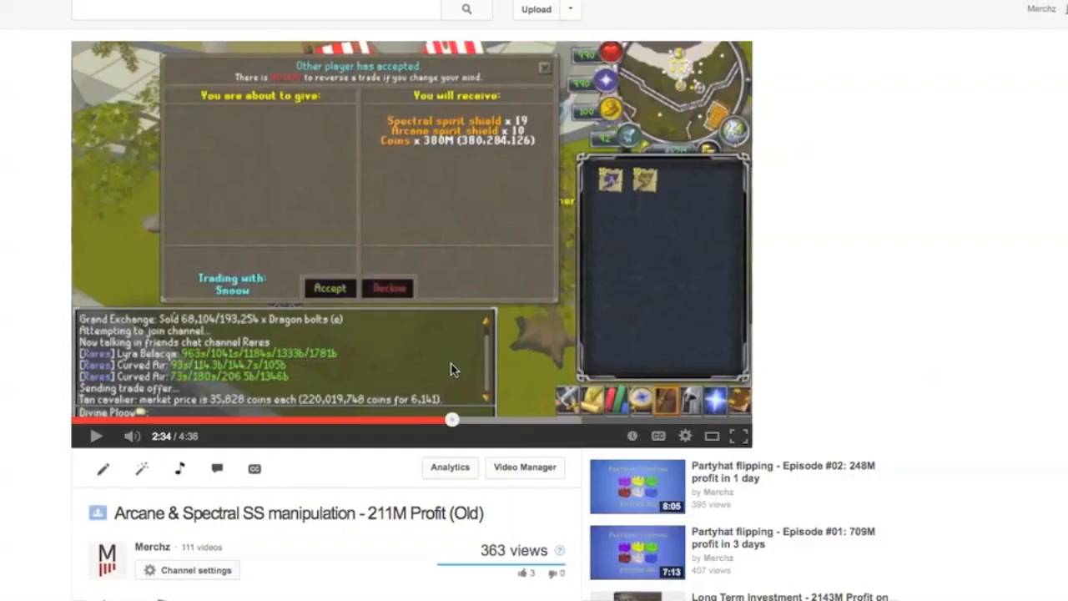
mouse_move(592, 254)
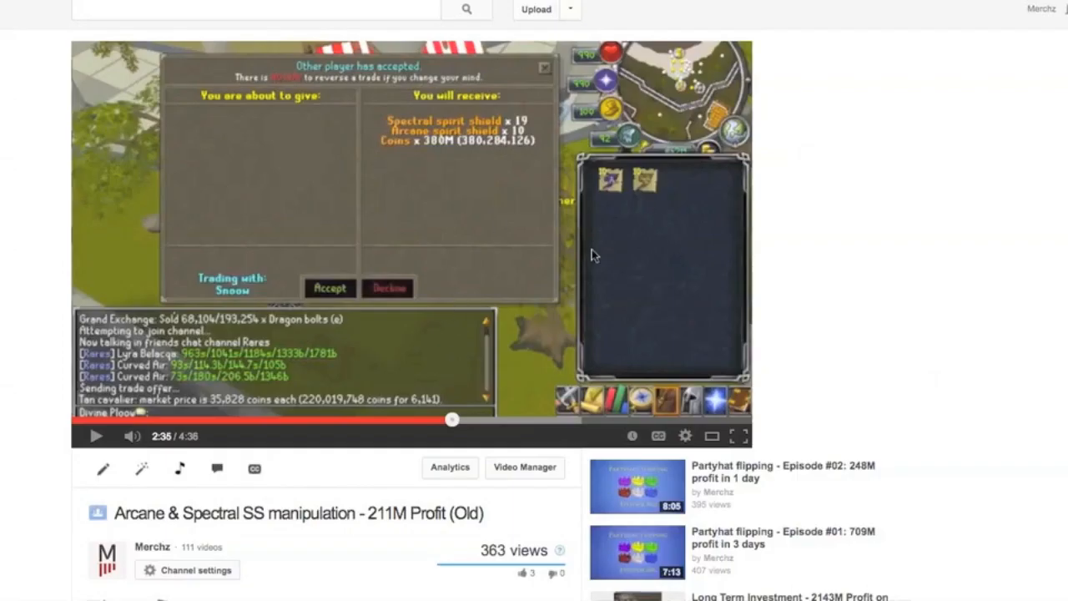
mouse_move(783, 179)
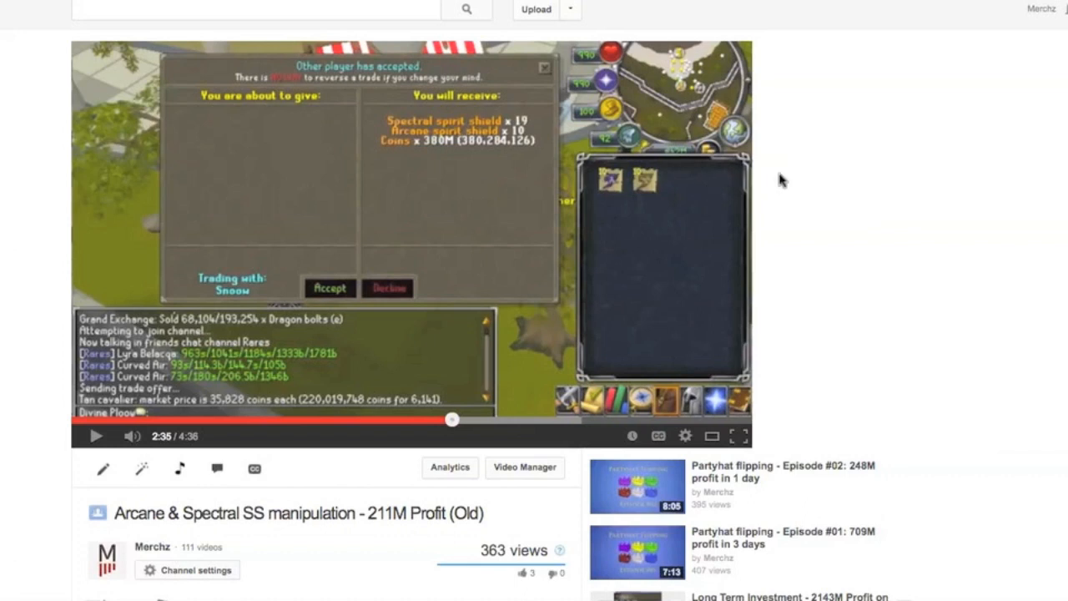
mouse_move(809, 238)
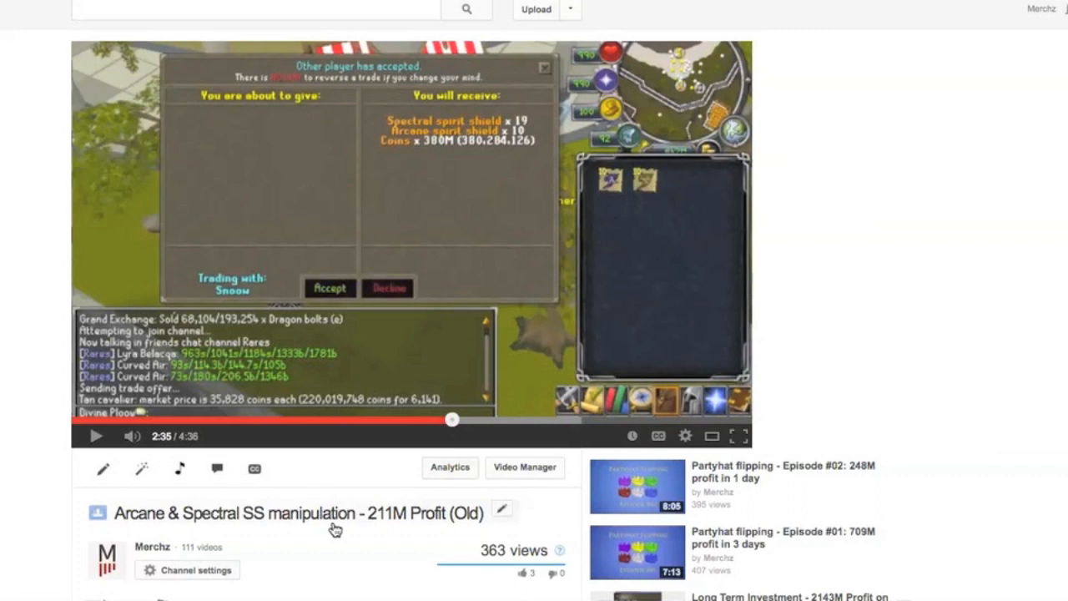
mouse_move(293, 553)
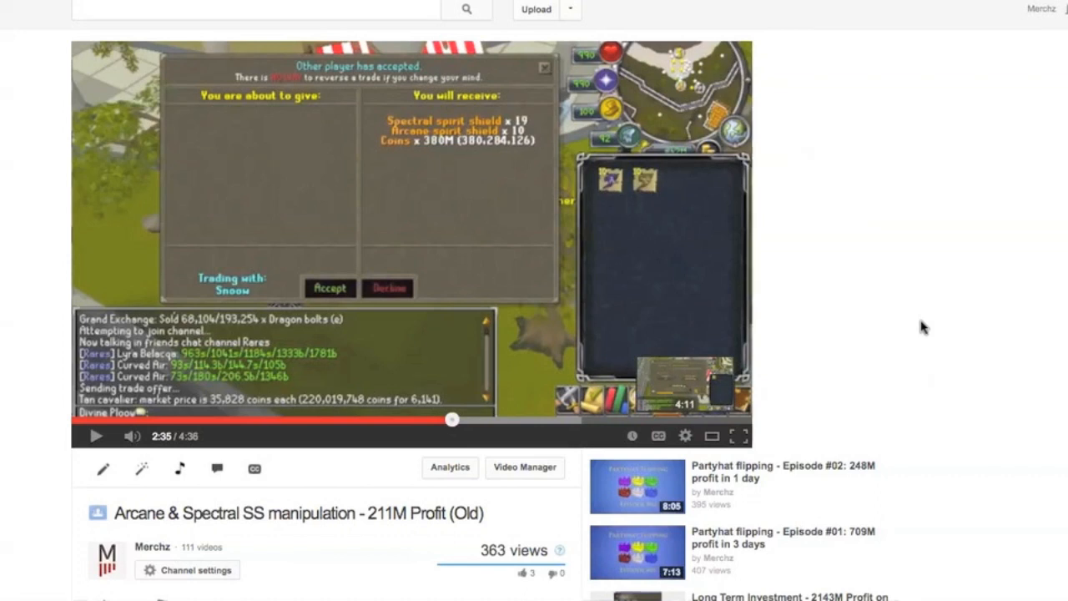
mouse_move(930, 265)
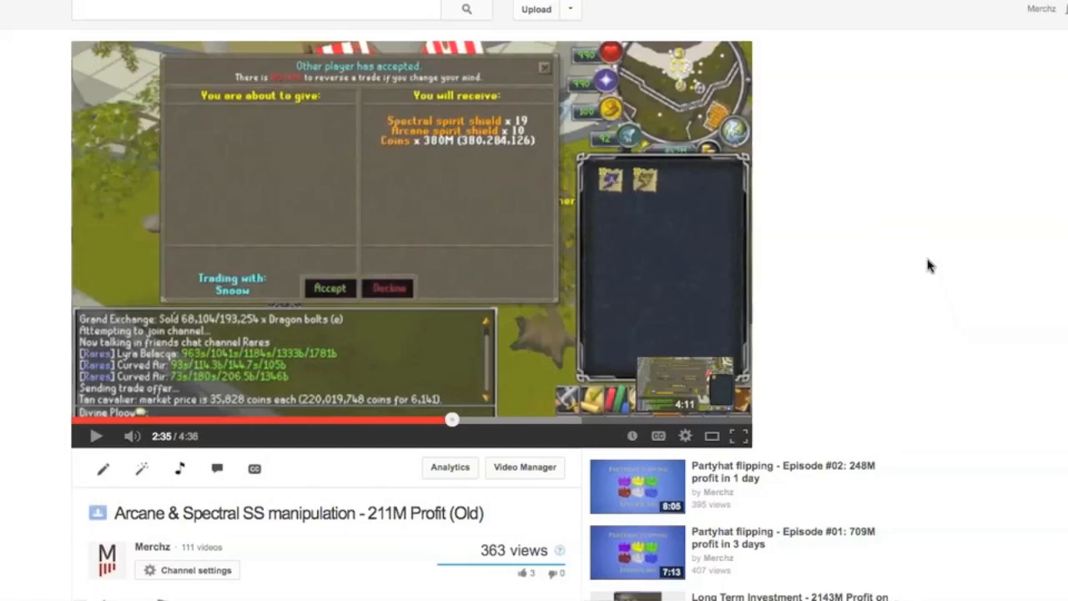
mouse_move(977, 249)
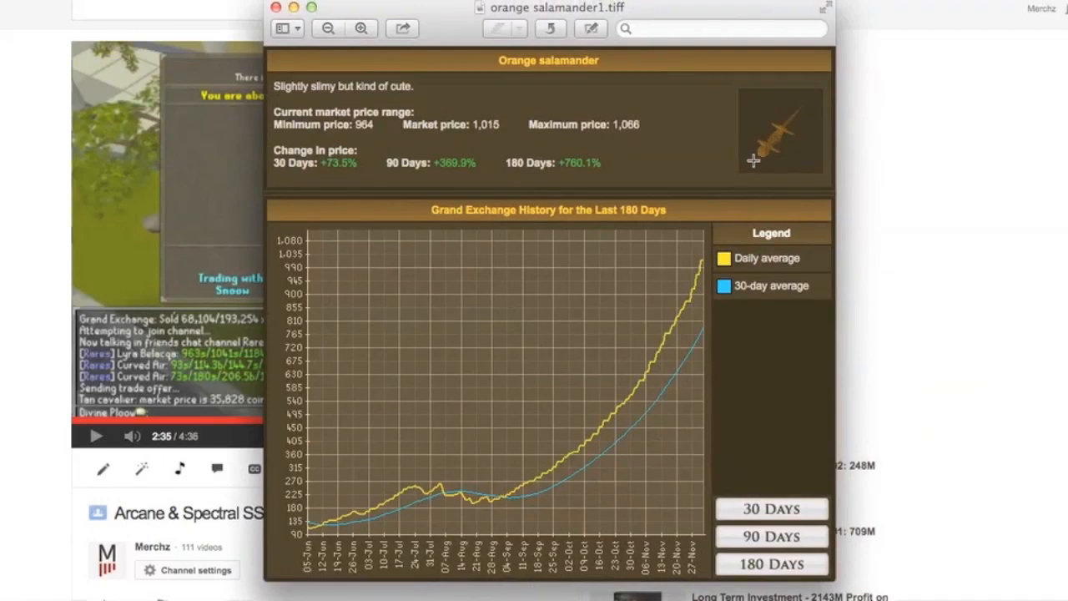
mouse_move(670, 152)
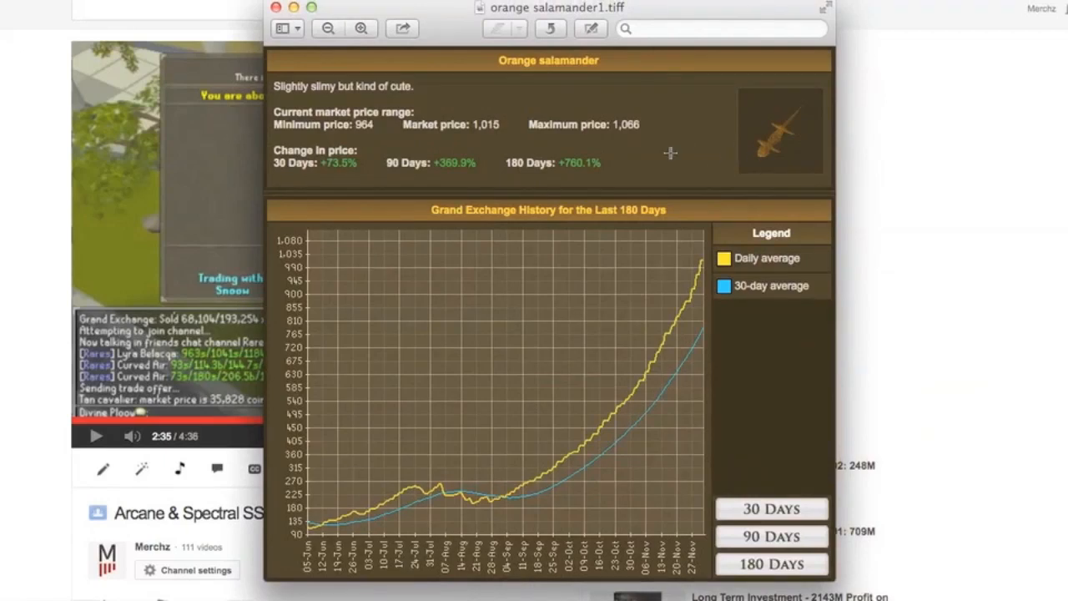
mouse_move(685, 280)
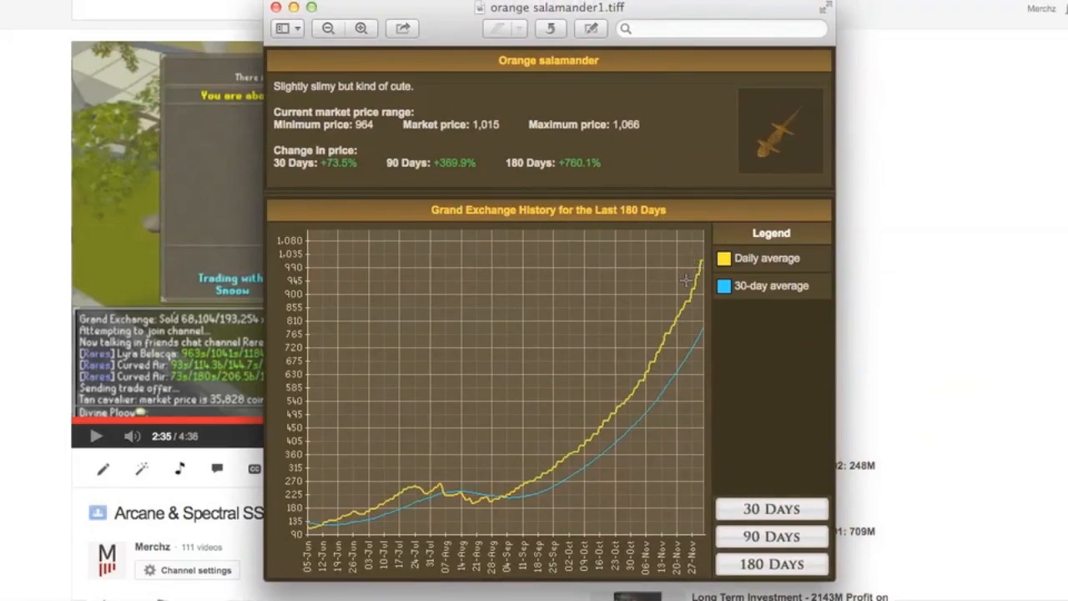
mouse_move(667, 291)
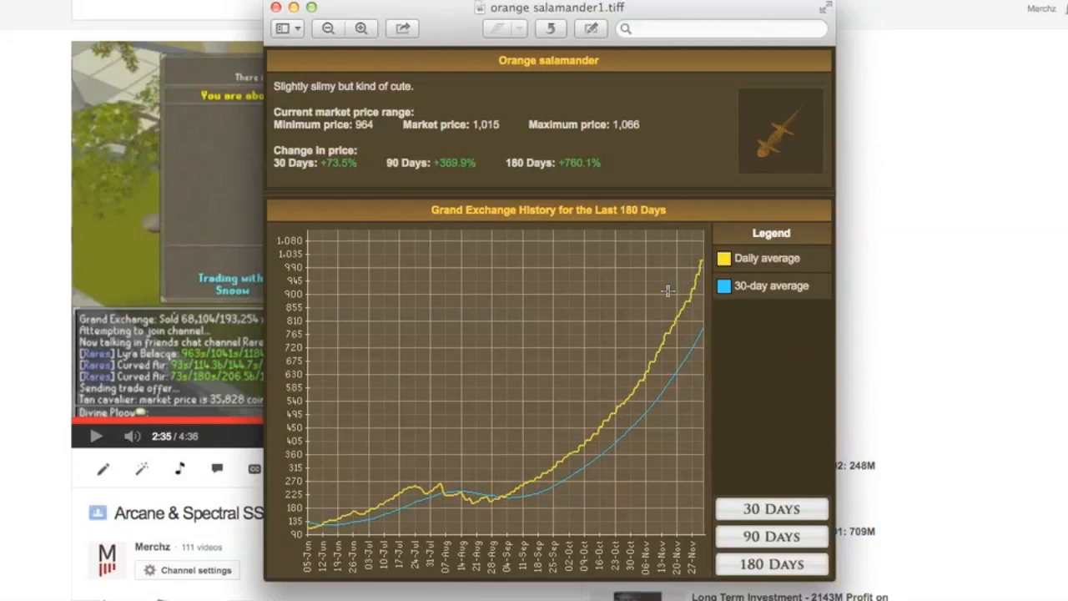
mouse_move(730, 263)
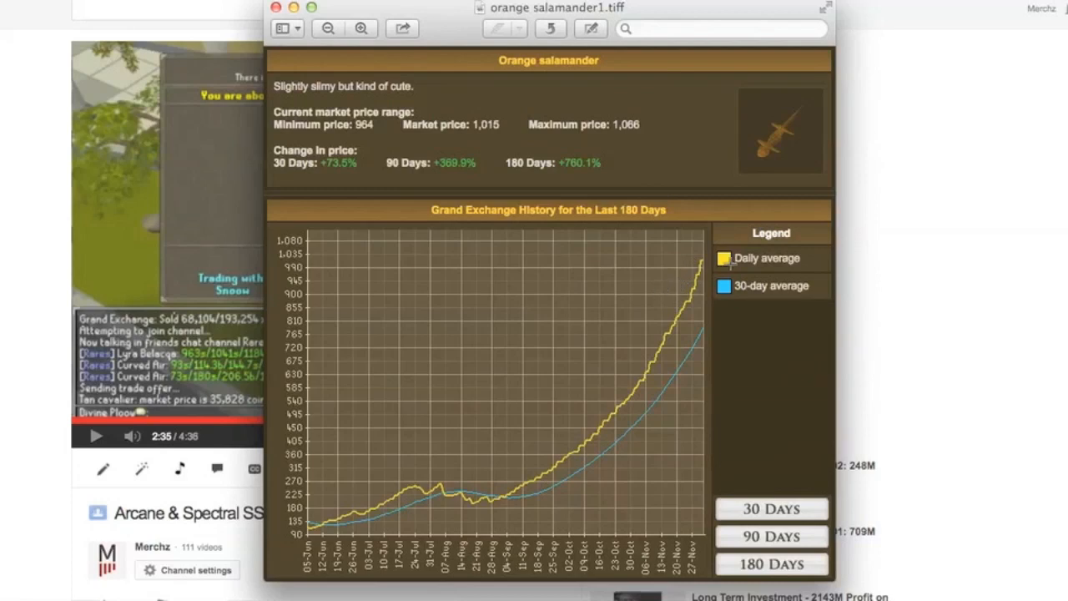
mouse_move(471, 129)
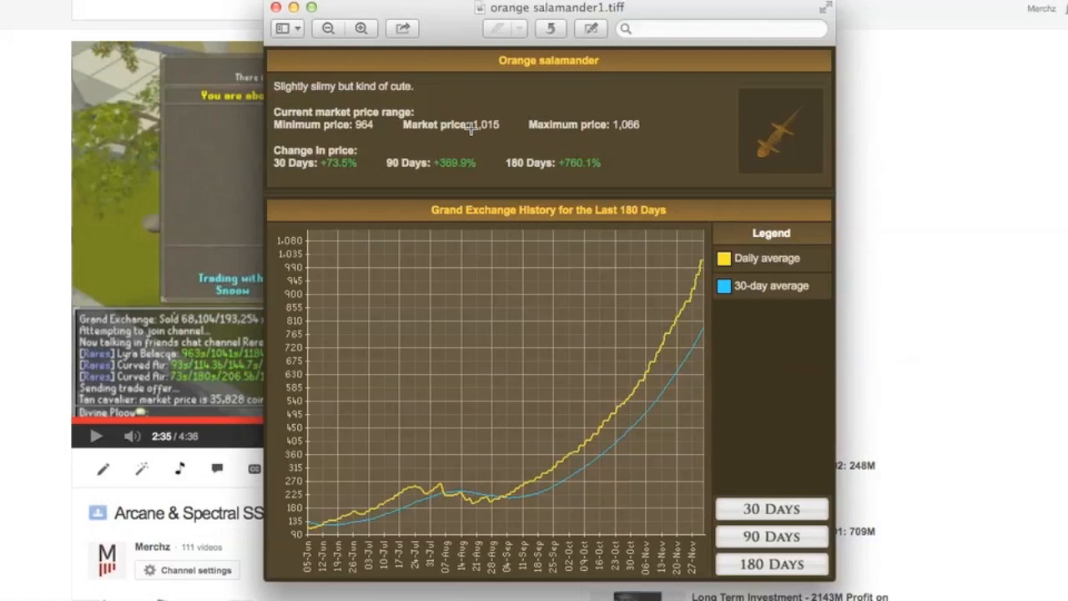
mouse_move(480, 126)
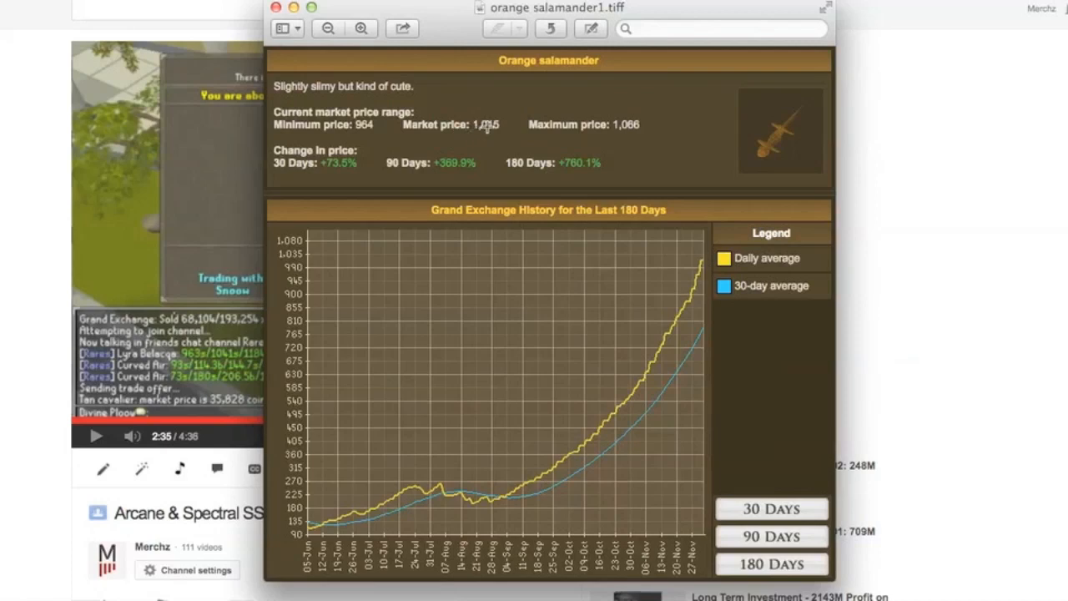
mouse_move(361, 130)
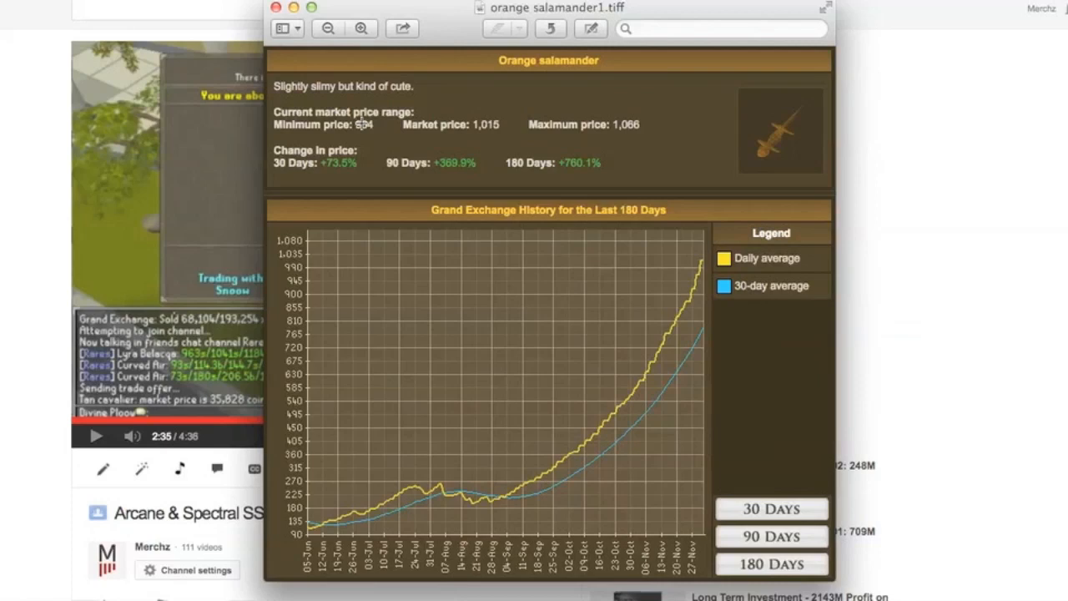
mouse_move(486, 320)
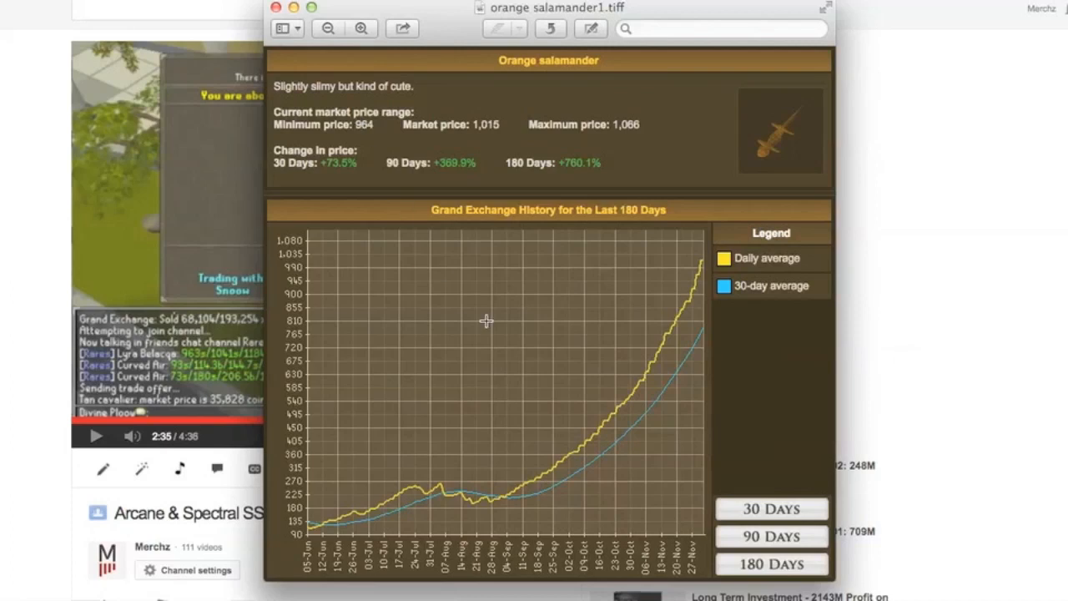
mouse_move(587, 309)
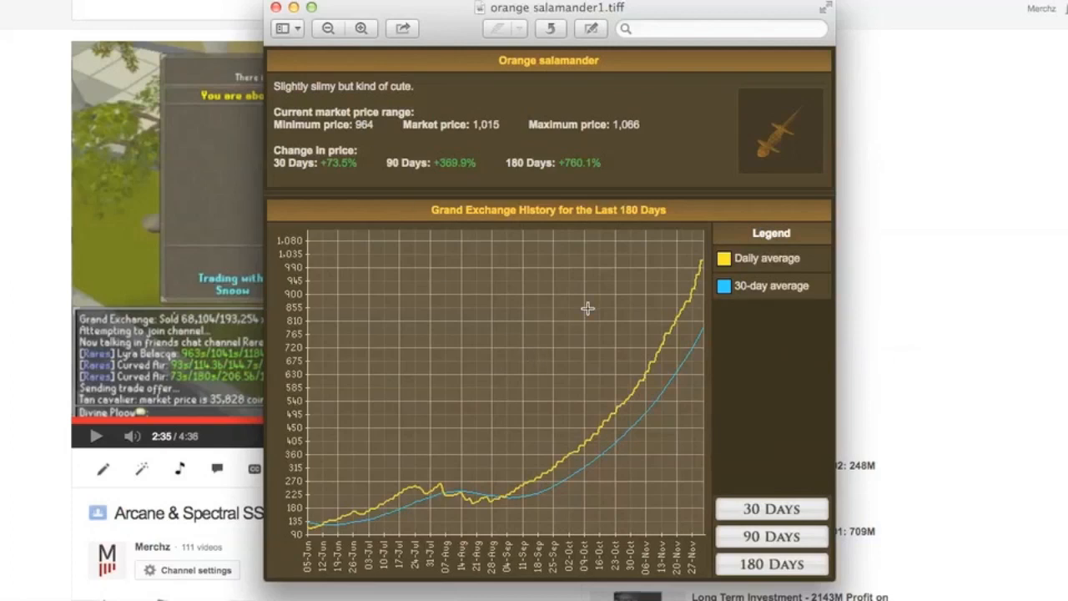
mouse_move(706, 263)
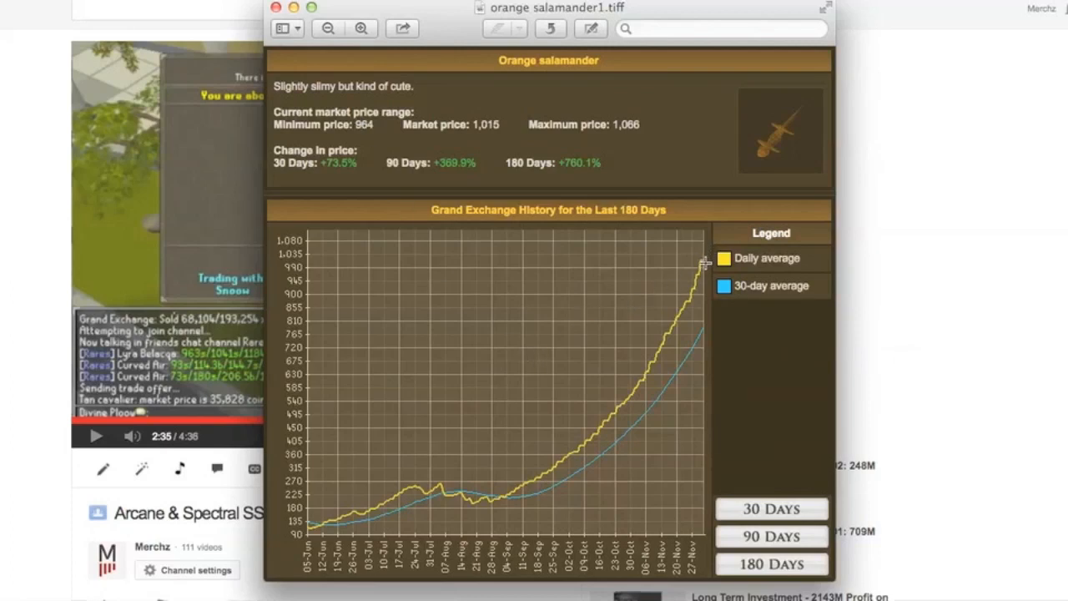
mouse_move(684, 269)
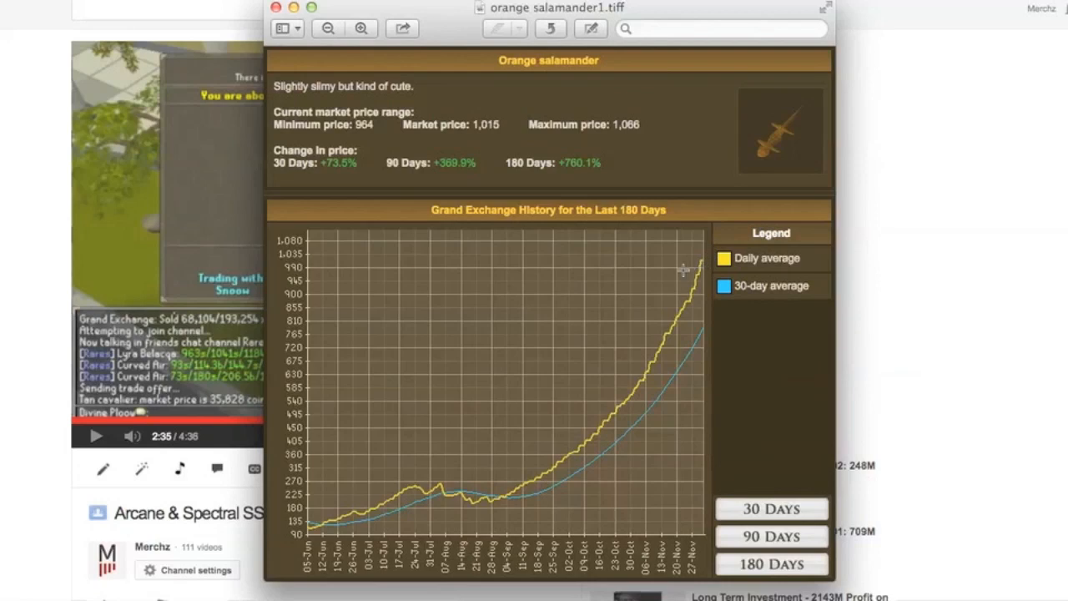
mouse_move(701, 260)
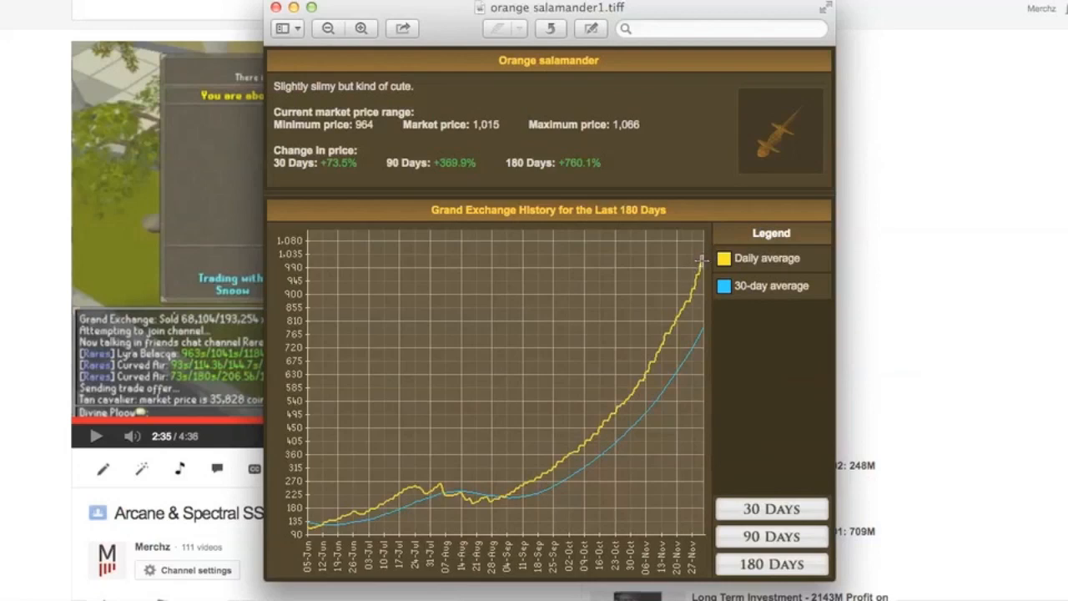
mouse_move(682, 280)
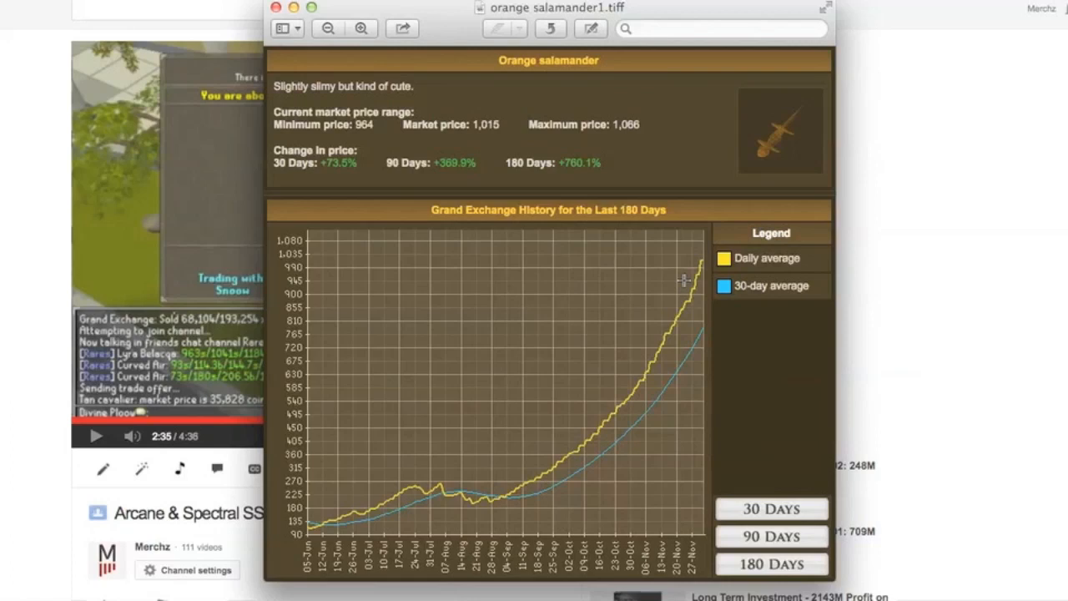
mouse_move(486, 501)
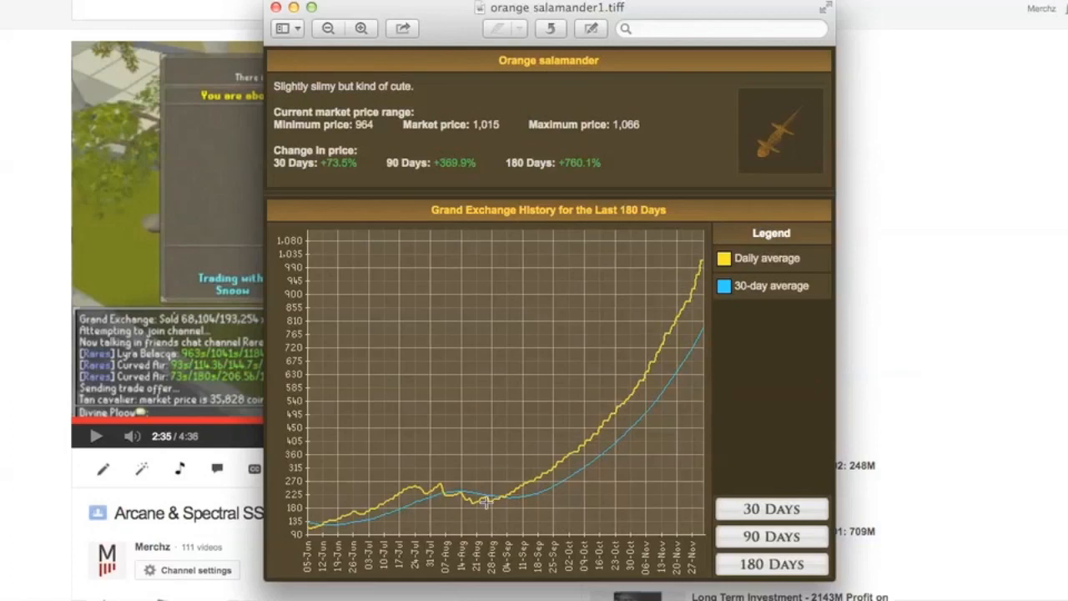
mouse_move(570, 365)
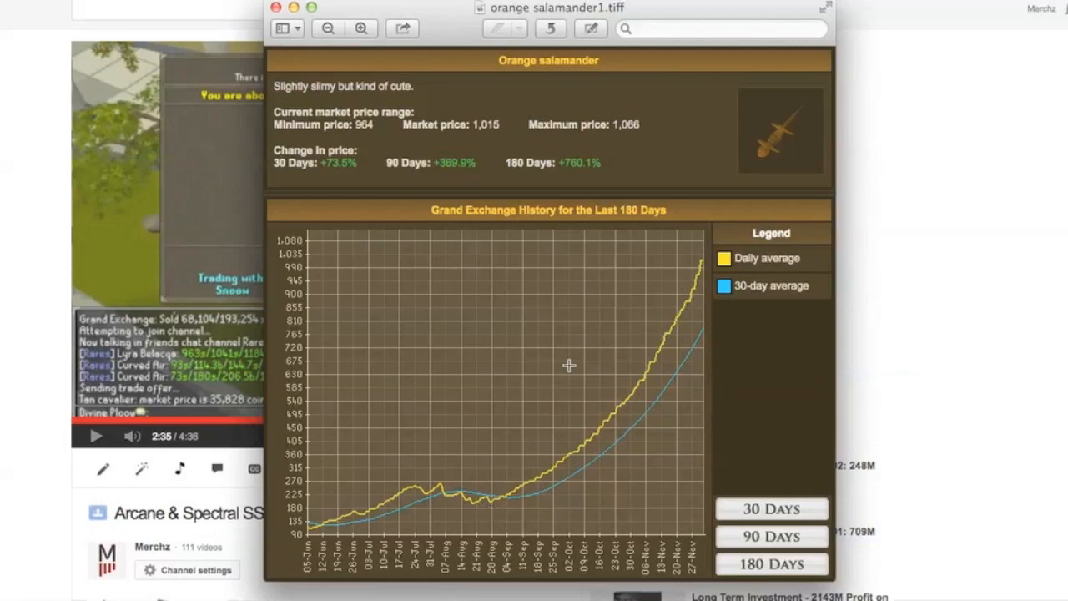
mouse_move(899, 267)
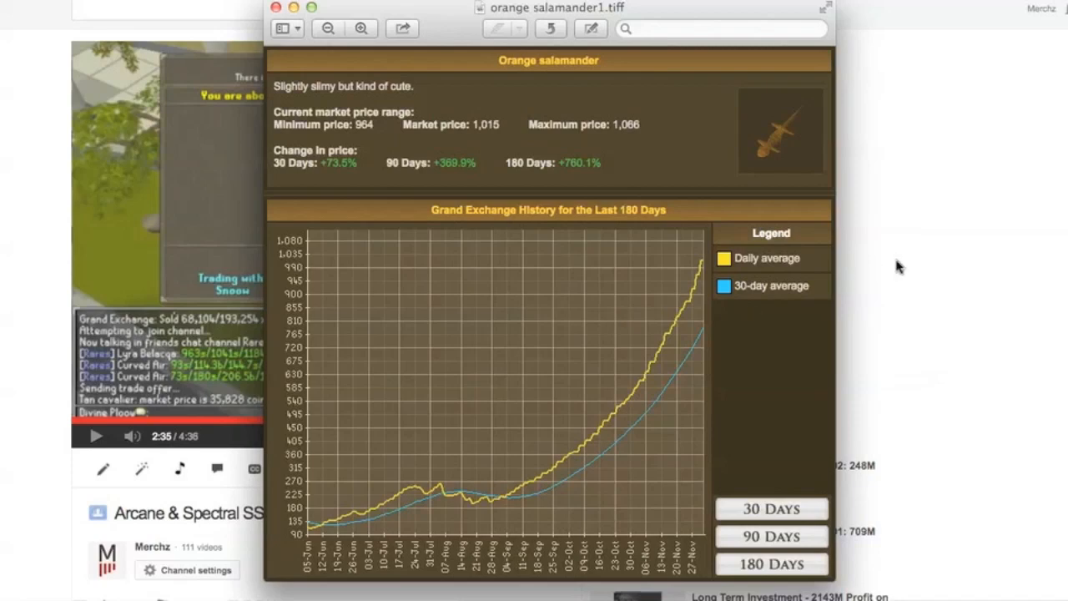
- Leave the orange salamander price graph in Preview and return to the browser
left_click(274, 8)
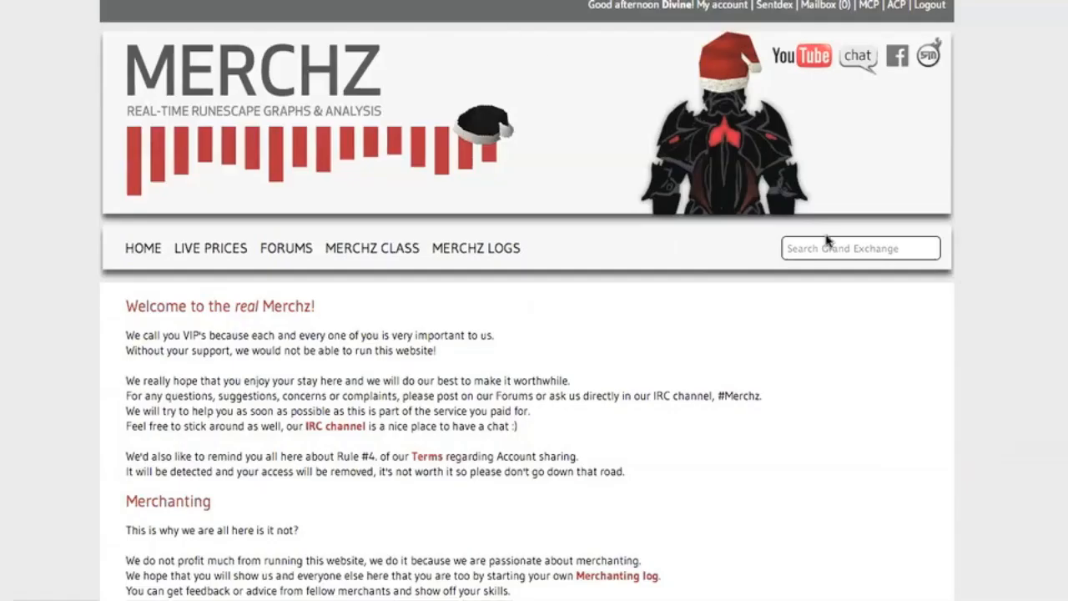
- Search 'obsidian', open the Obsidian cape graph, and zoom it to six months
type("obsidian")
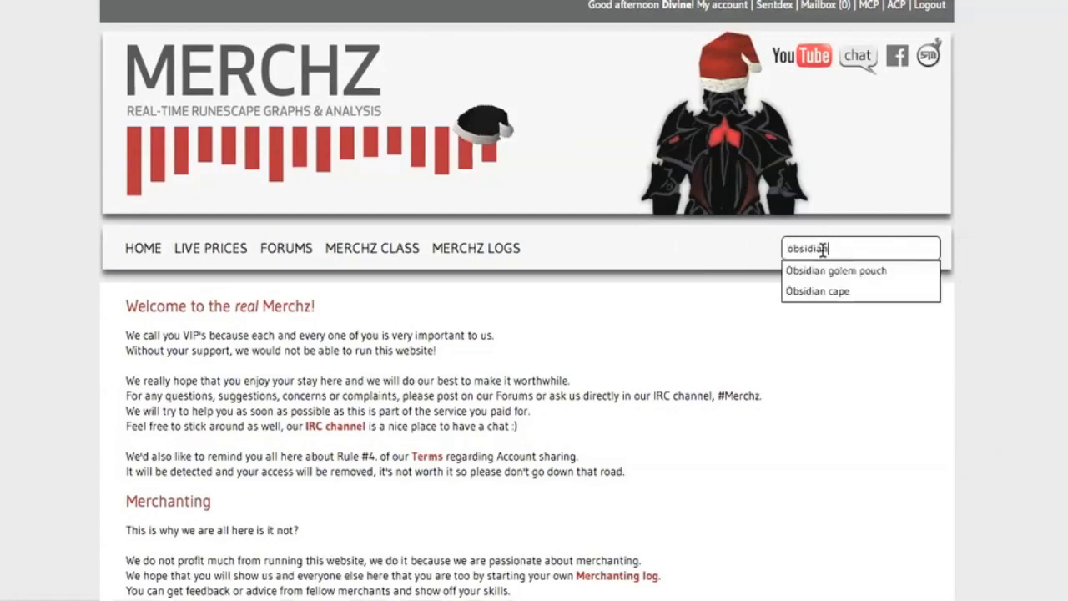
left_click(817, 290)
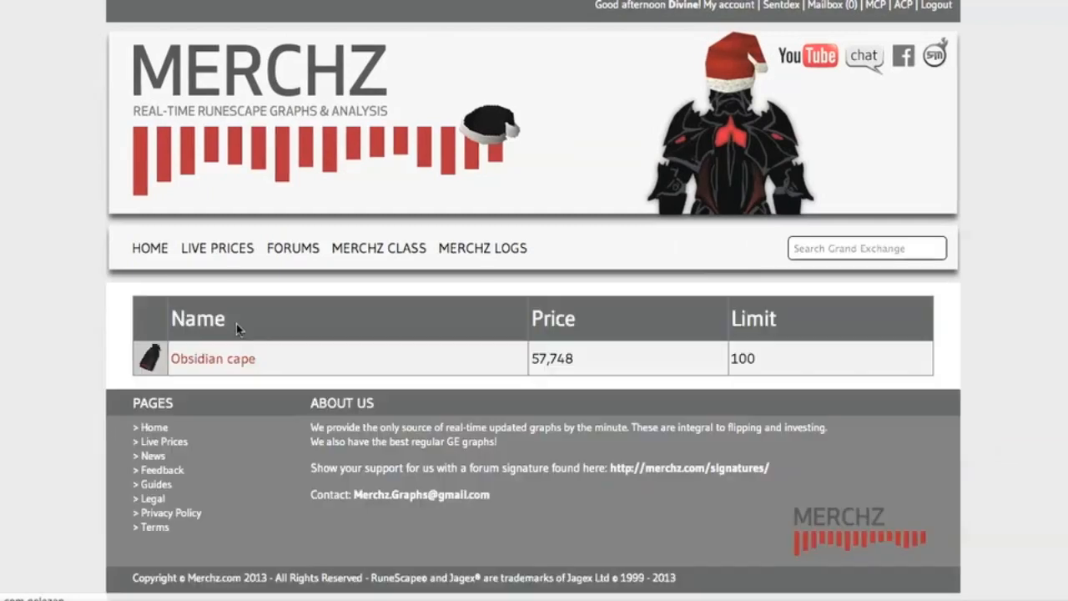
mouse_move(214, 358)
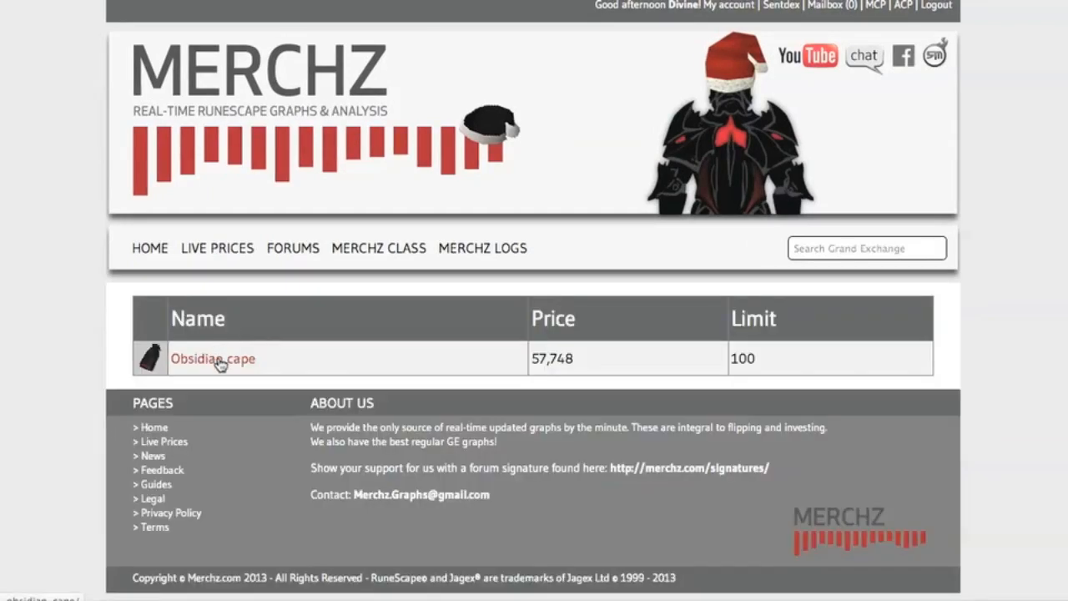
left_click(214, 358)
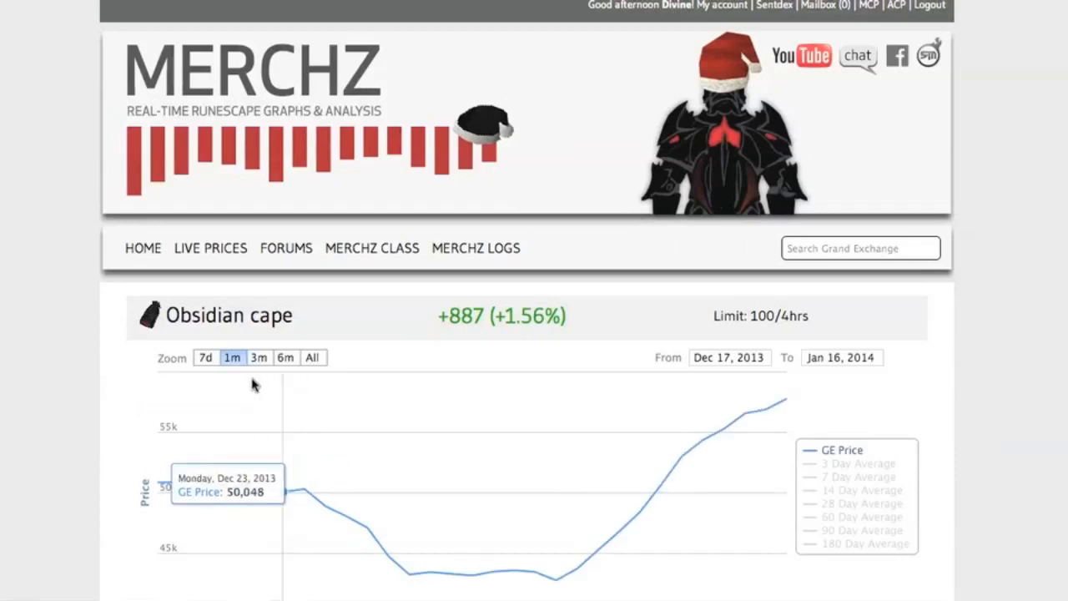
scroll("down", 3)
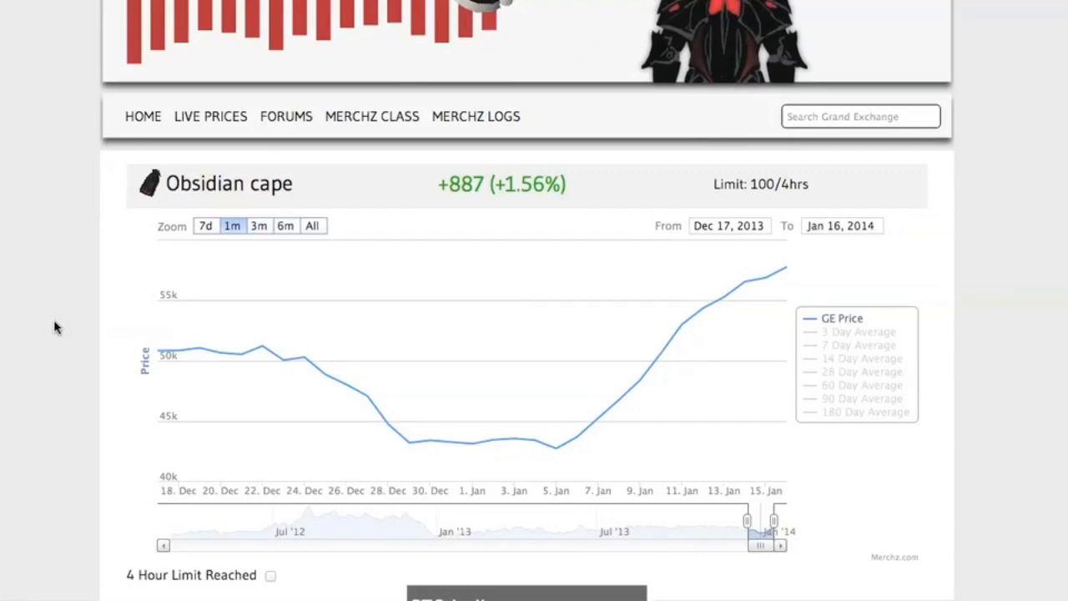
mouse_move(261, 344)
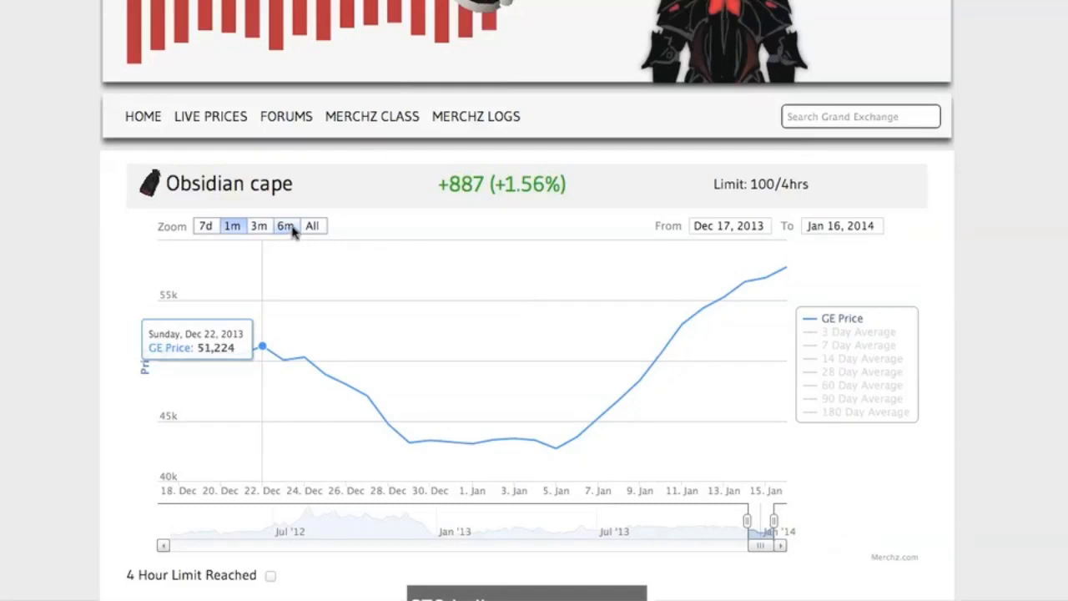
mouse_move(555, 376)
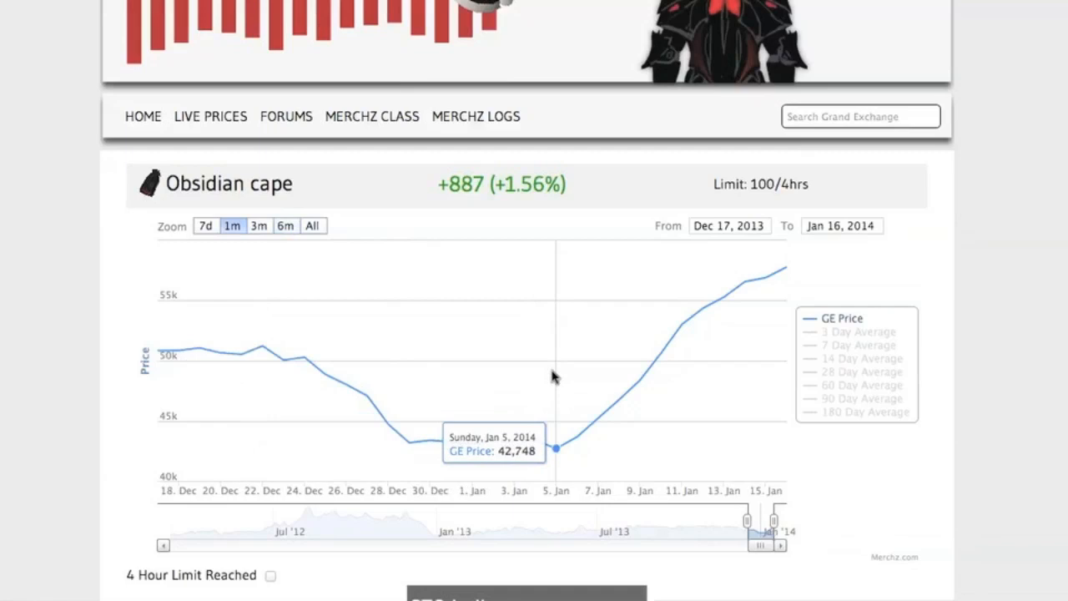
mouse_move(559, 382)
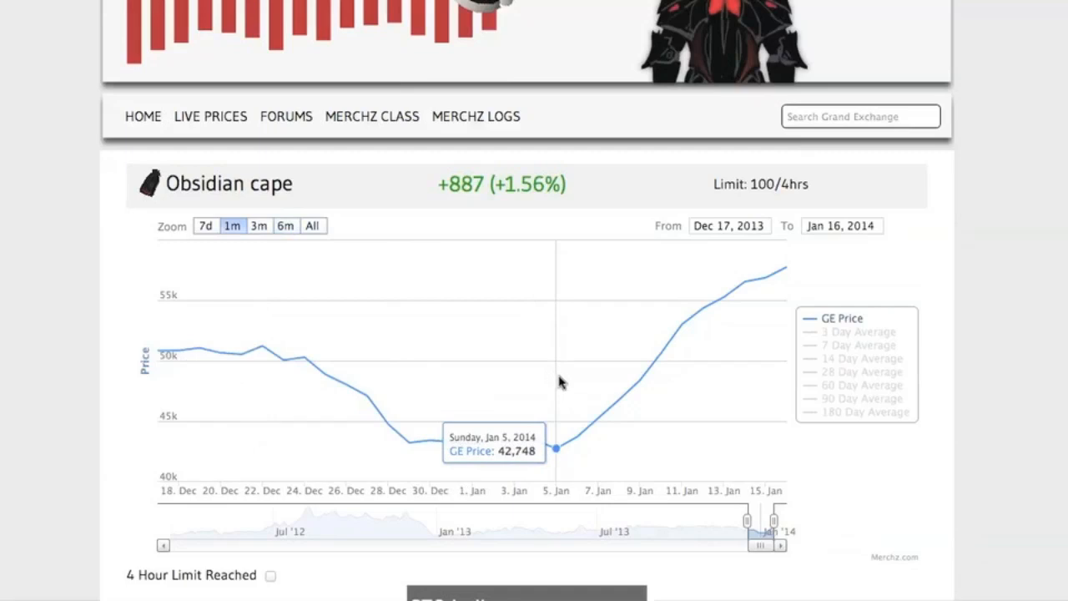
mouse_move(573, 385)
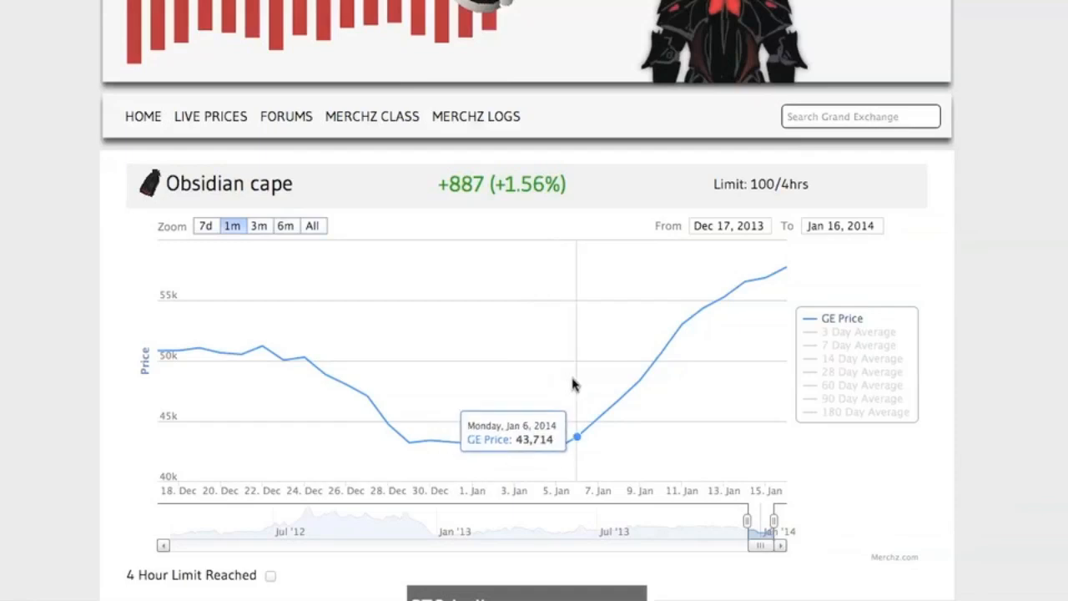
mouse_move(559, 385)
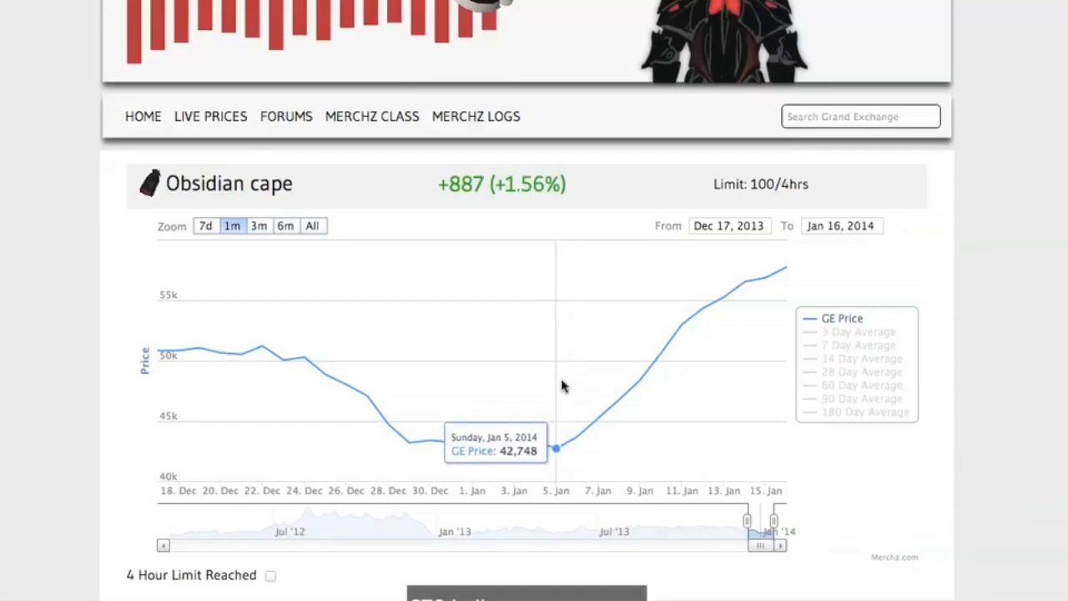
mouse_move(683, 354)
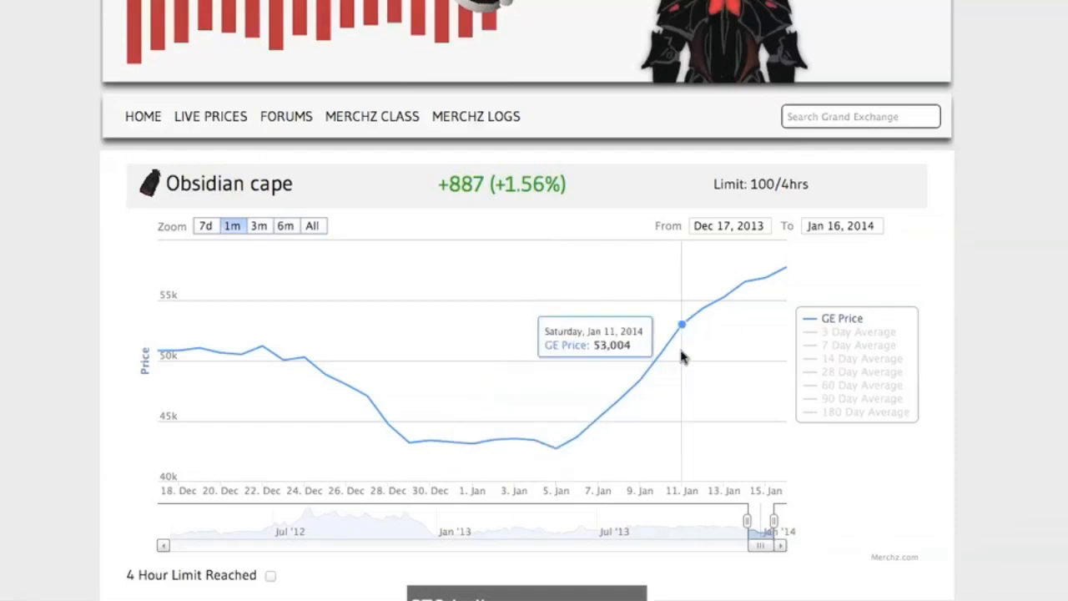
mouse_move(784, 288)
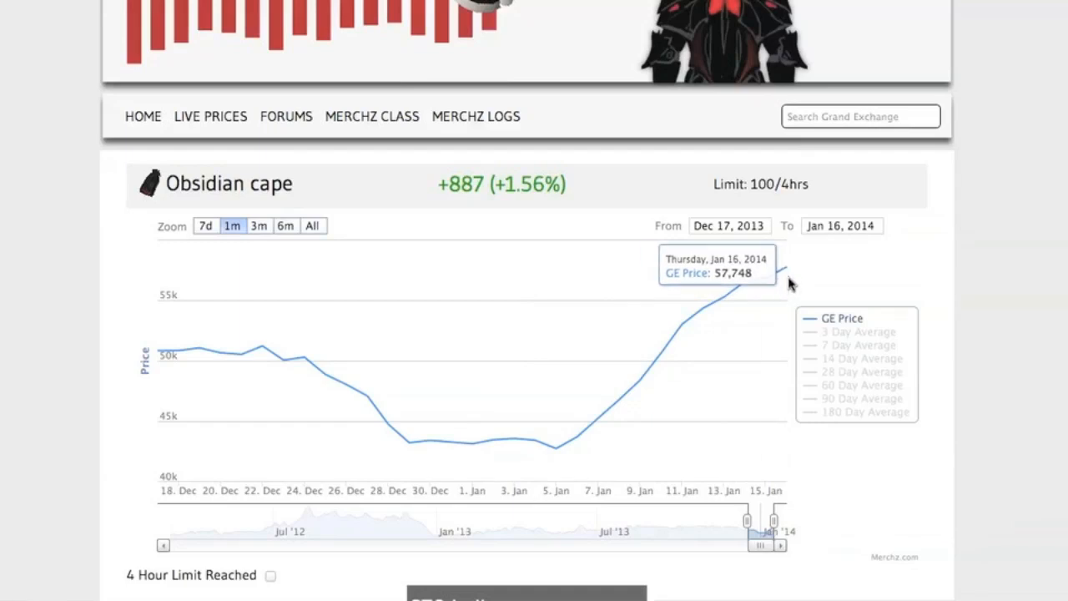
mouse_move(703, 328)
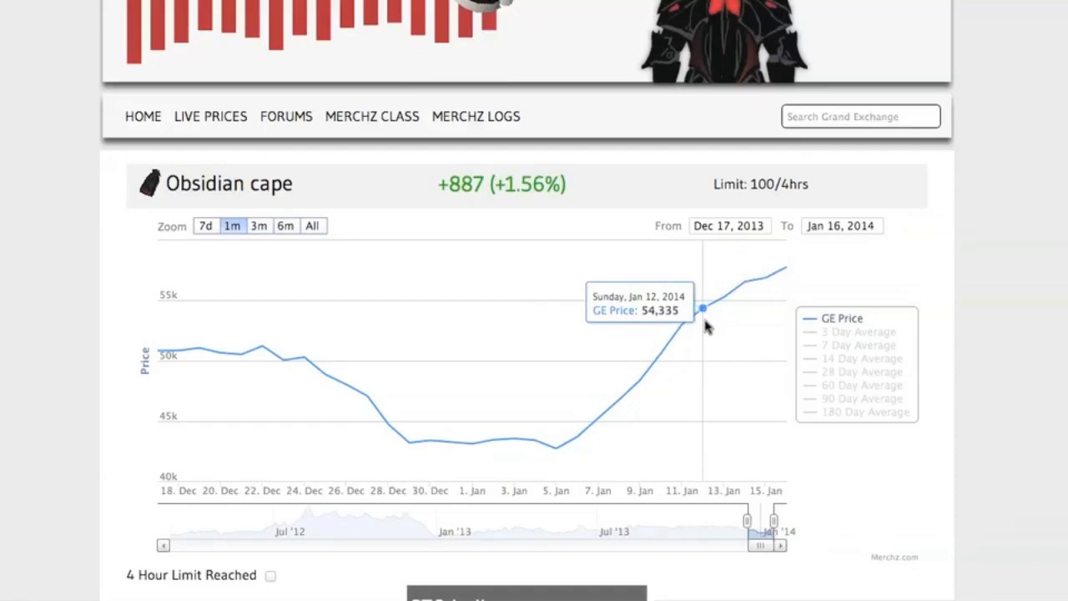
mouse_move(287, 231)
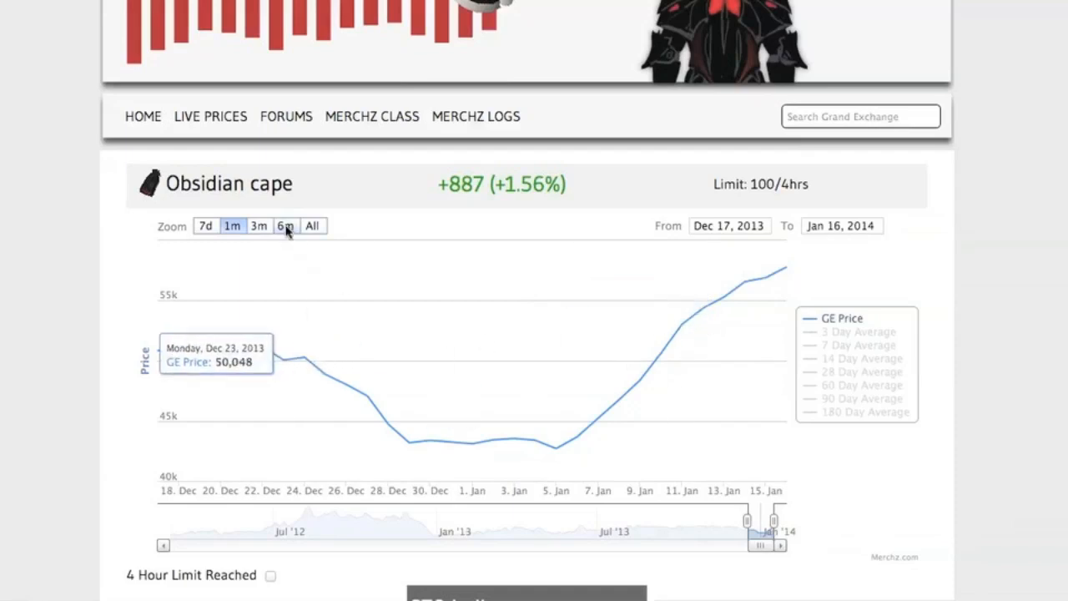
left_click(312, 225)
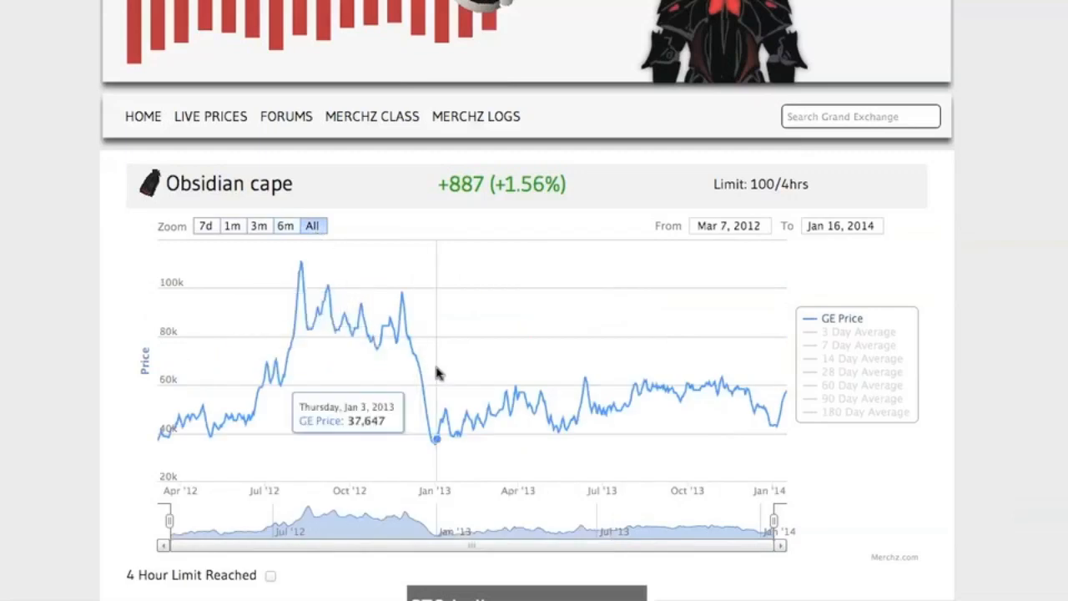
mouse_move(436, 413)
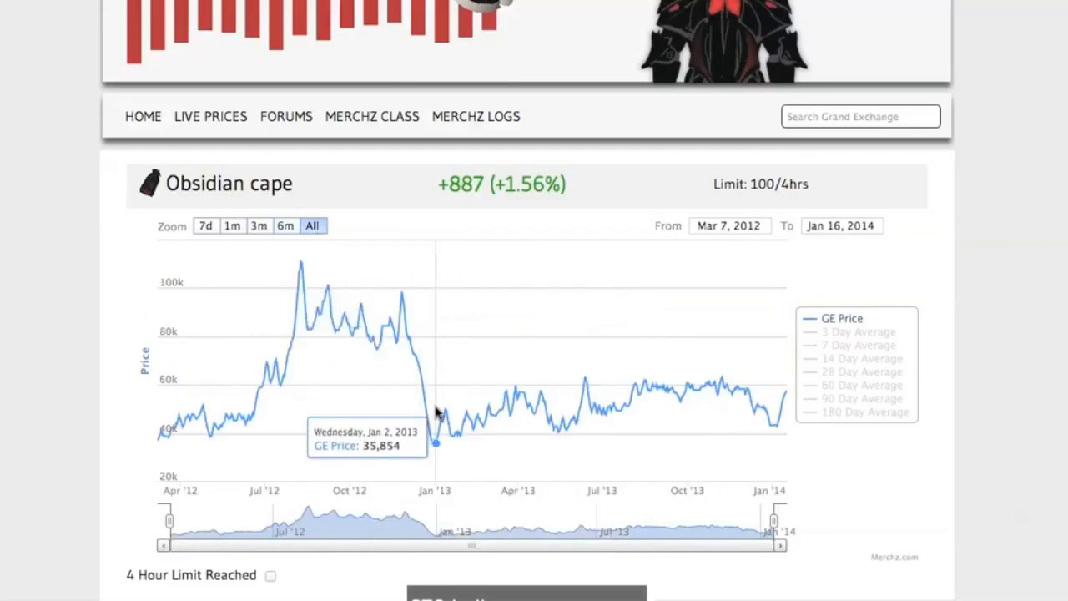
mouse_move(434, 409)
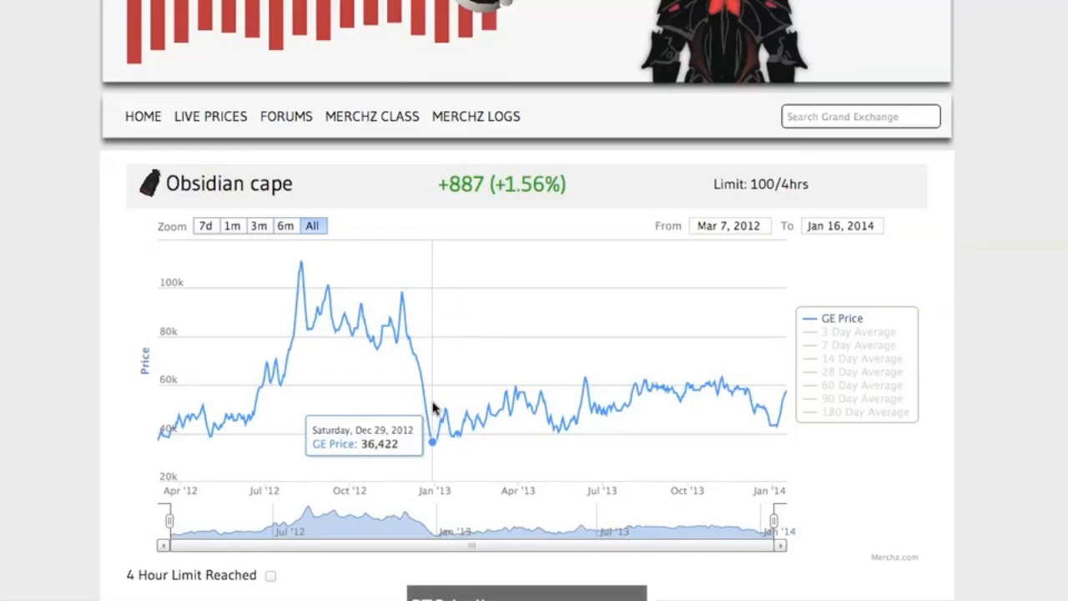
mouse_move(432, 409)
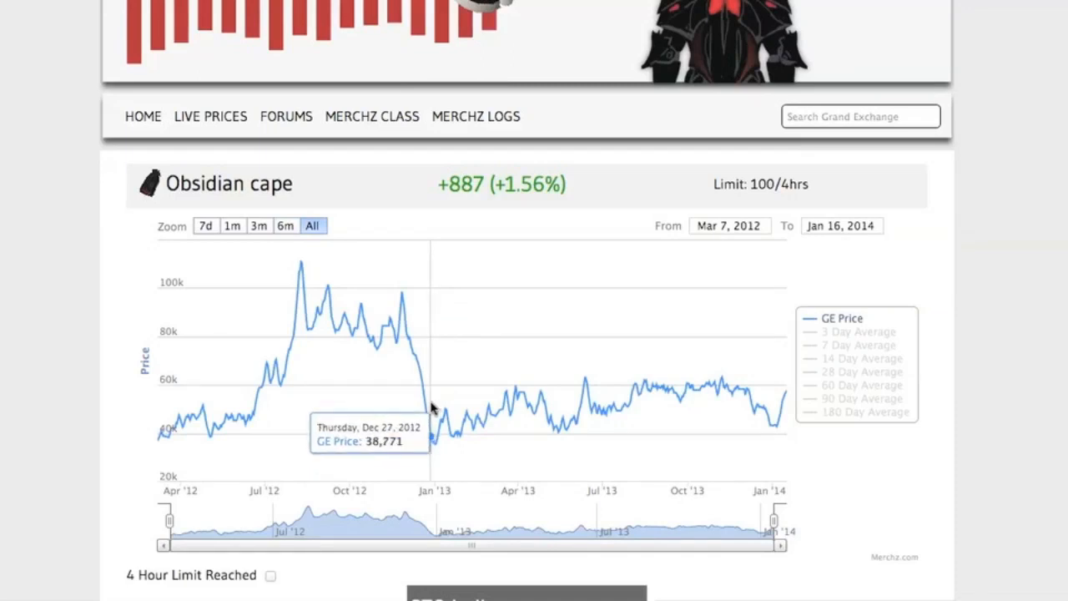
mouse_move(325, 267)
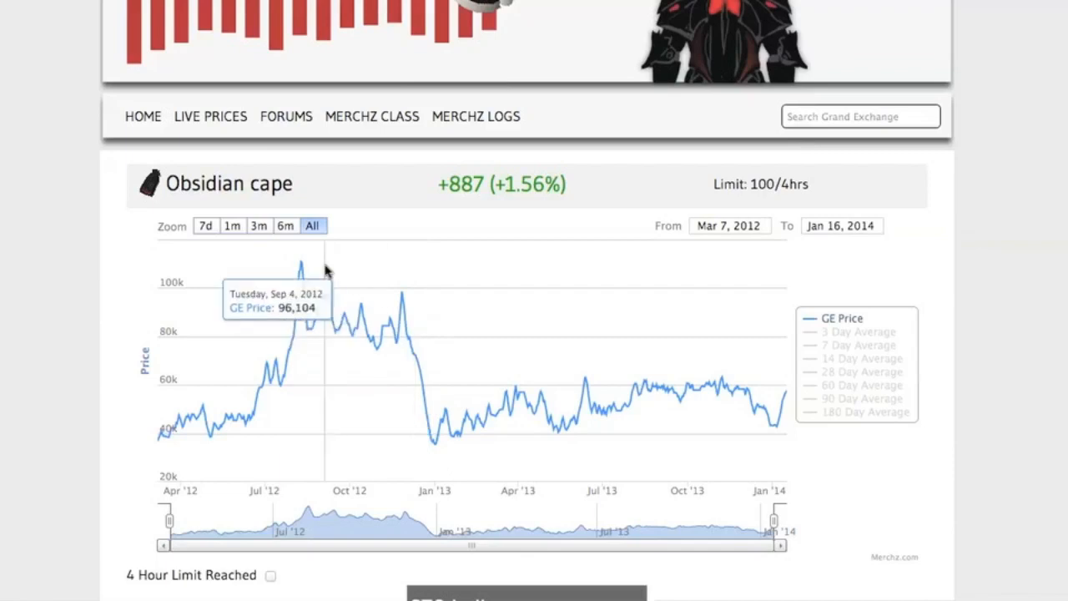
left_click(285, 225)
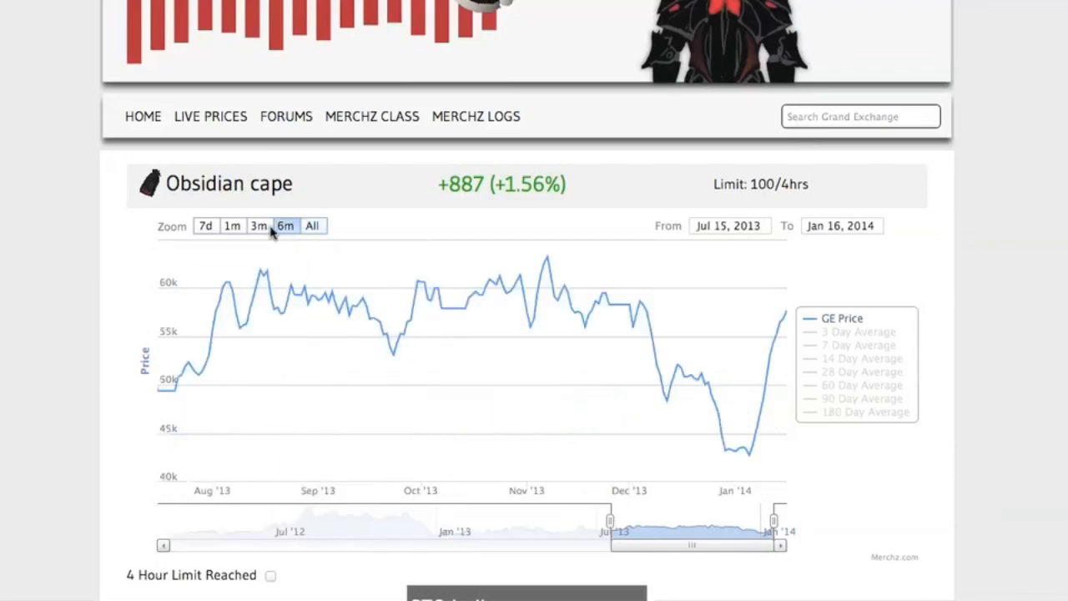
mouse_move(782, 282)
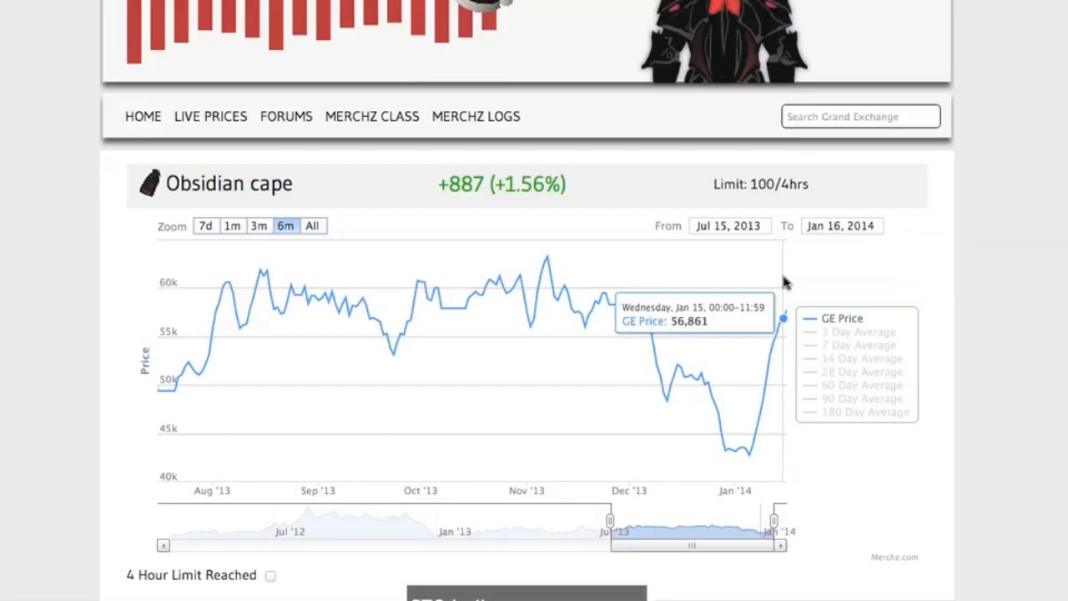
mouse_move(786, 287)
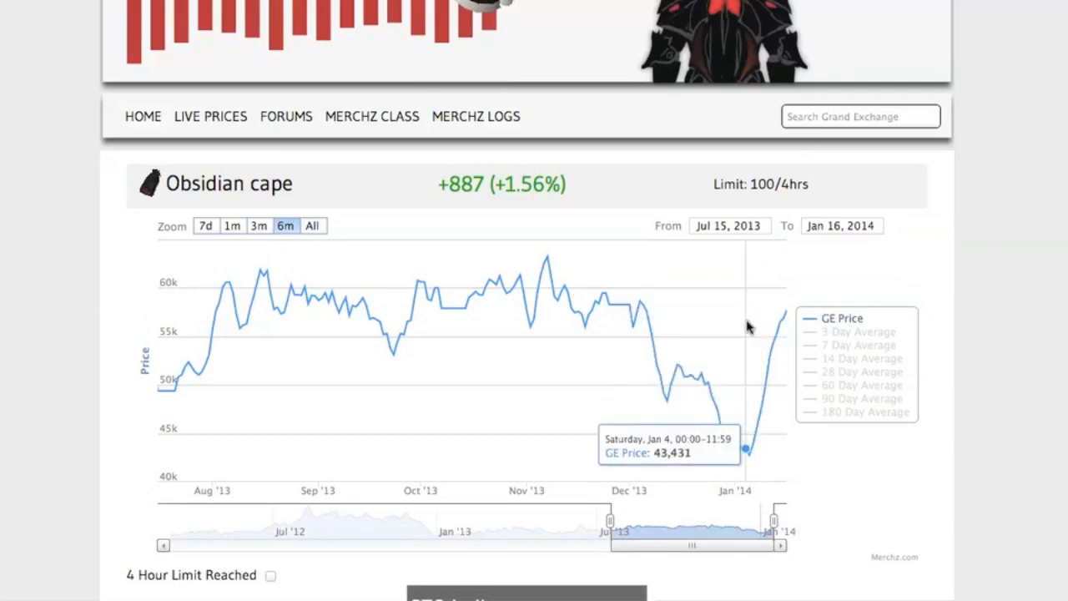
mouse_move(749, 334)
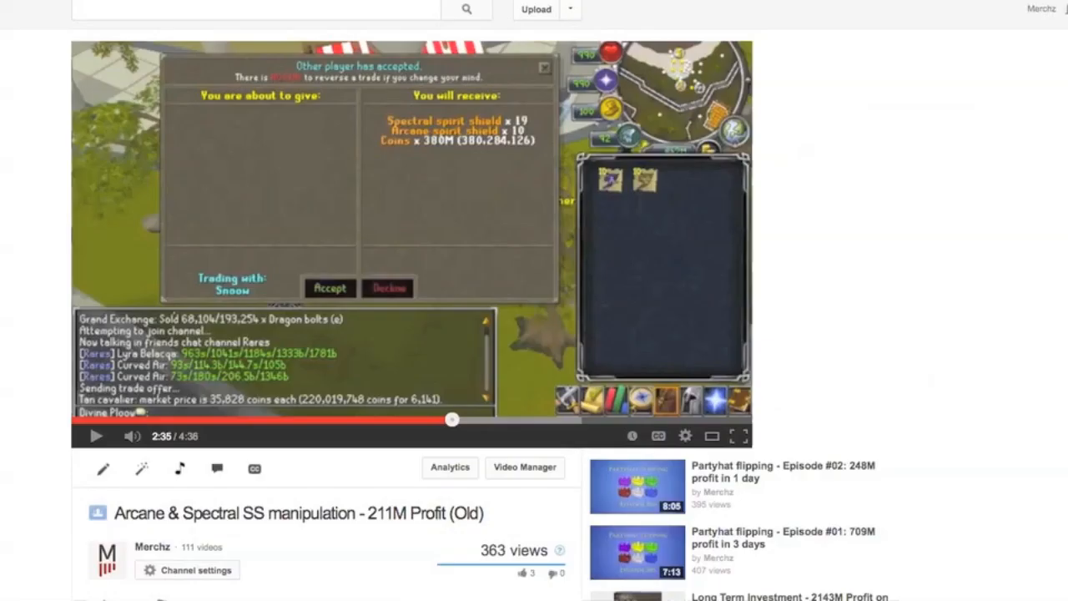
mouse_move(807, 223)
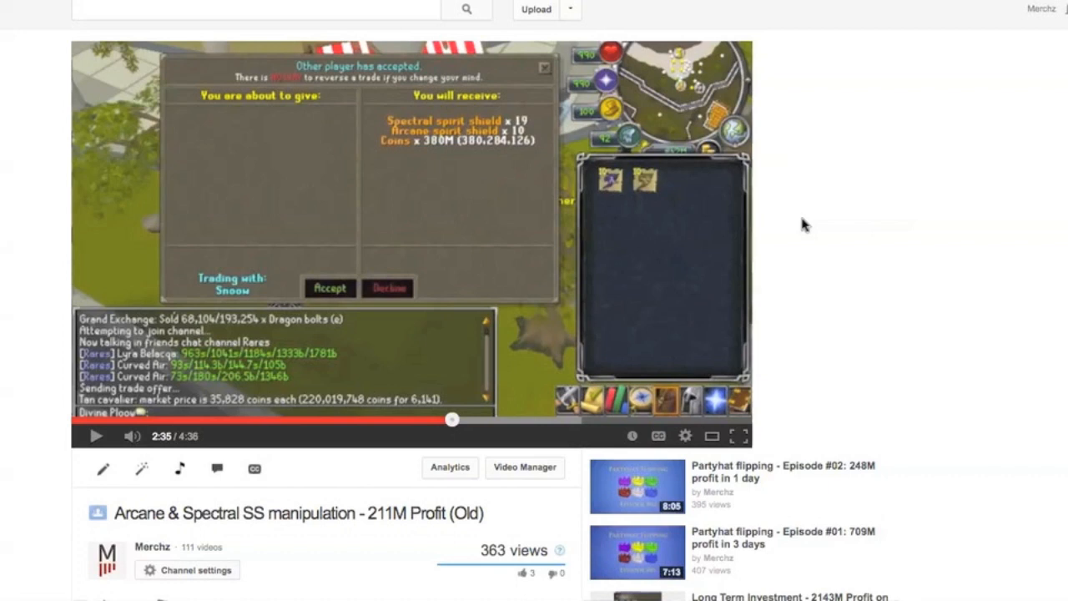
mouse_move(824, 205)
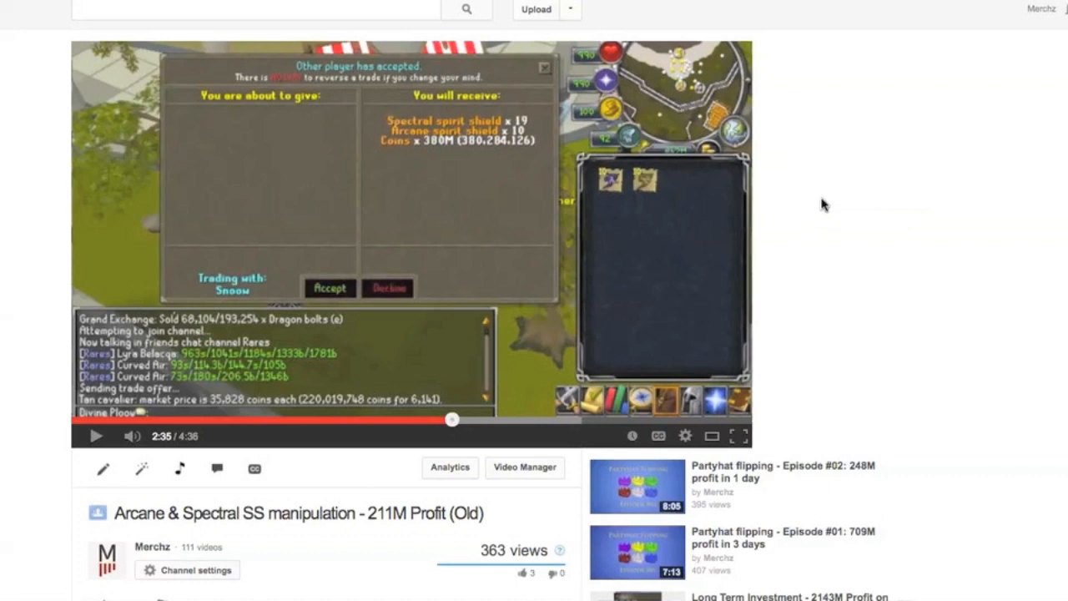
mouse_move(862, 186)
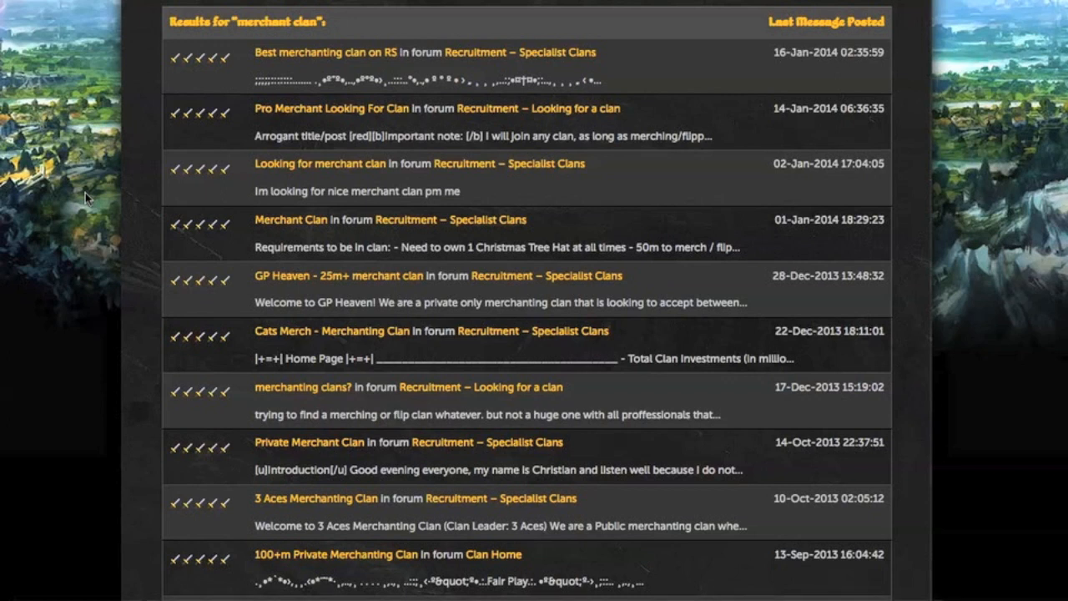
mouse_move(120, 300)
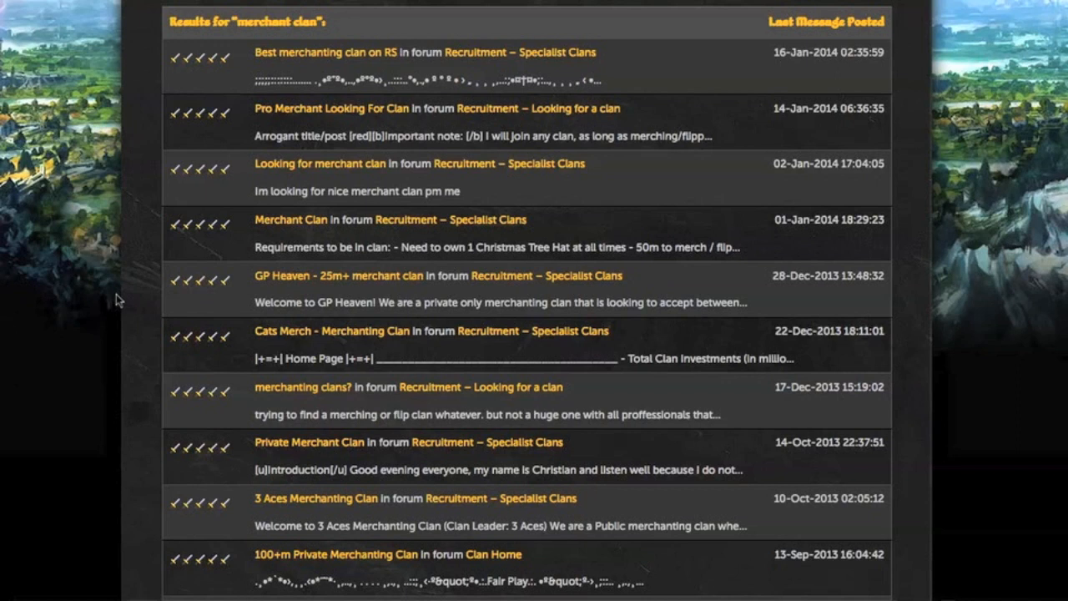
mouse_move(202, 223)
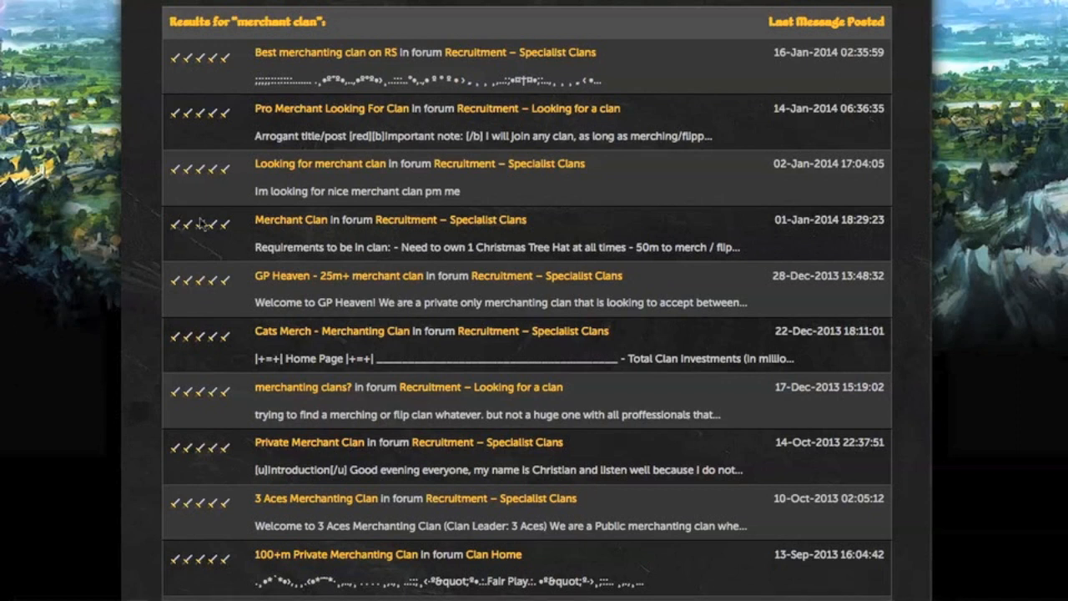
mouse_move(207, 225)
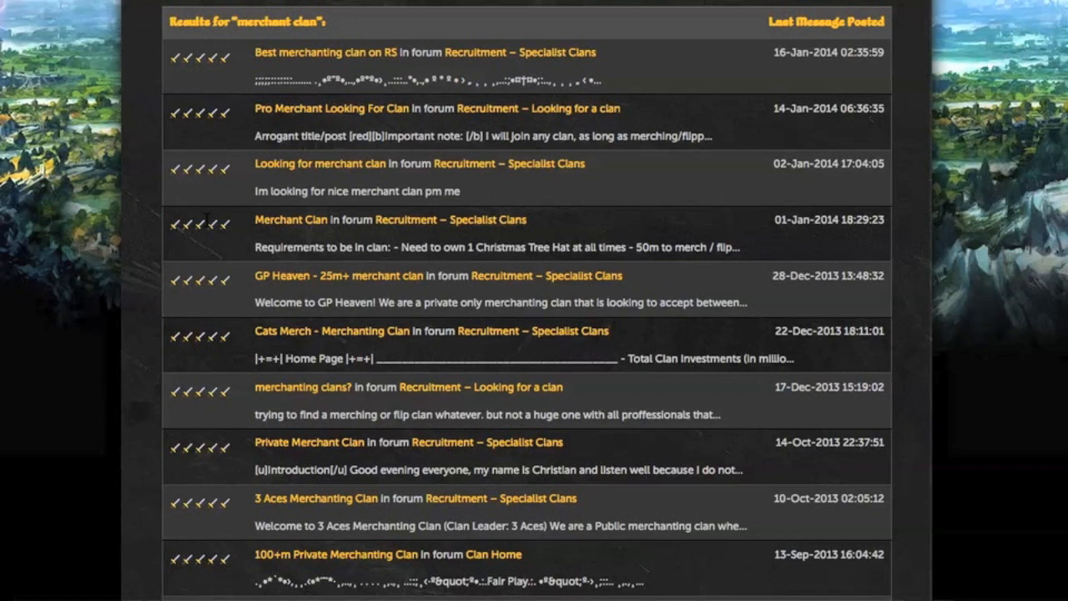
mouse_move(167, 206)
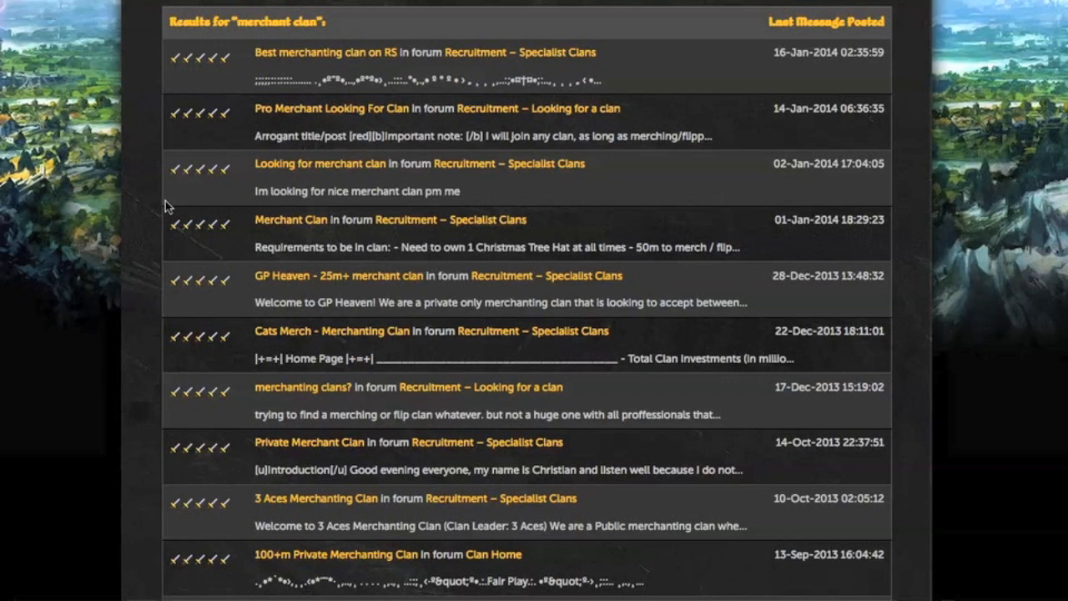
mouse_move(387, 75)
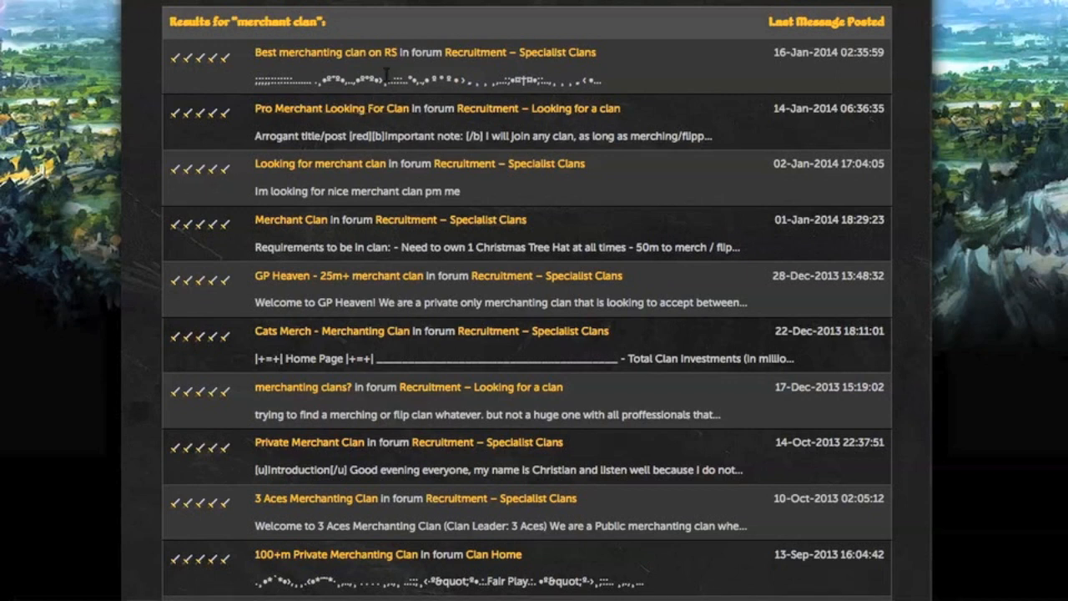
mouse_move(409, 148)
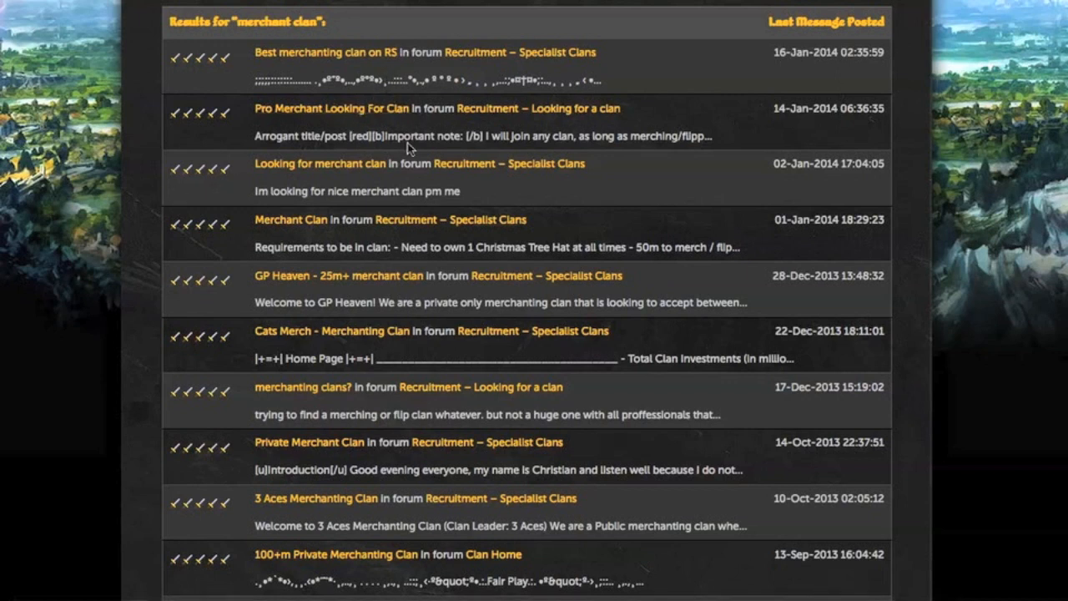
- Scroll back up the 'merchant clan' search results thread list
scroll("up", 3)
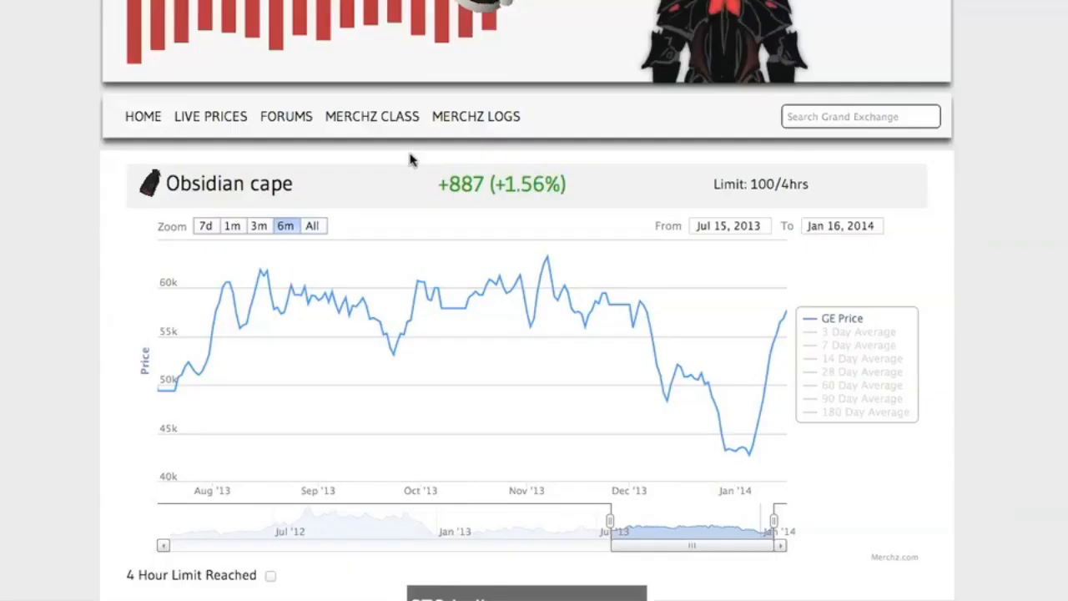
mouse_move(413, 154)
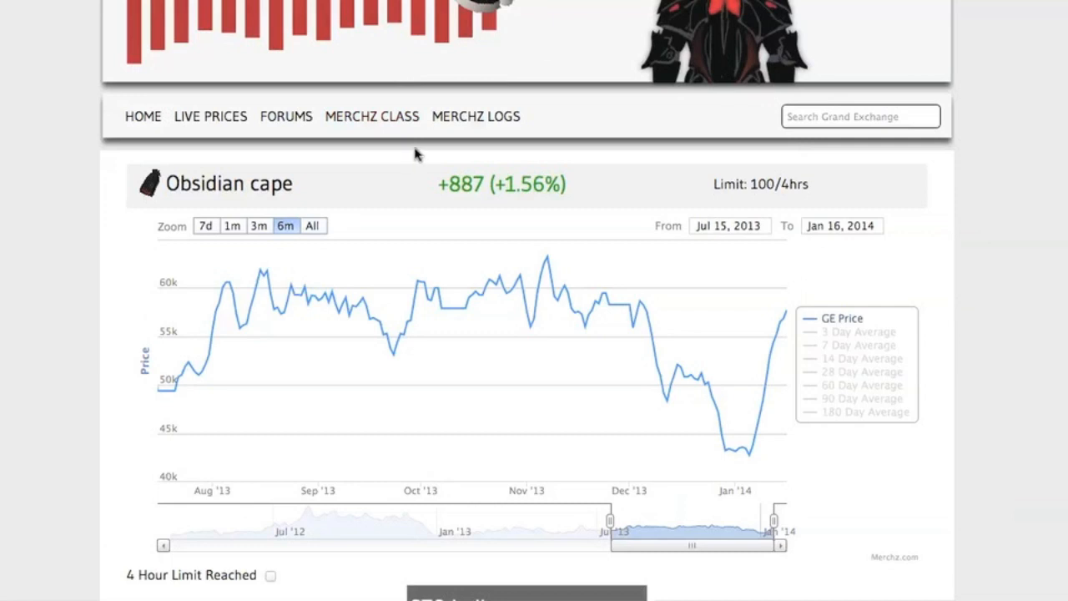
mouse_move(464, 129)
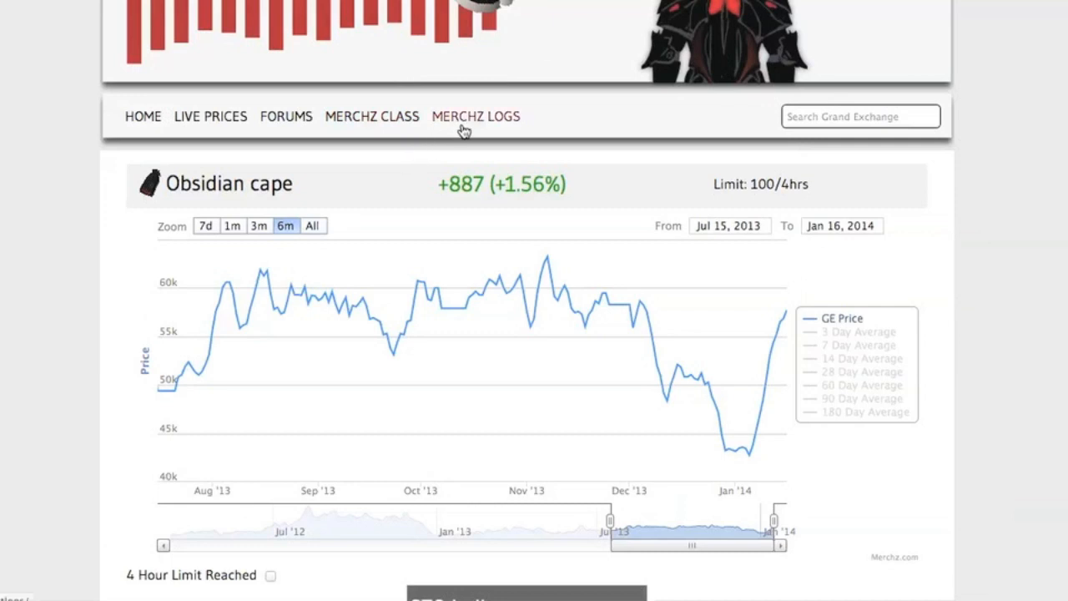
- Open Merchz Logs and scroll through players' log counts, profits and update dates
left_click(475, 116)
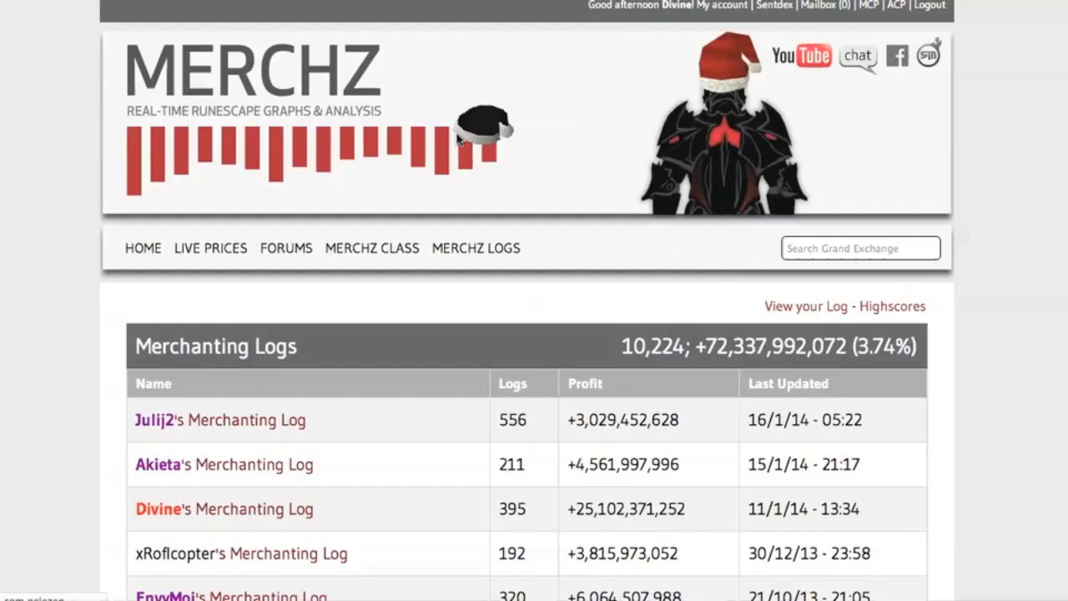
scroll("down", 3)
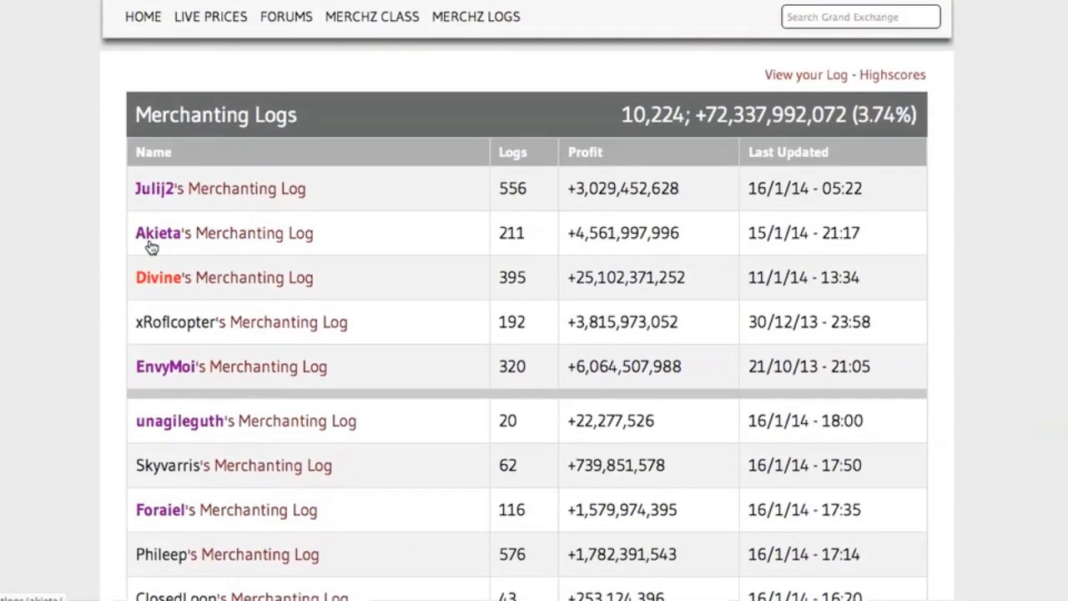
scroll("down", 3)
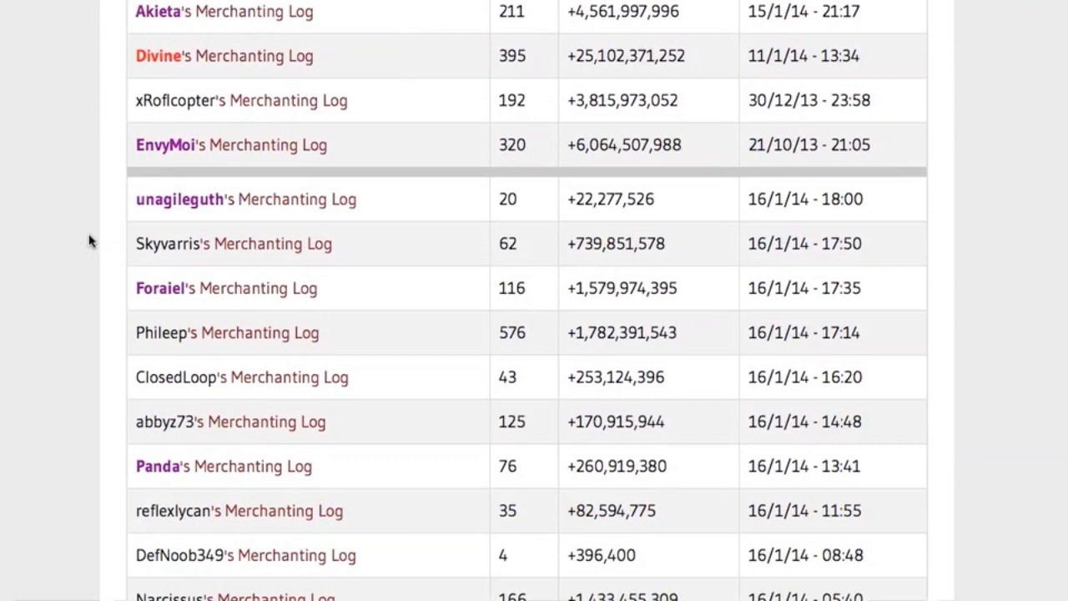
scroll("down", 3)
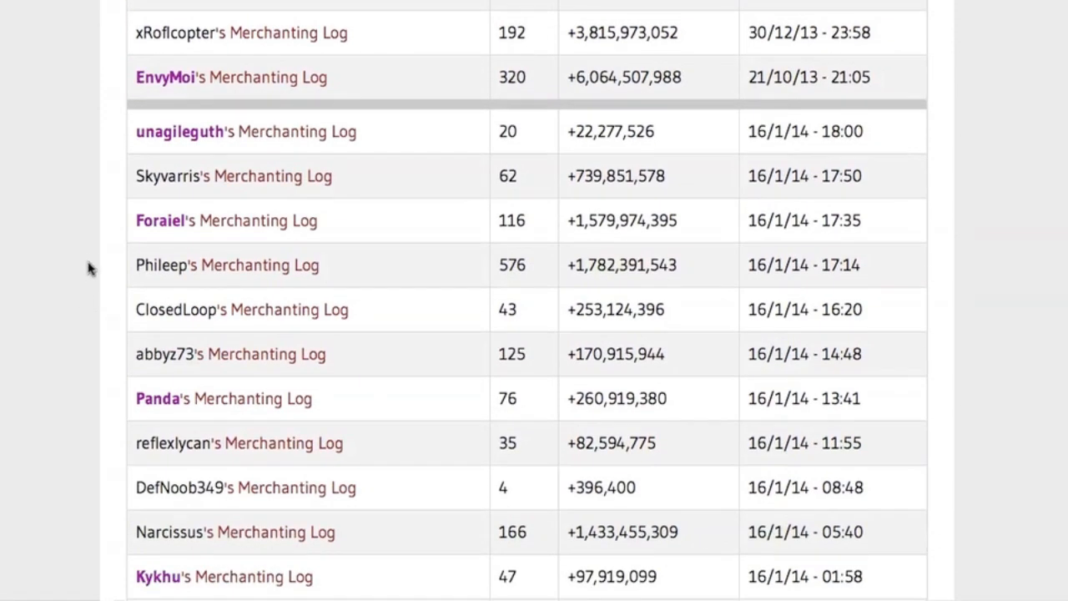
mouse_move(165, 279)
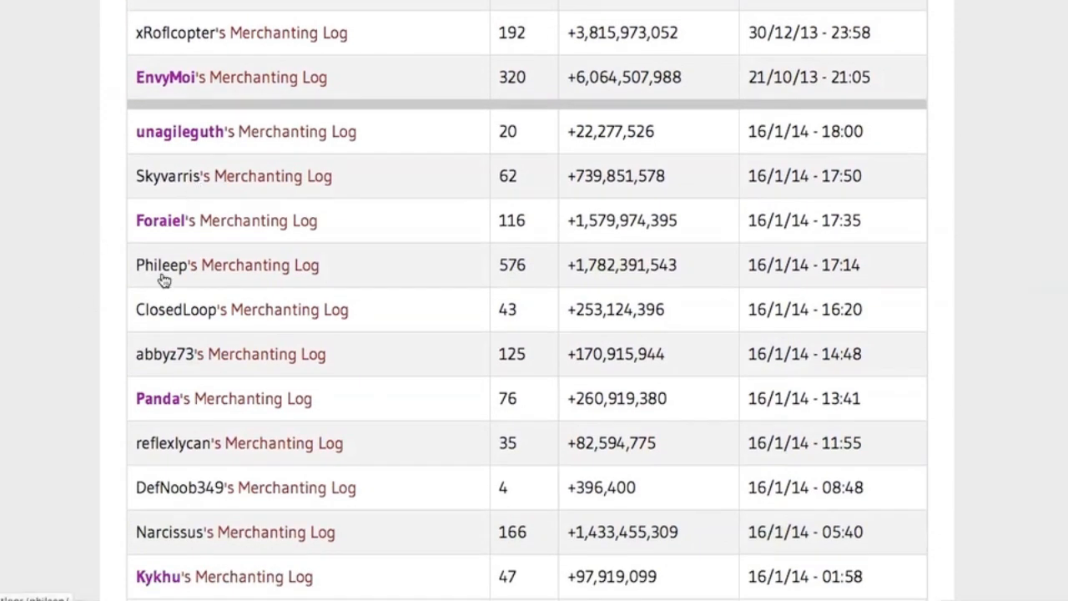
mouse_move(104, 312)
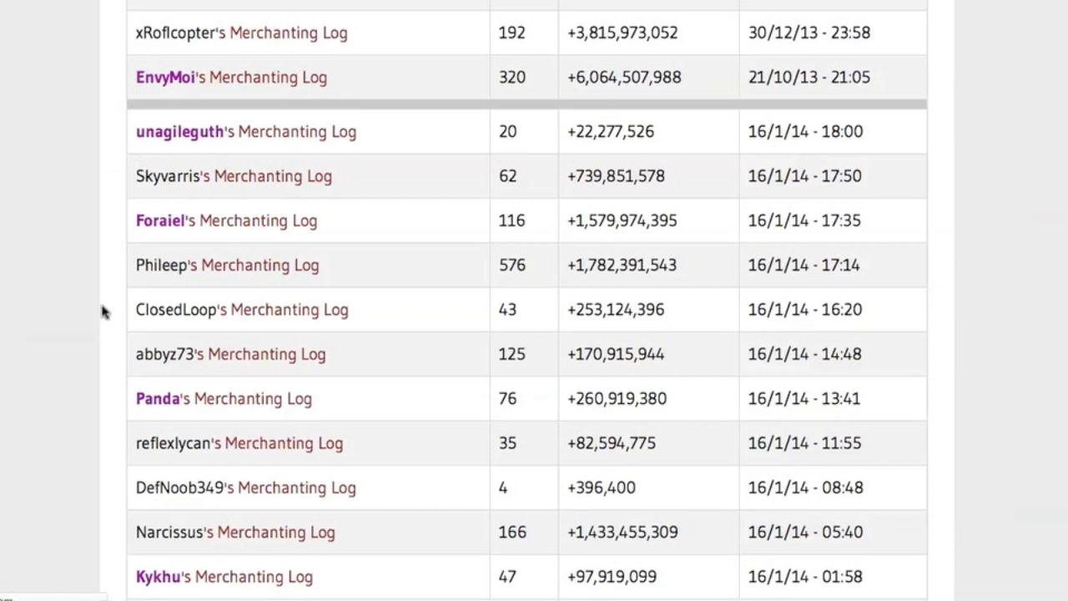
- Open Phileep's 576-log Merchanting Log and browse its item flips and comments
left_click(226, 264)
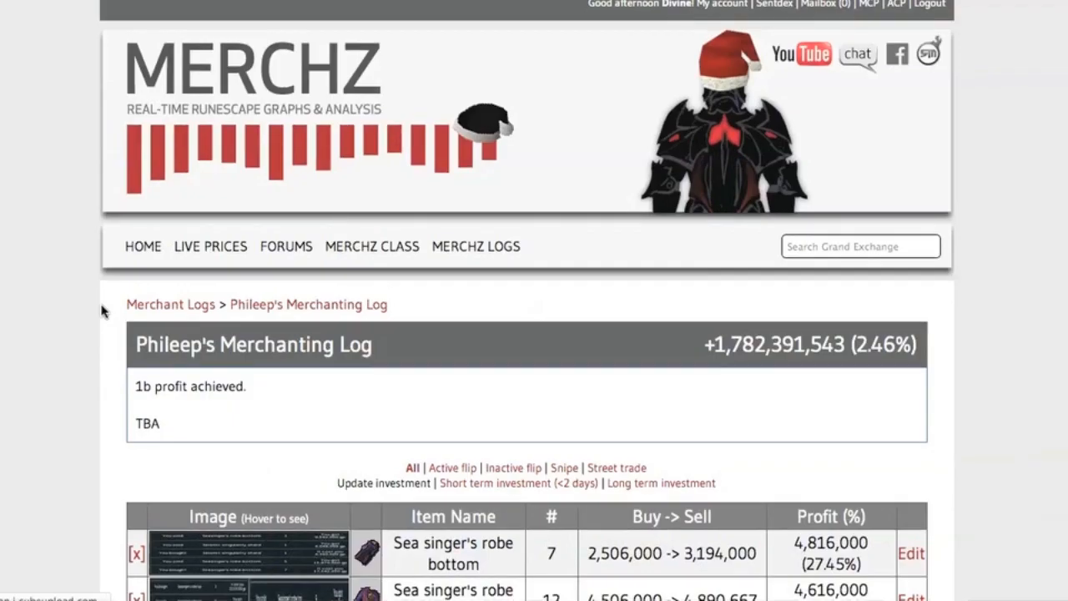
scroll("down", 3)
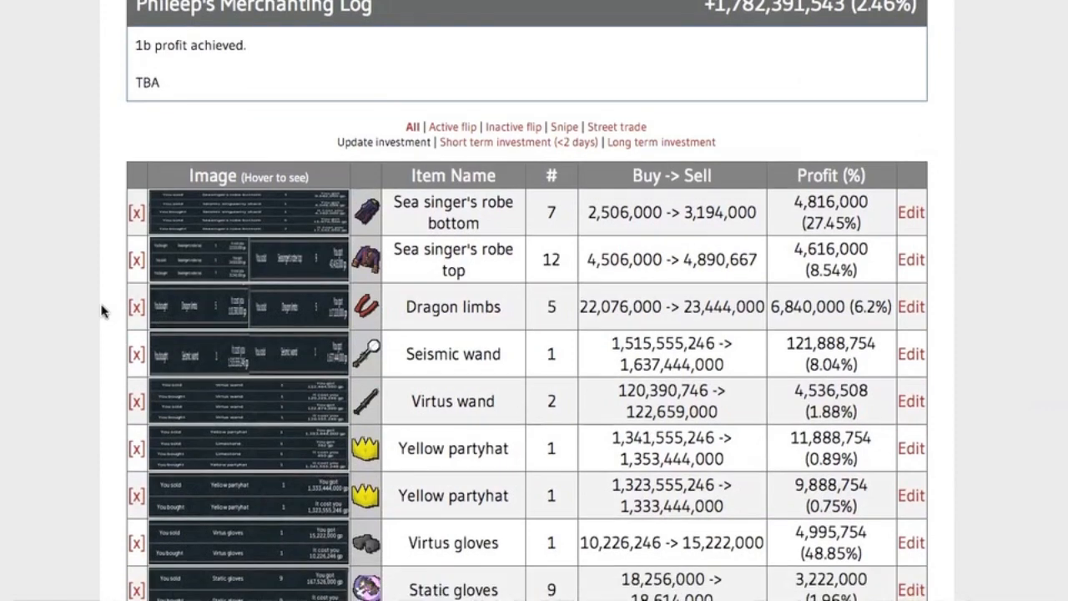
scroll("down", 3)
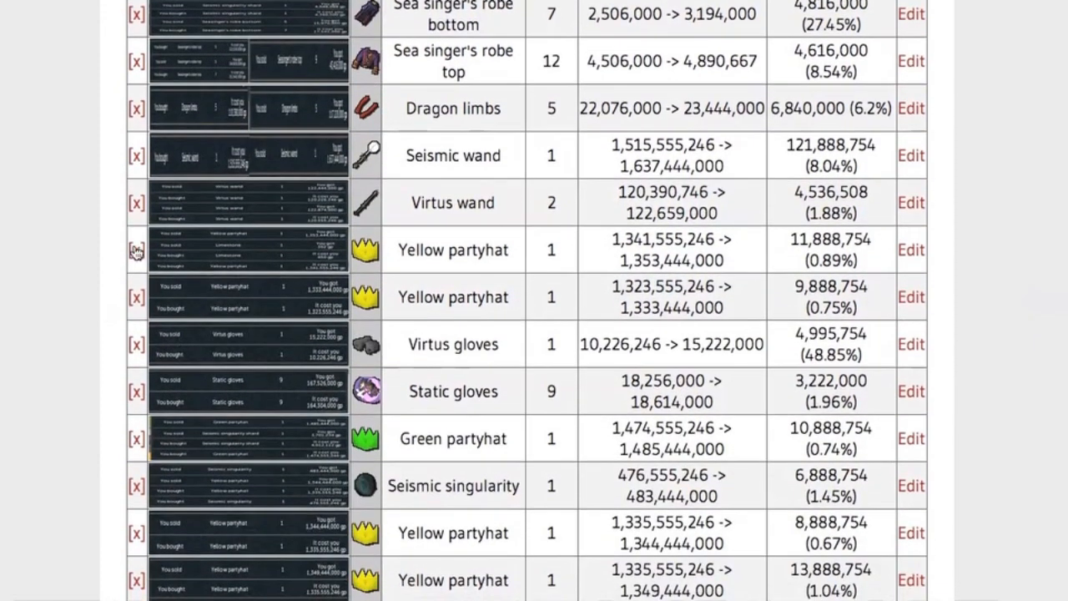
mouse_move(190, 157)
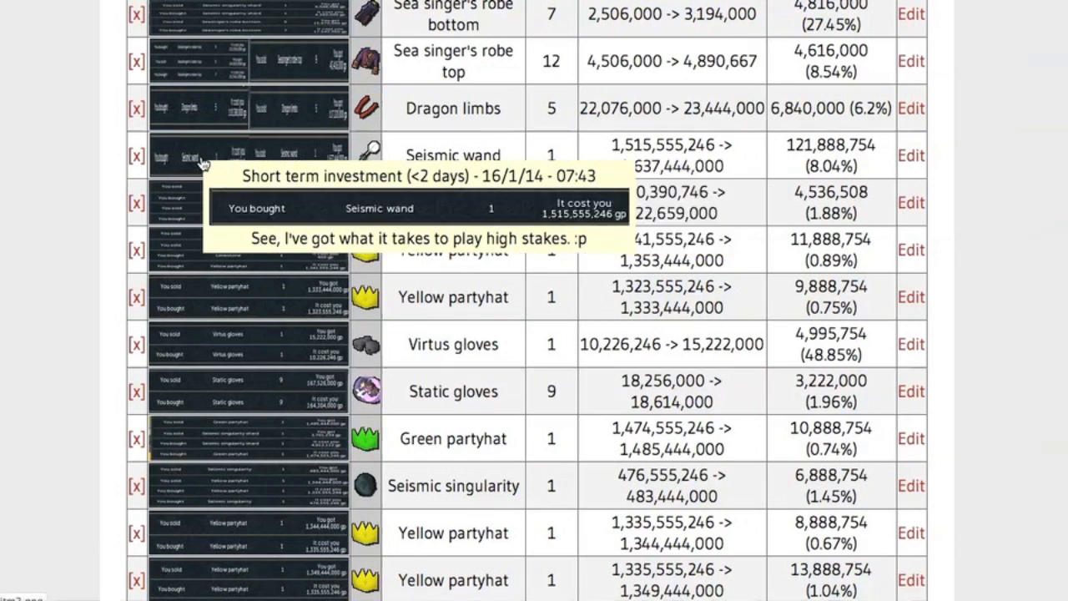
scroll("down", 3)
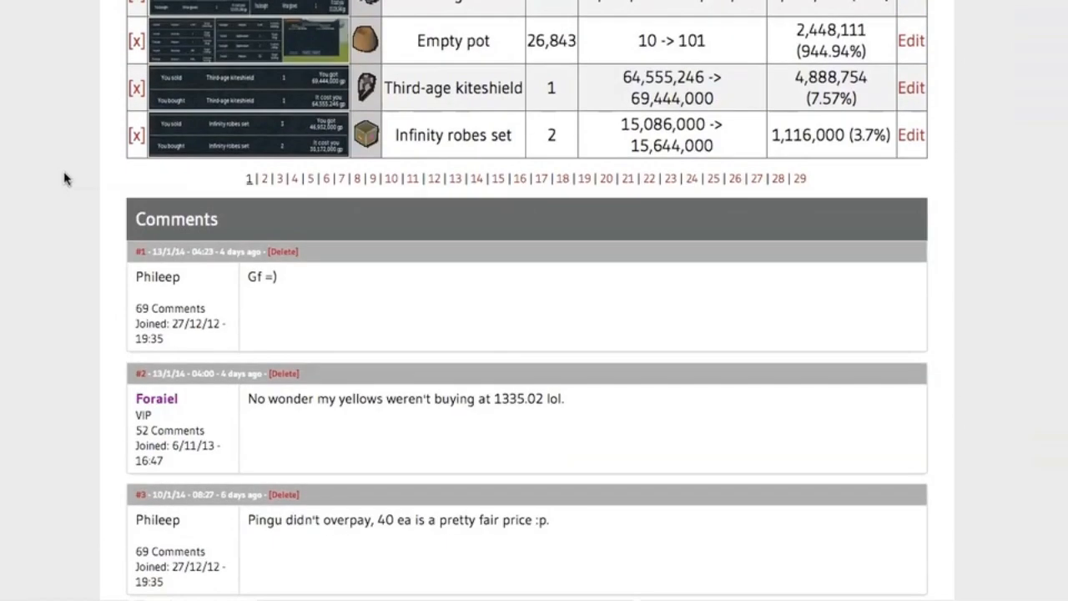
scroll("up", 3)
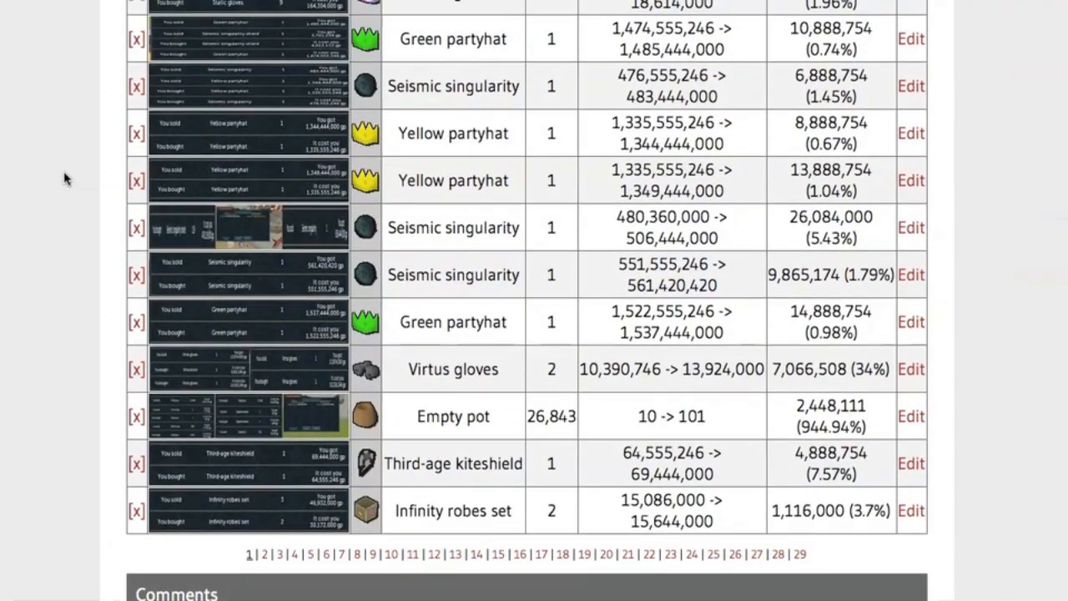
scroll("up", 3)
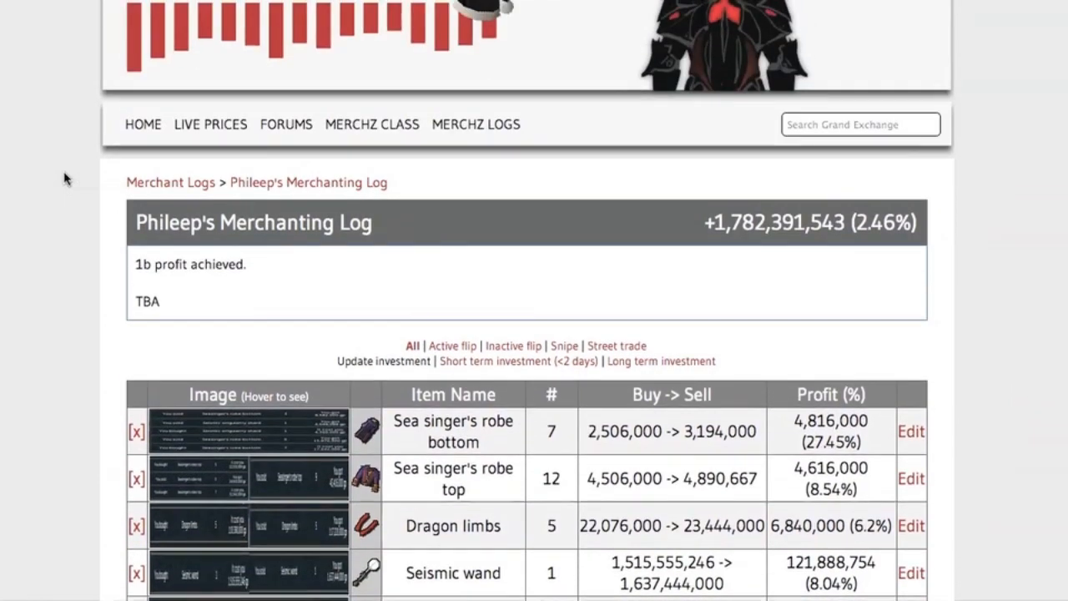
mouse_move(178, 193)
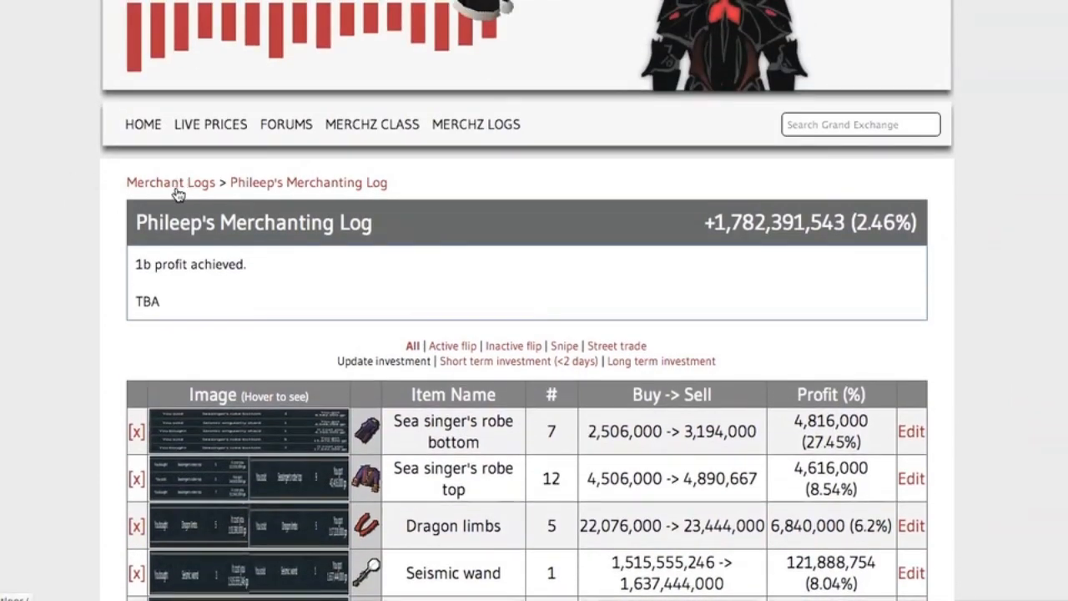
- Return via the Merchant Logs breadcrumb and browse the 10,224 logs' 72.3b profit and player totals
left_click(170, 182)
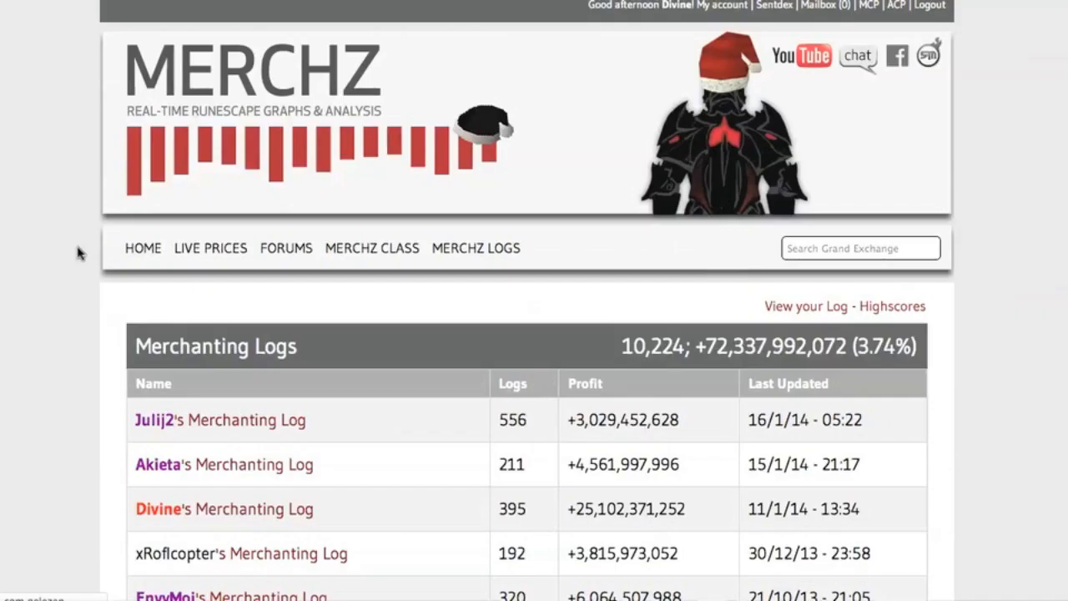
scroll("down", 3)
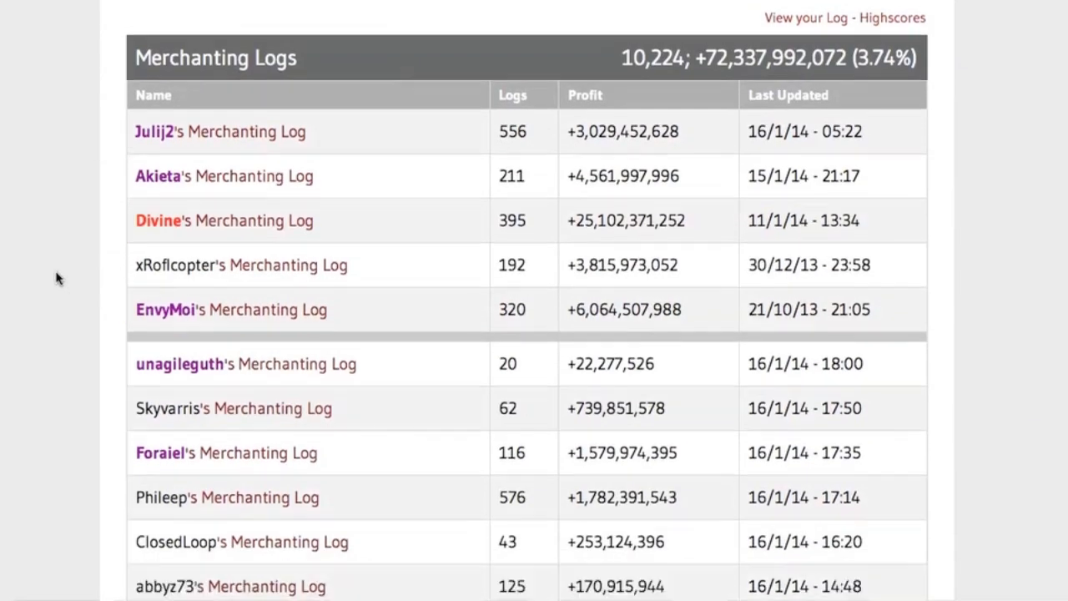
scroll("down", 3)
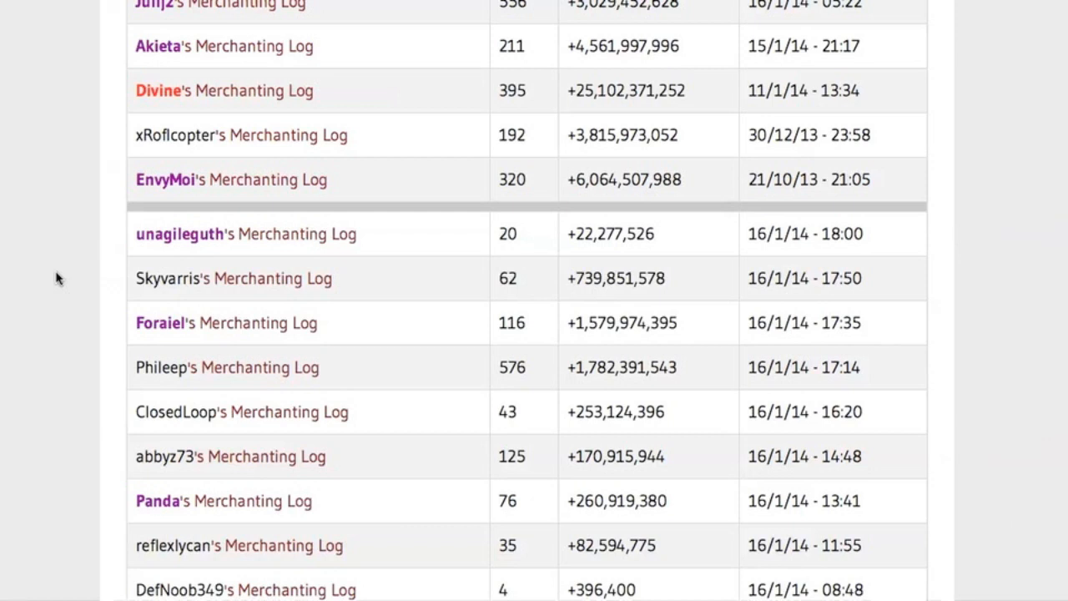
mouse_move(98, 271)
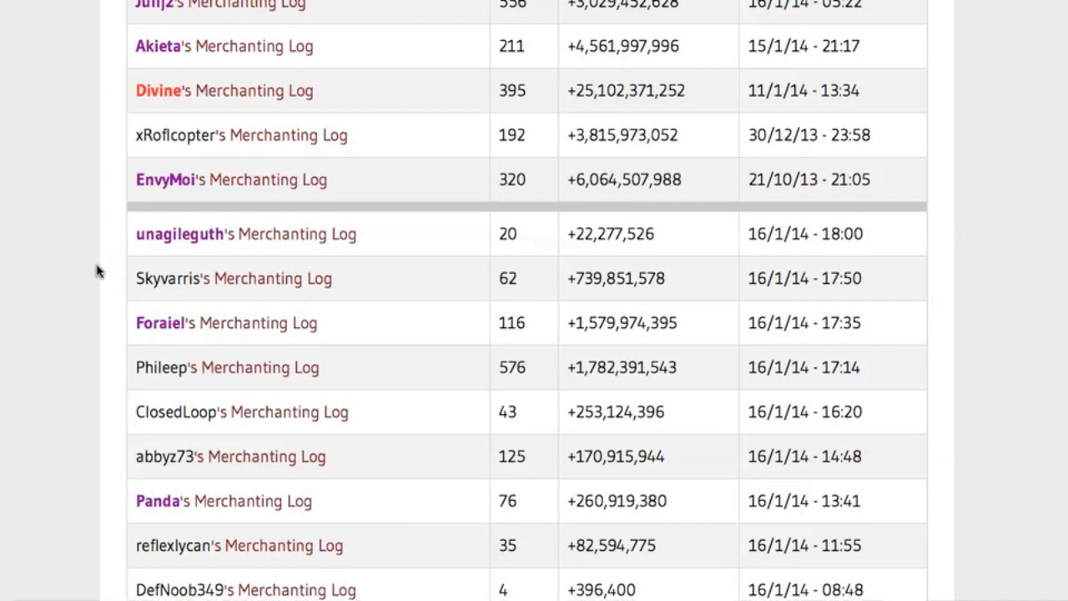
scroll("up", 3)
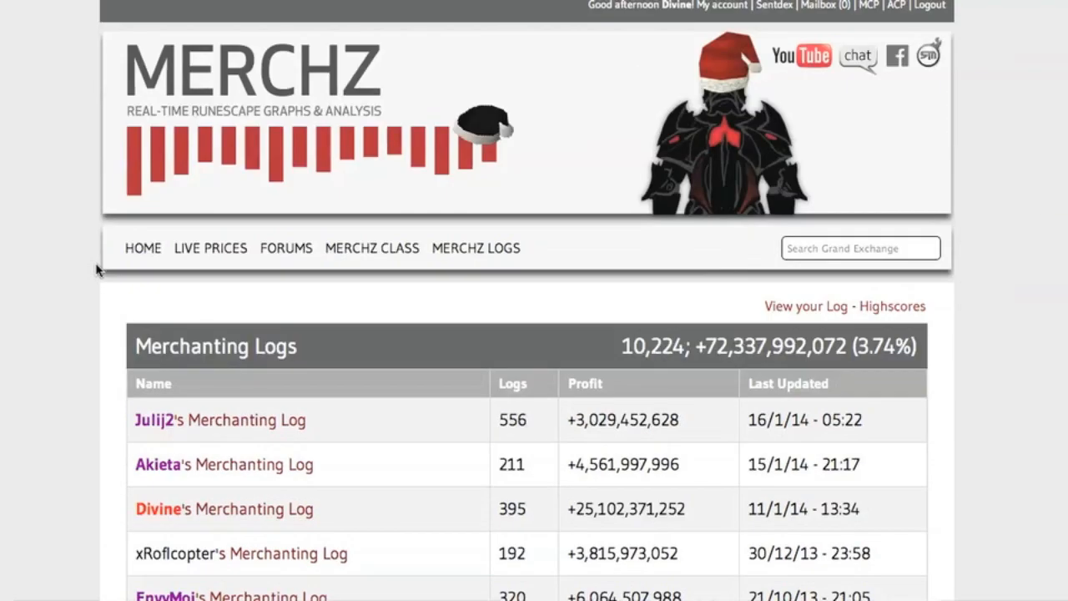